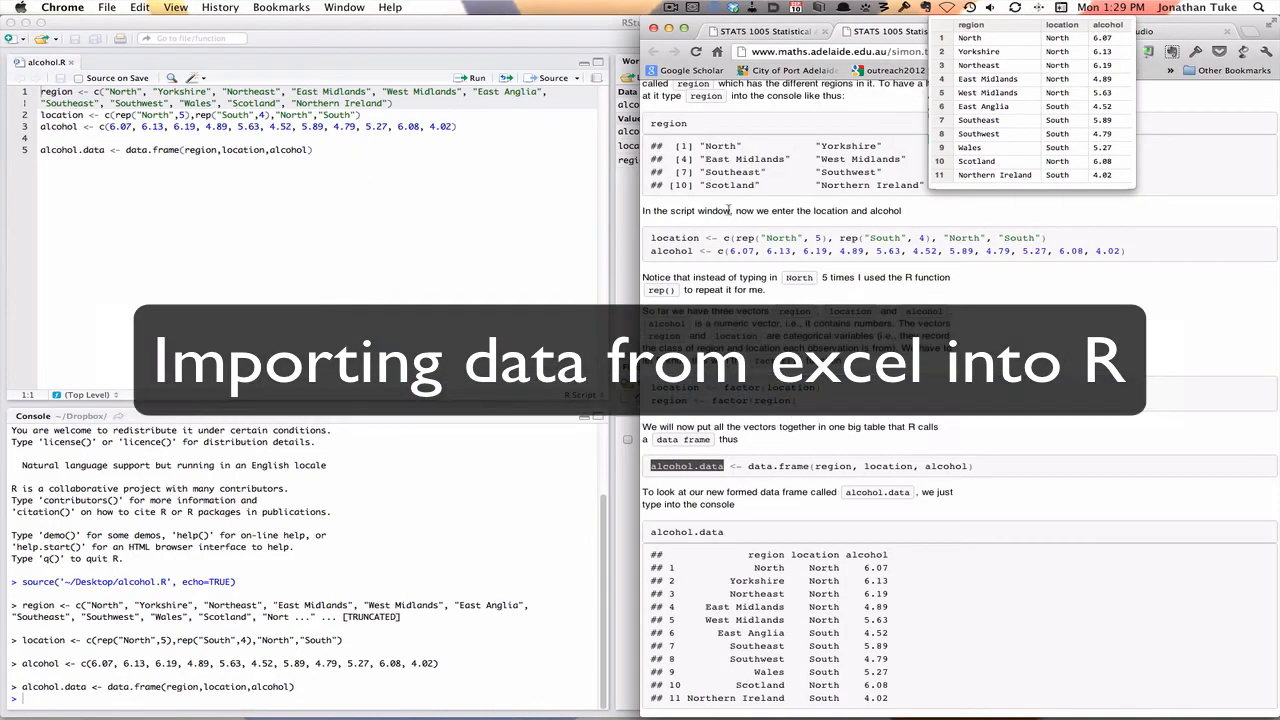
- Scroll down the Chrome course page to the urban data set description
{"action": "scroll", "scroll_direction": "down", "scroll_amount": 3}
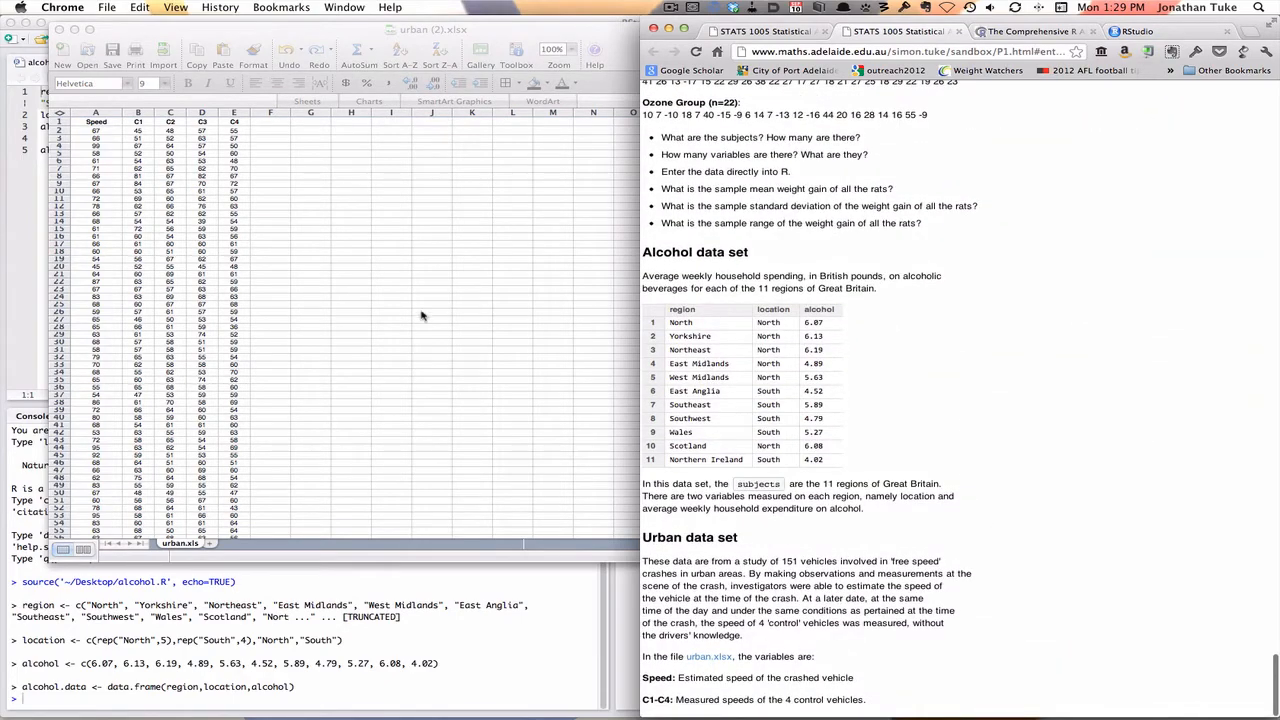
- Select the Speed column (column A) and scroll through its values
{"action": "left_click", "coordinate": [96, 122]}
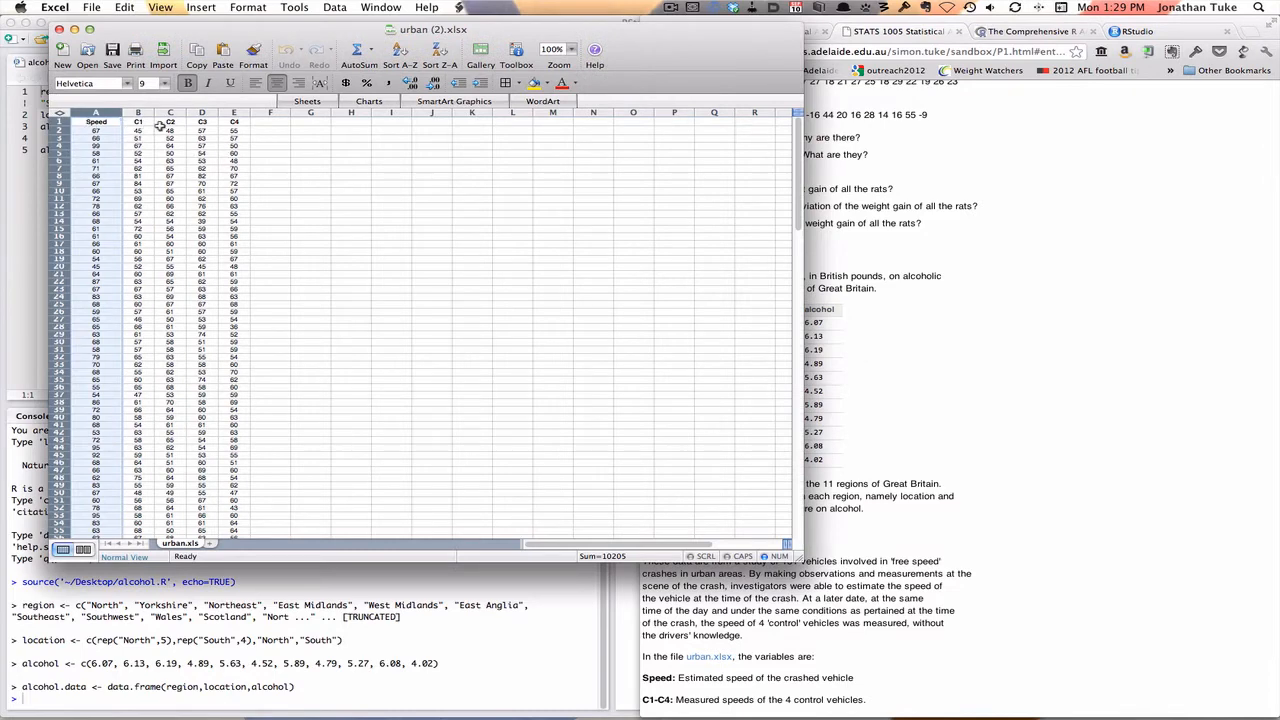
{"action": "scroll", "scroll_direction": "down", "scroll_amount": 3}
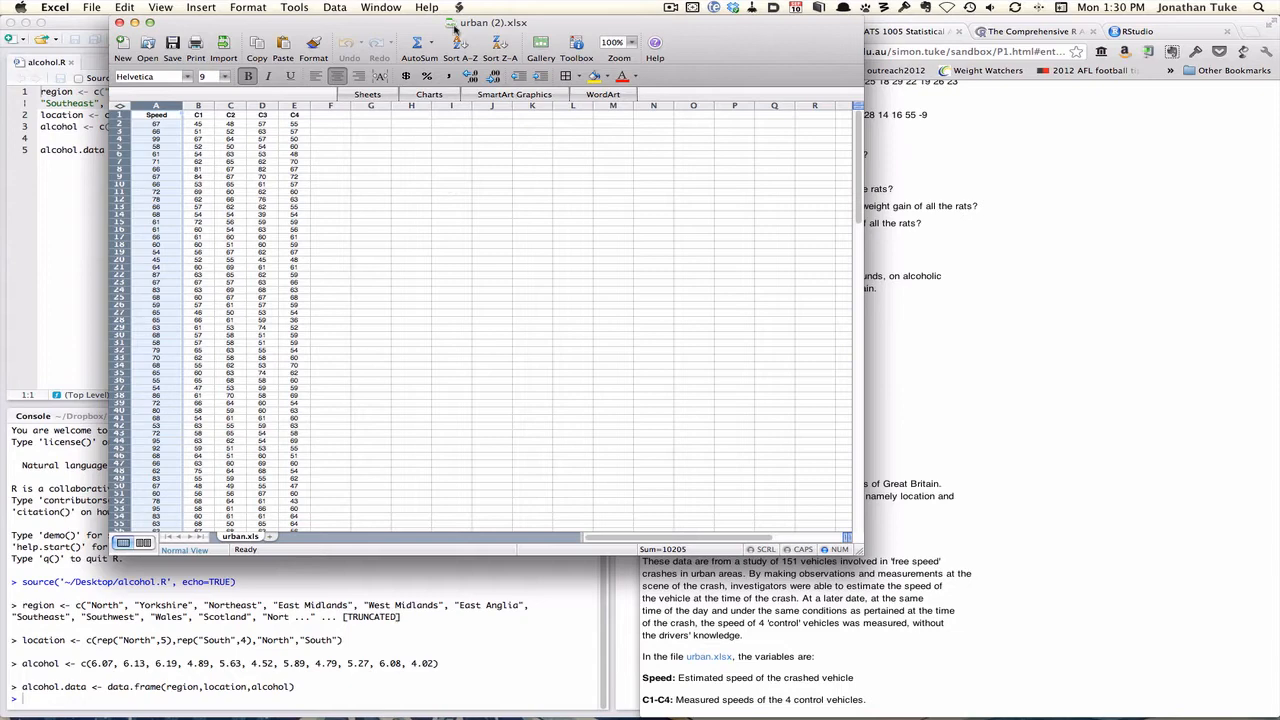
{"action": "mouse_move", "coordinate": [523, 147]}
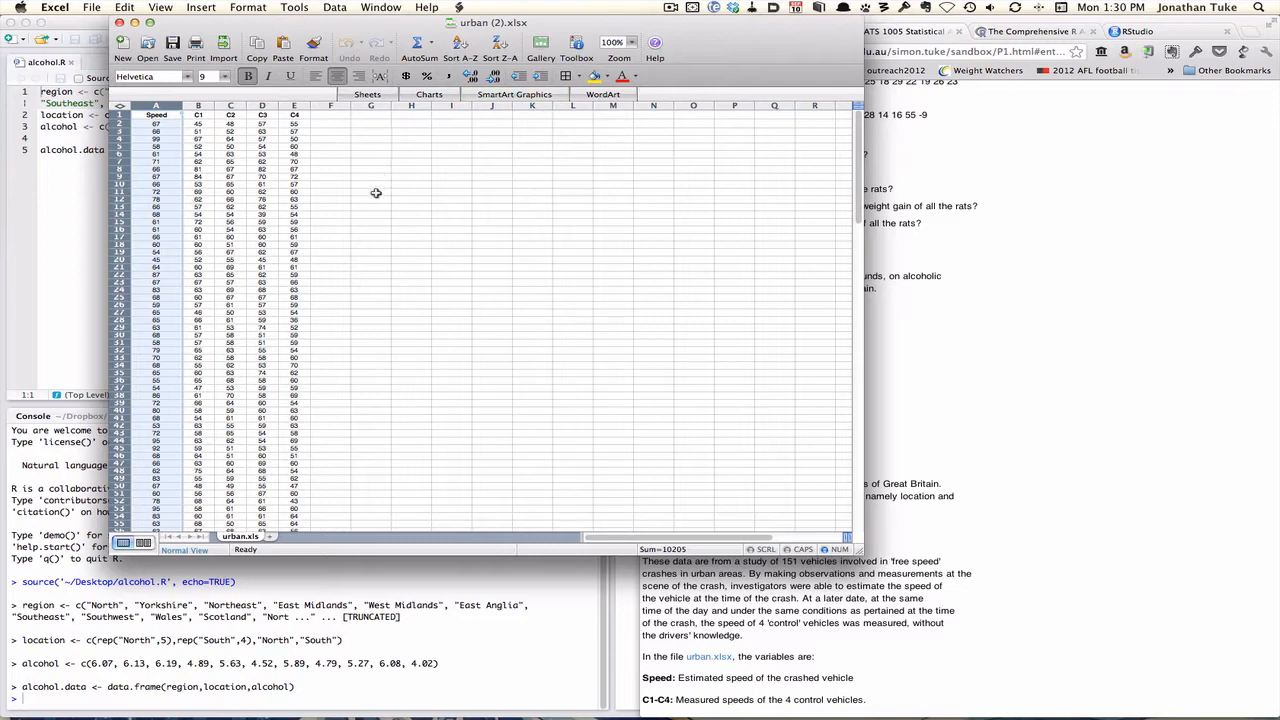
{"action": "mouse_move", "coordinate": [215, 31]}
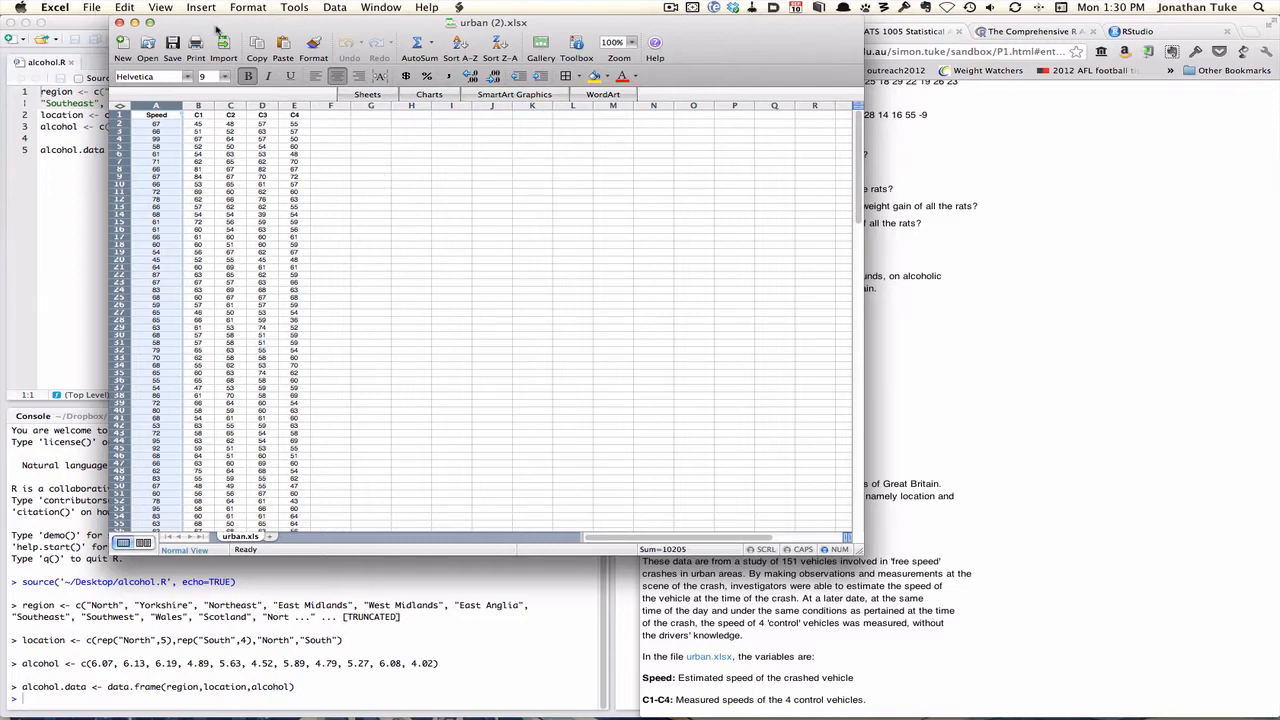
- Save the workbook as urban.csv in Comma Separated Values format, then close it
{"action": "left_click", "coordinate": [92, 7]}
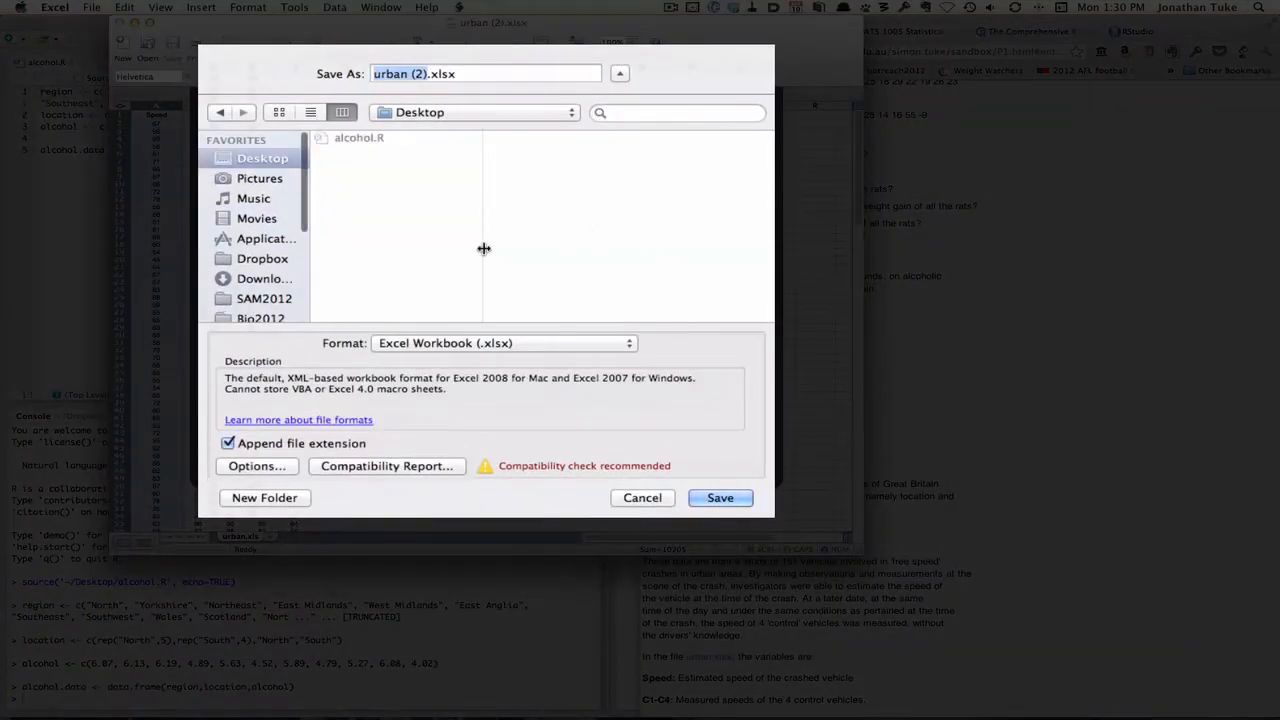
{"action": "left_click", "coordinate": [504, 343]}
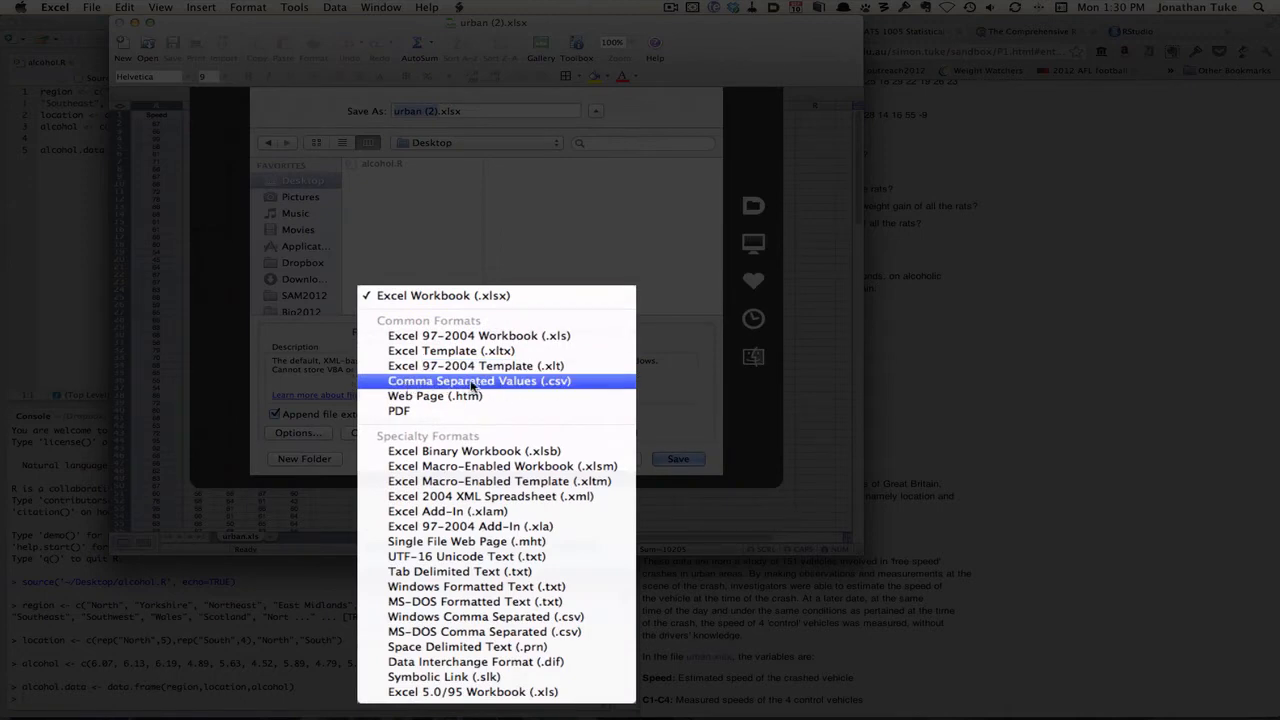
{"action": "left_click", "coordinate": [478, 381]}
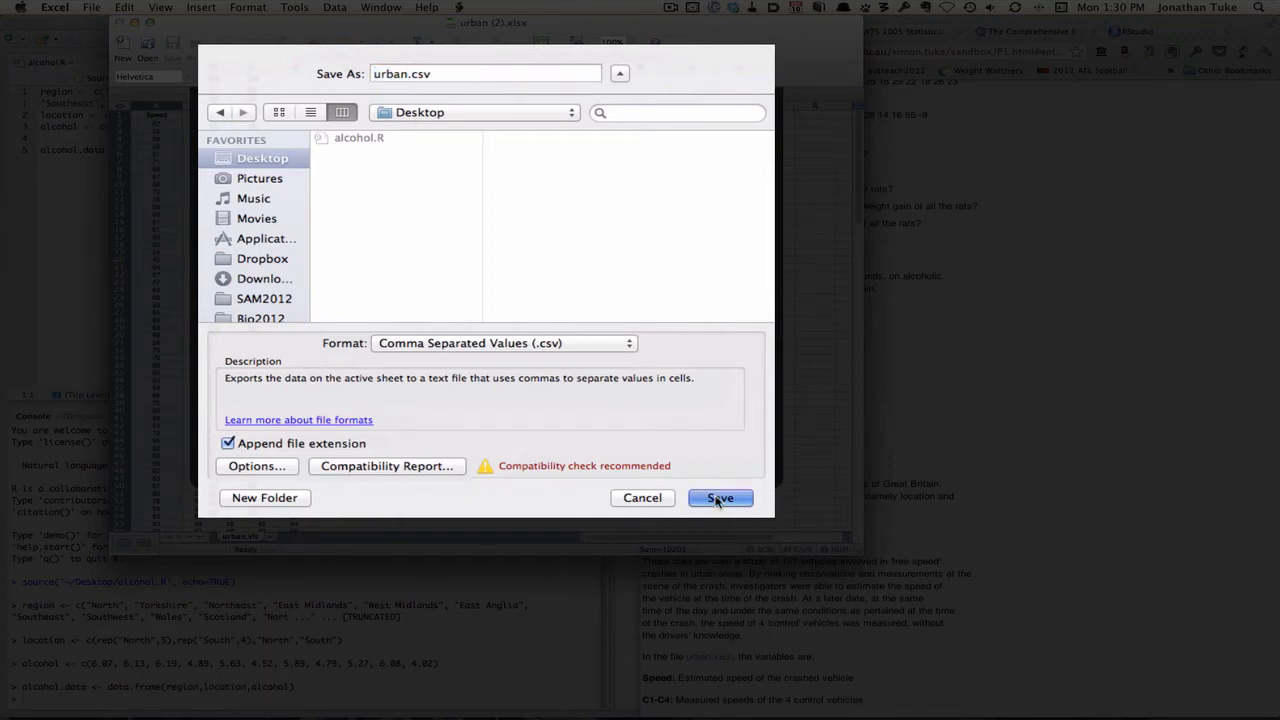
{"action": "left_click", "coordinate": [719, 498]}
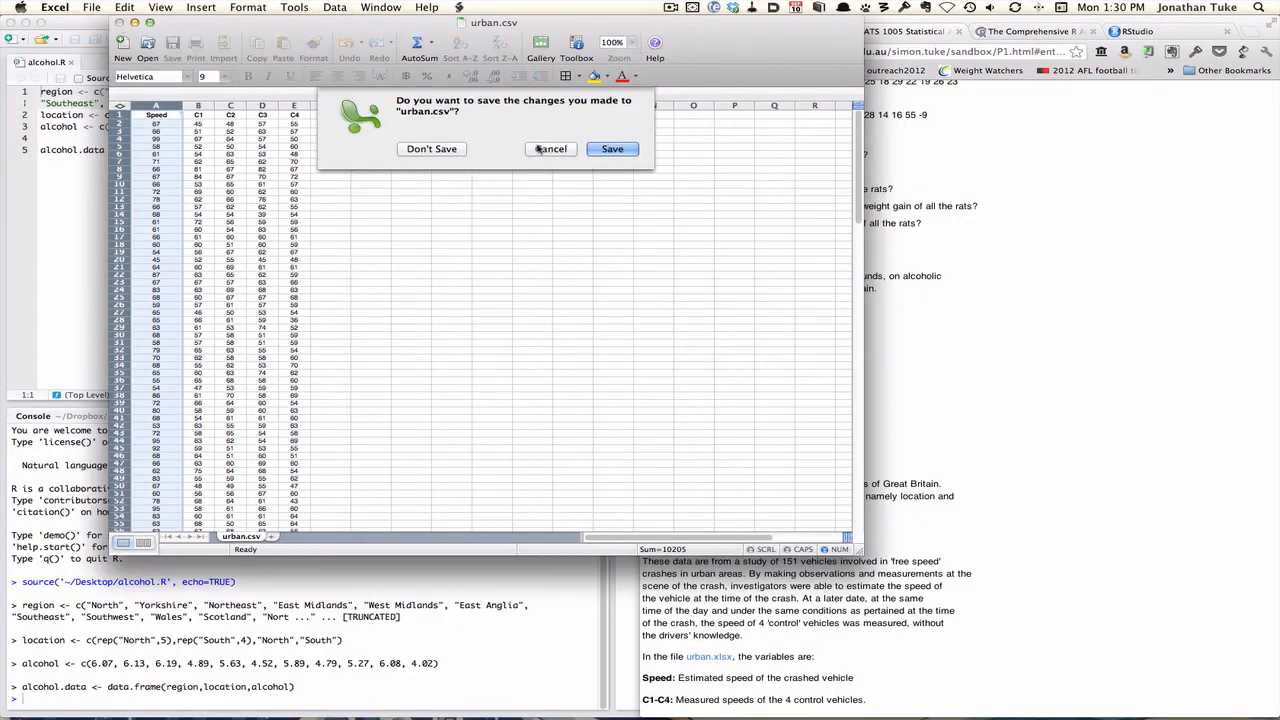
{"action": "left_click", "coordinate": [431, 148]}
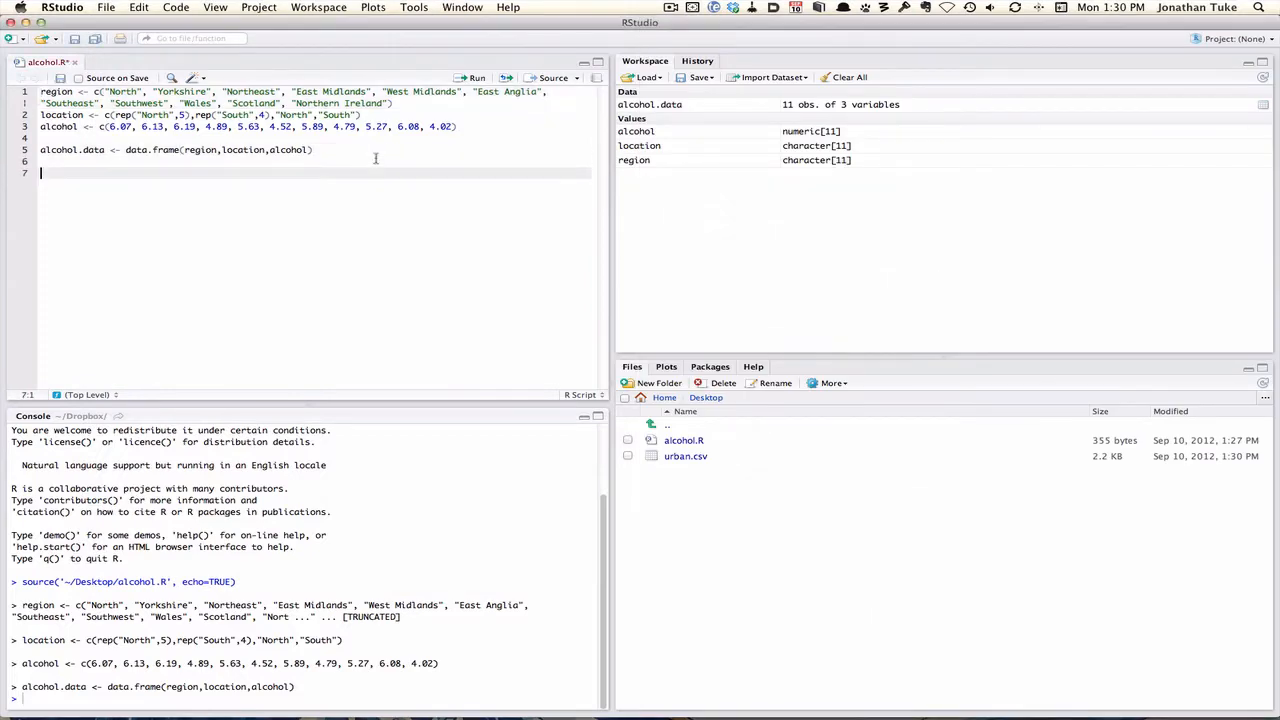
- Import Desktop/urban.csv as a text file with Heading set to Yes
{"action": "left_click", "coordinate": [318, 7]}
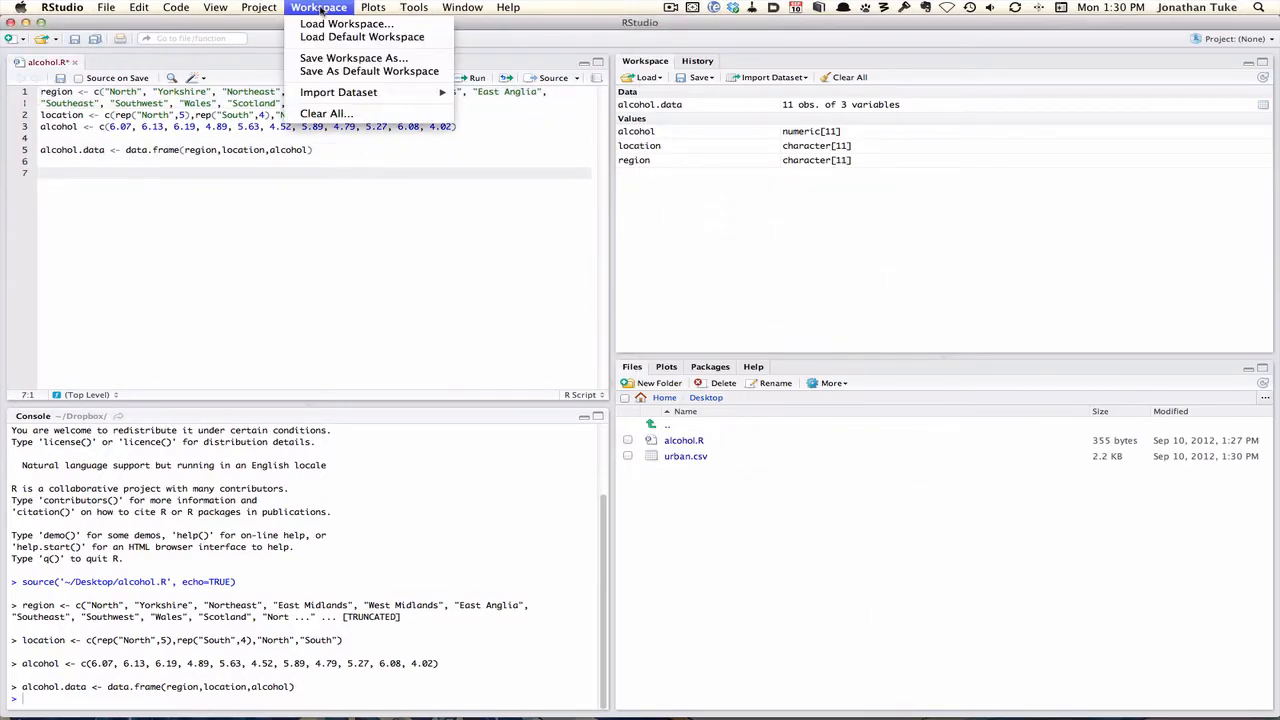
{"action": "left_click", "coordinate": [338, 92]}
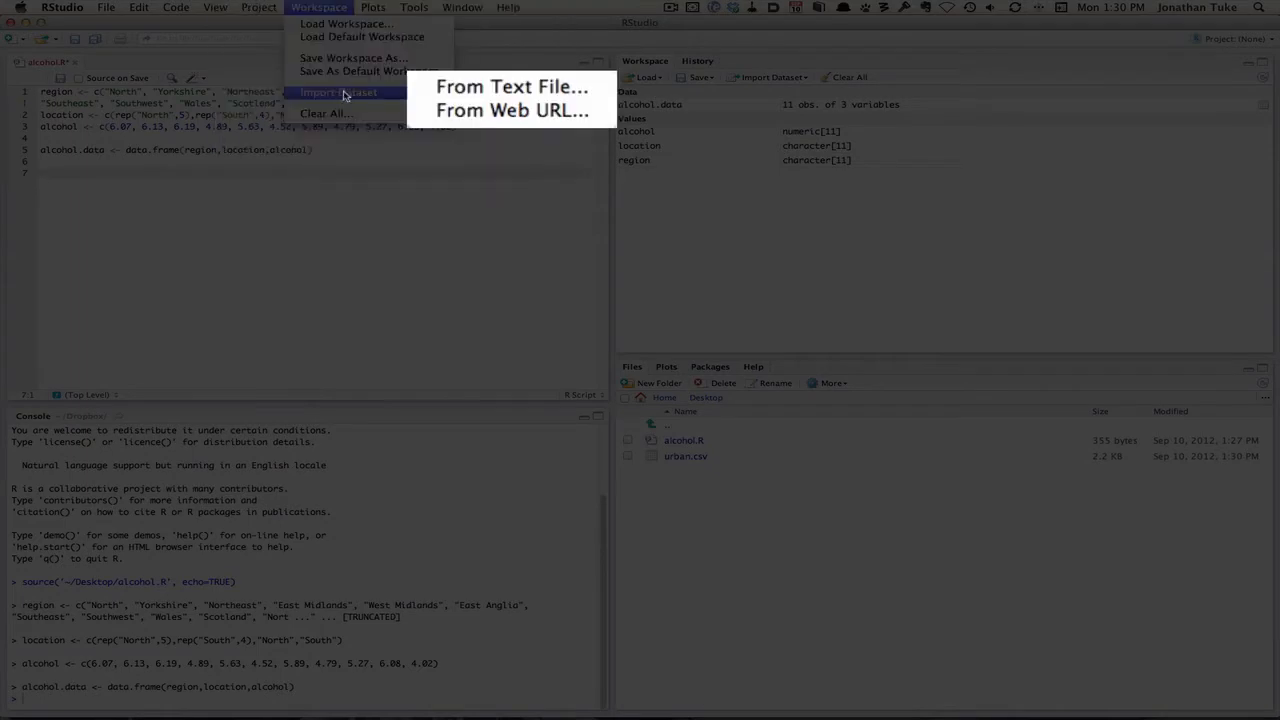
{"action": "left_click", "coordinate": [511, 86]}
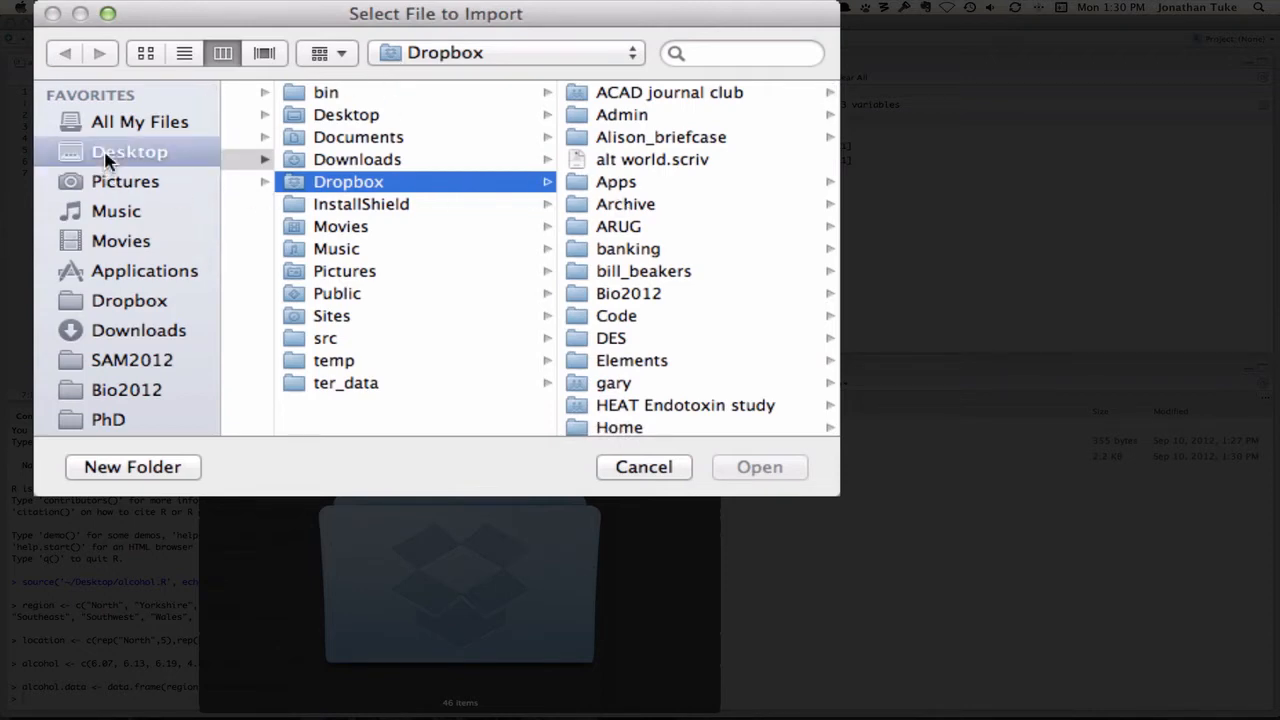
{"action": "left_click", "coordinate": [129, 151]}
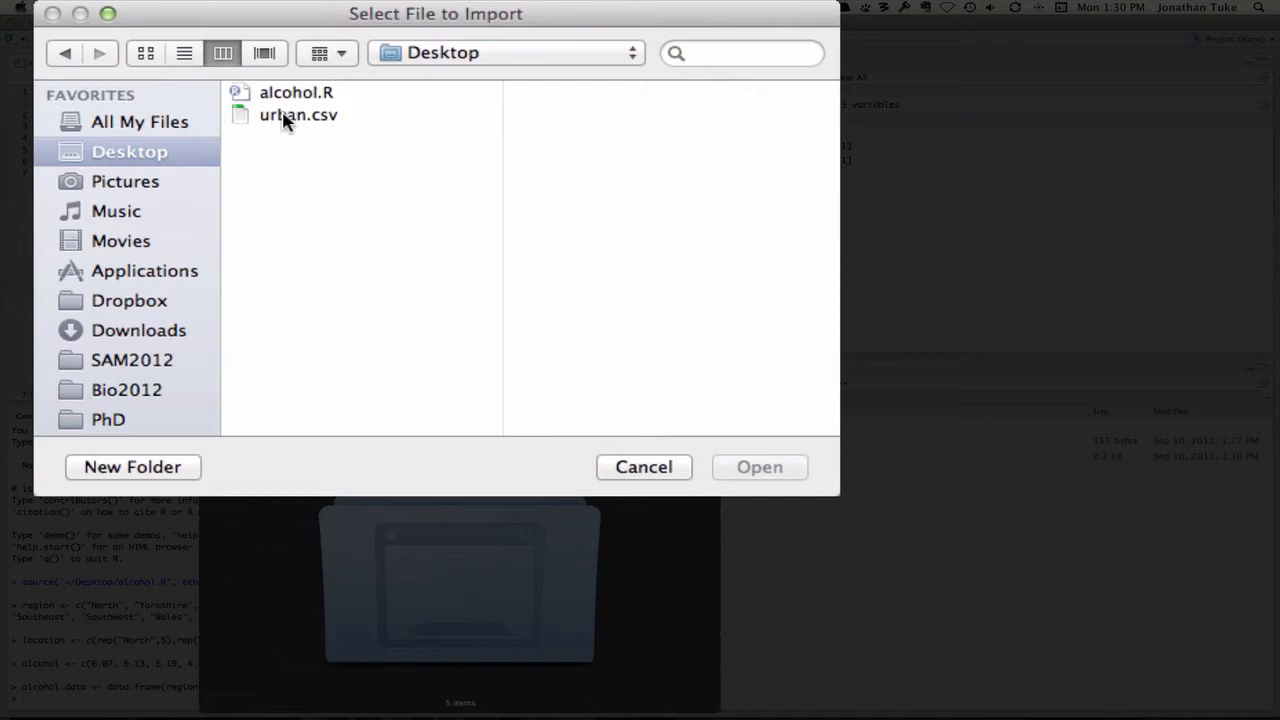
{"action": "left_click", "coordinate": [298, 114]}
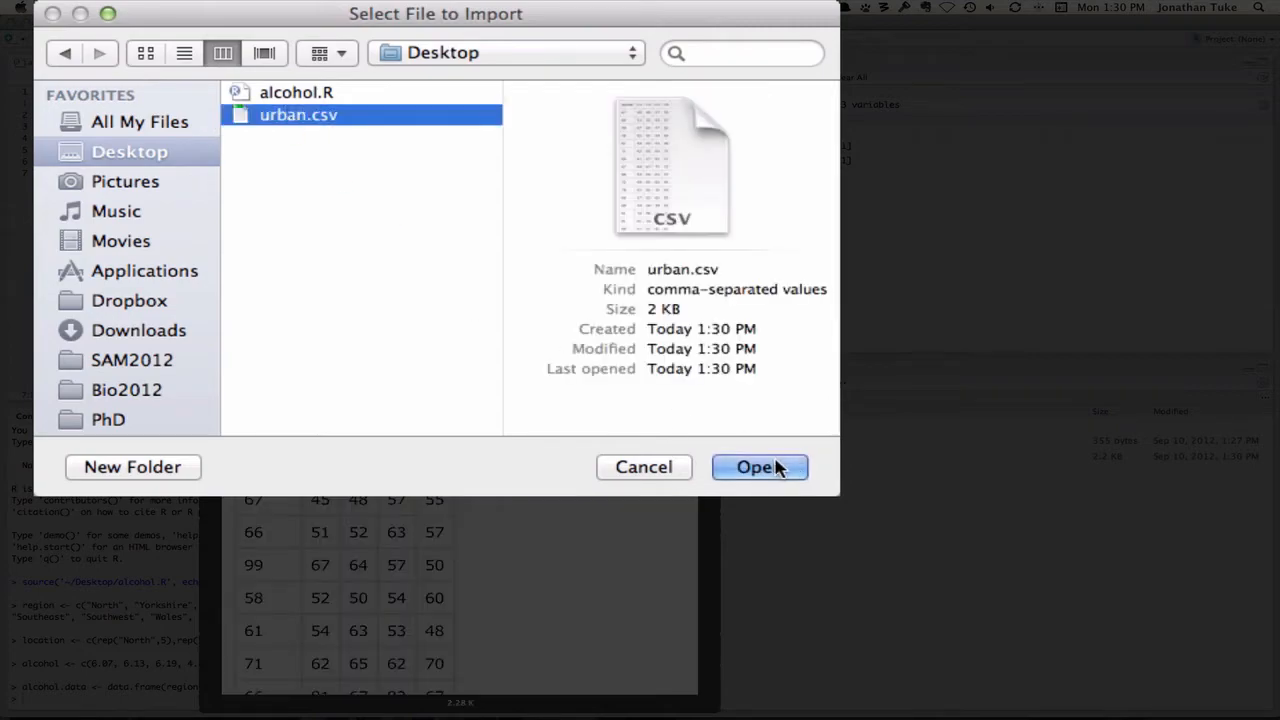
{"action": "left_click", "coordinate": [759, 467]}
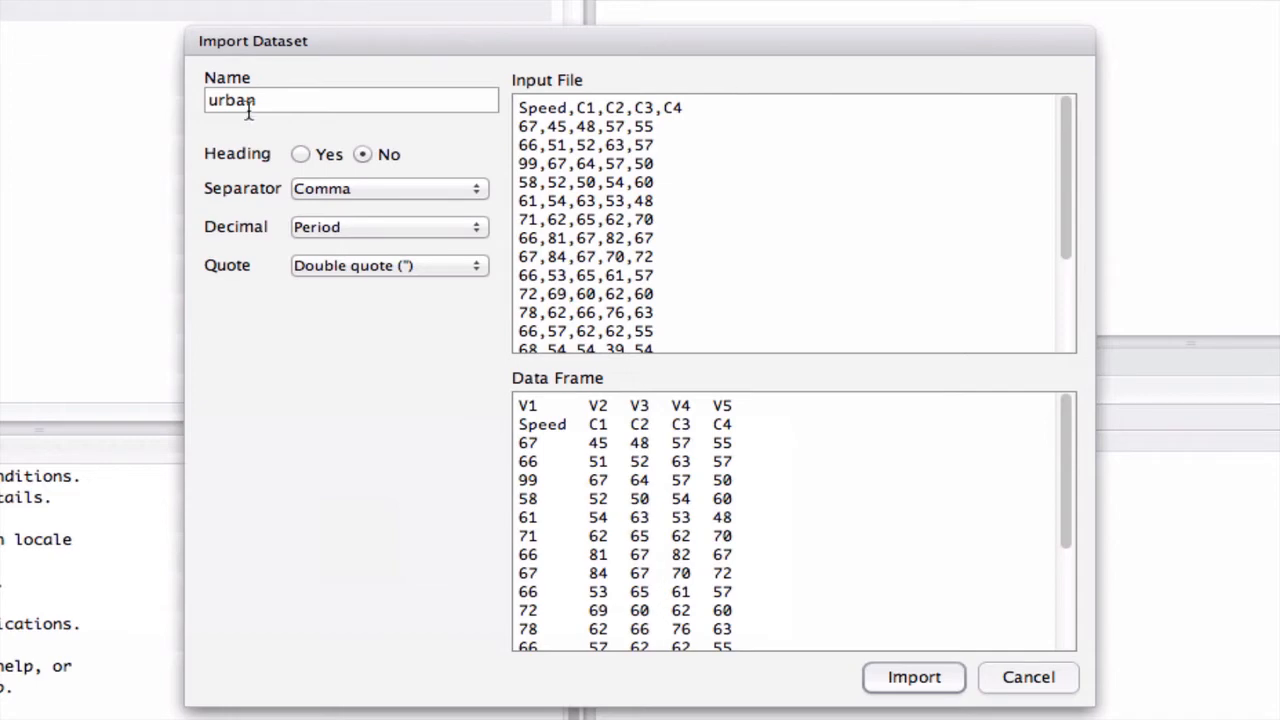
{"action": "mouse_move", "coordinate": [395, 82]}
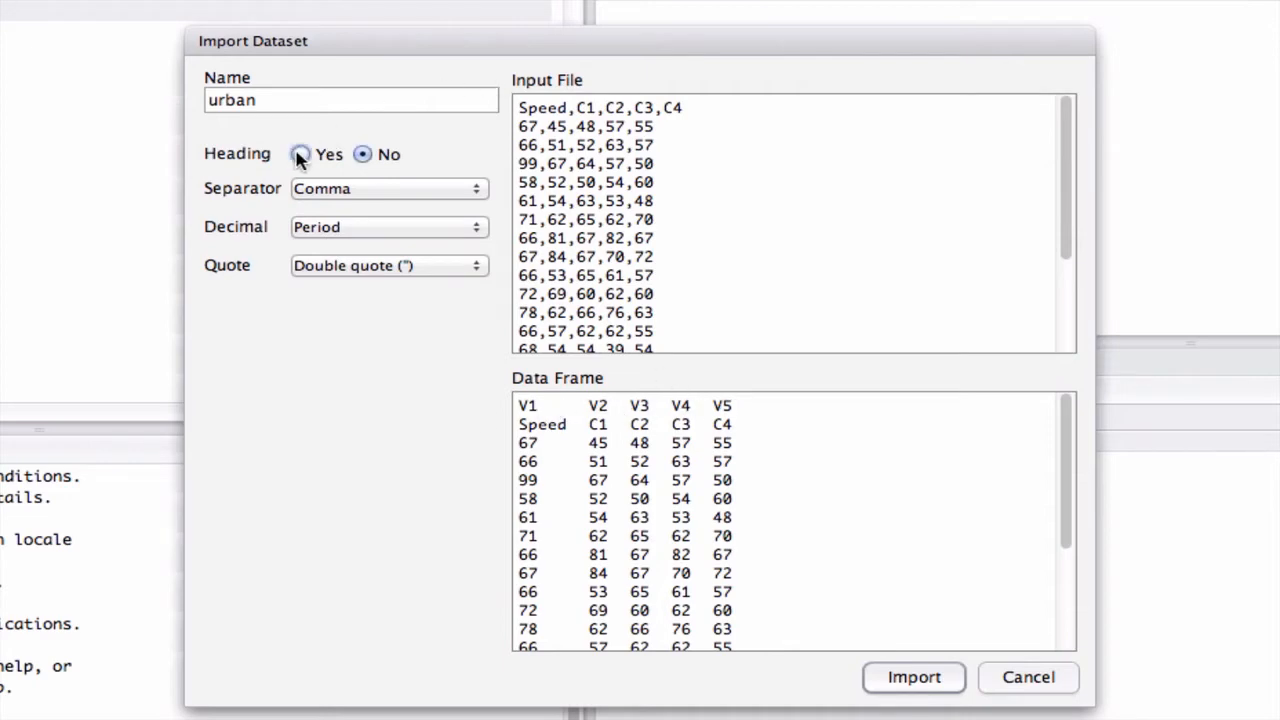
{"action": "left_click", "coordinate": [299, 154]}
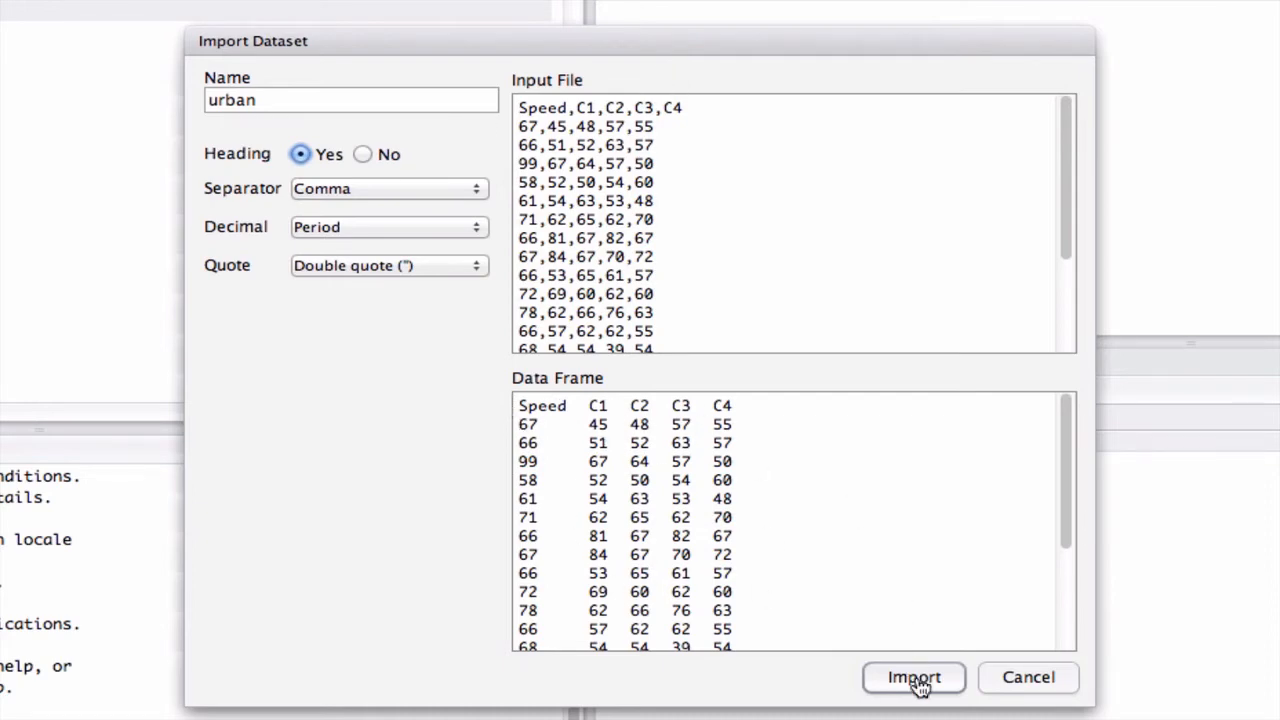
{"action": "left_click", "coordinate": [913, 677]}
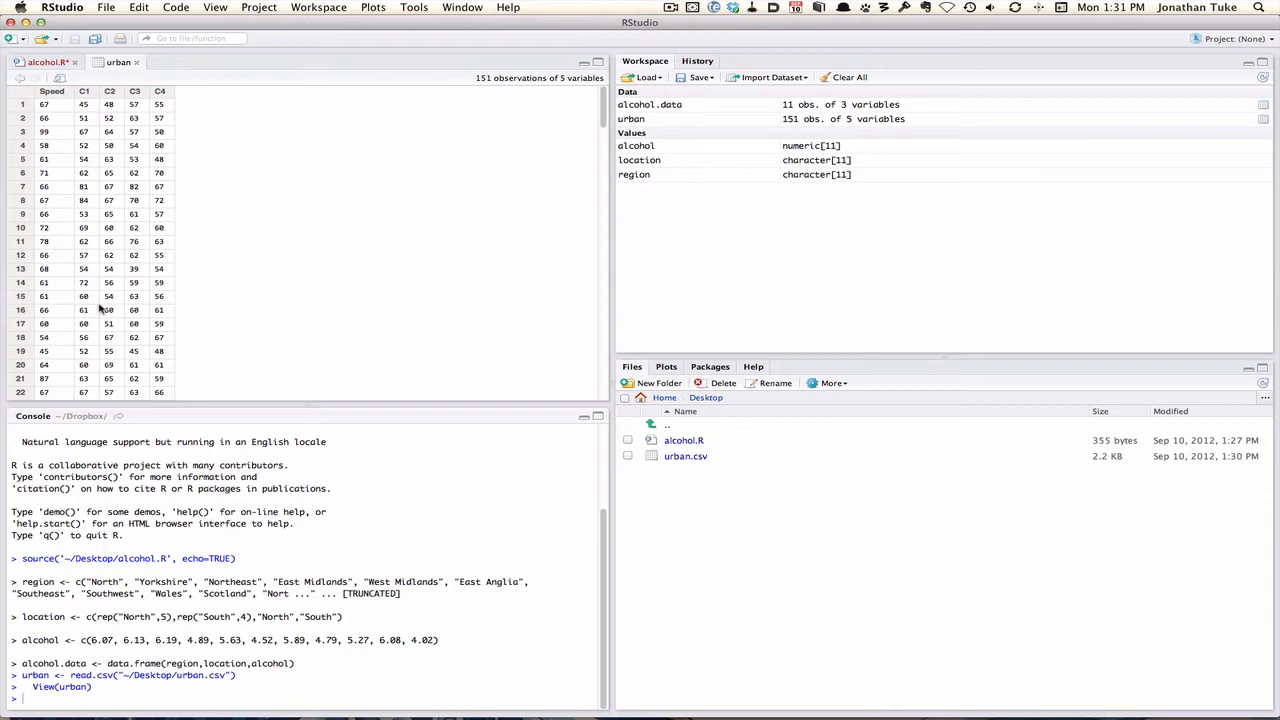
{"action": "mouse_move", "coordinate": [625, 301]}
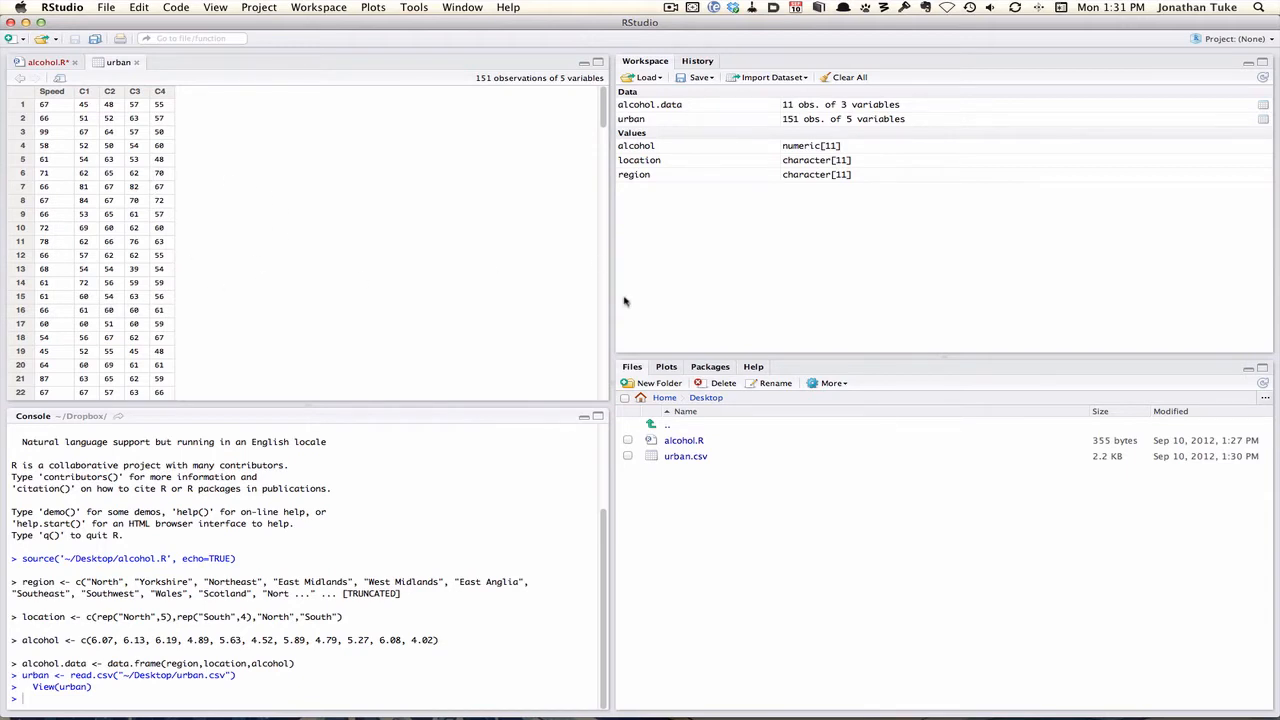
{"action": "mouse_move", "coordinate": [370, 137]}
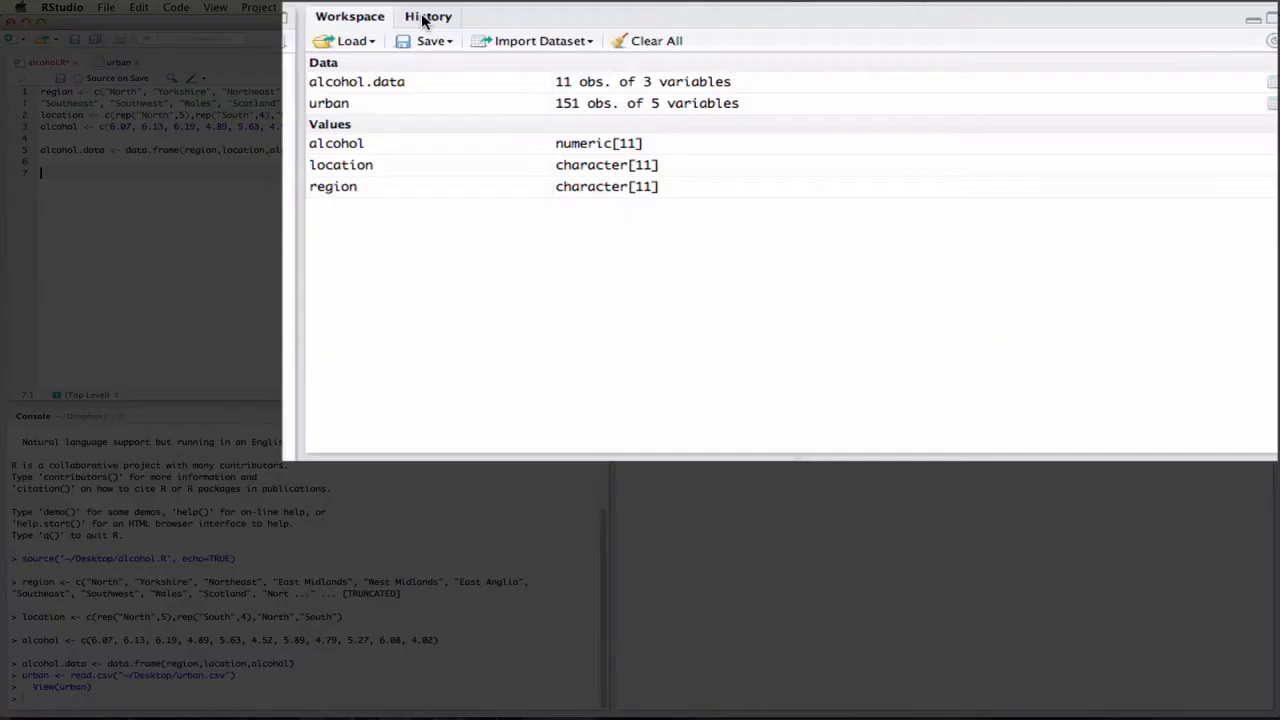
- Send the read.csv command for urban.csv from History into alcohol.R
{"action": "left_click", "coordinate": [428, 16]}
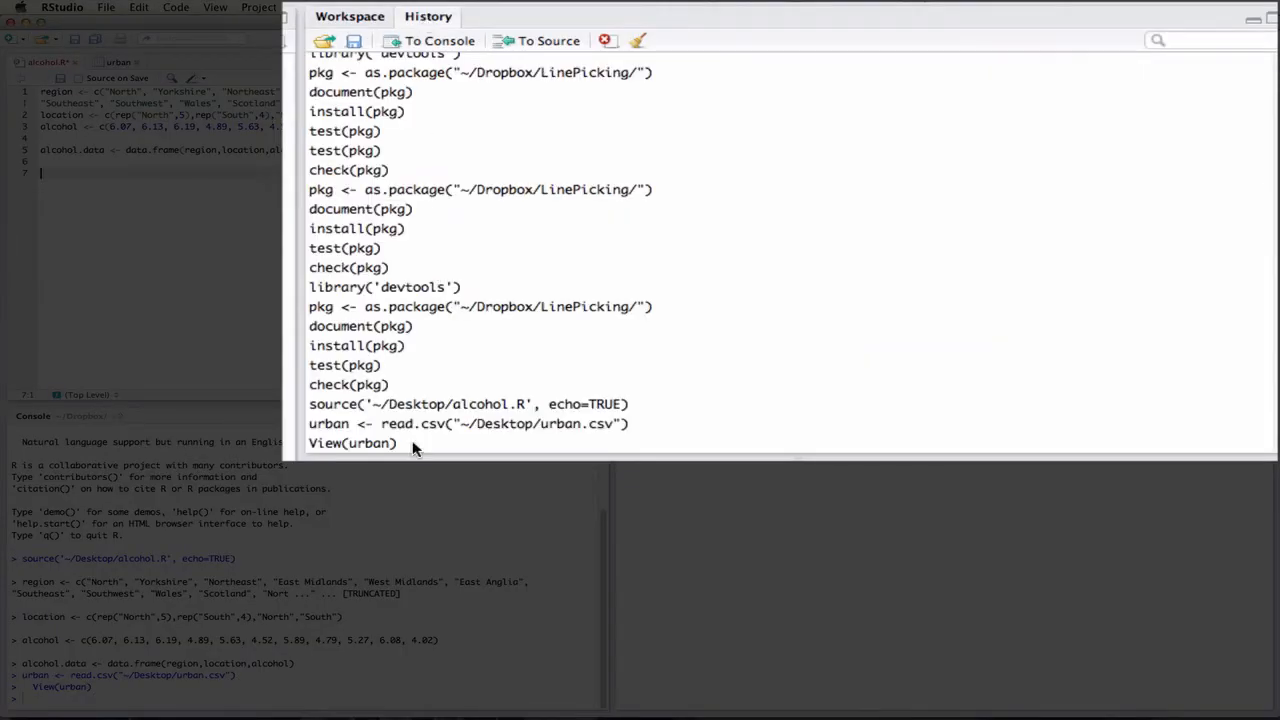
{"action": "mouse_move", "coordinate": [425, 435]}
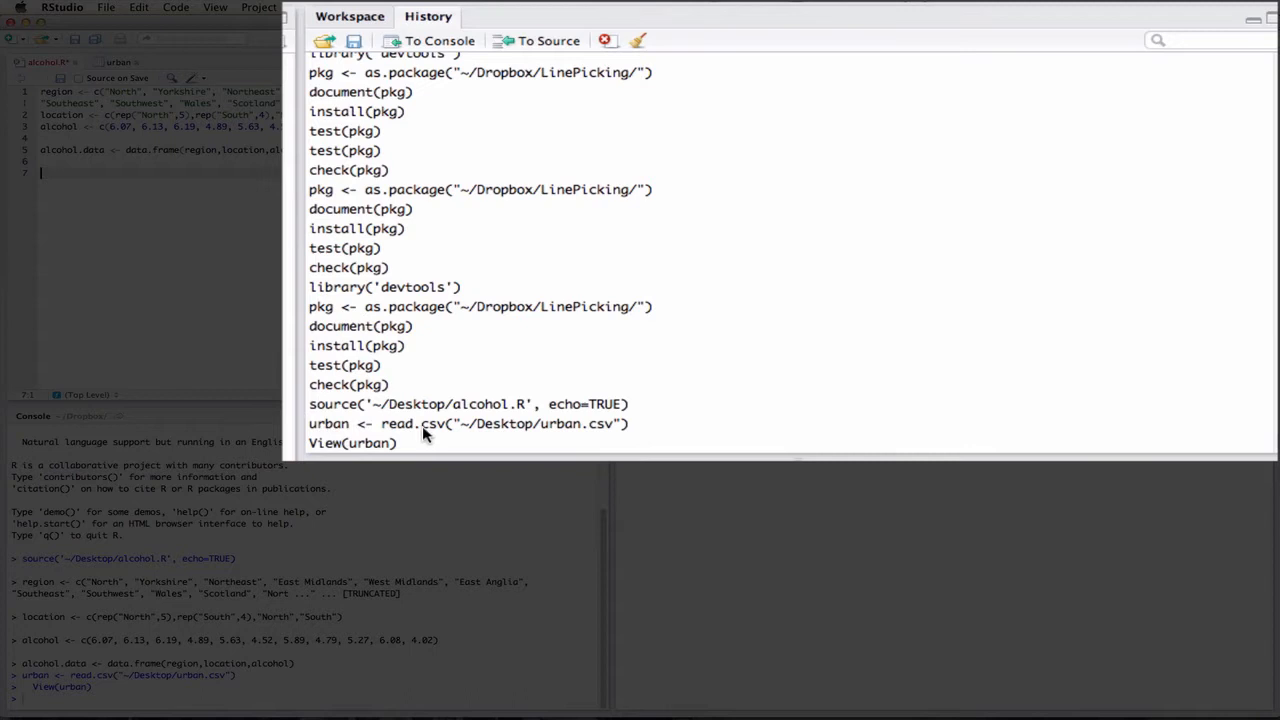
{"action": "left_click", "coordinate": [468, 423]}
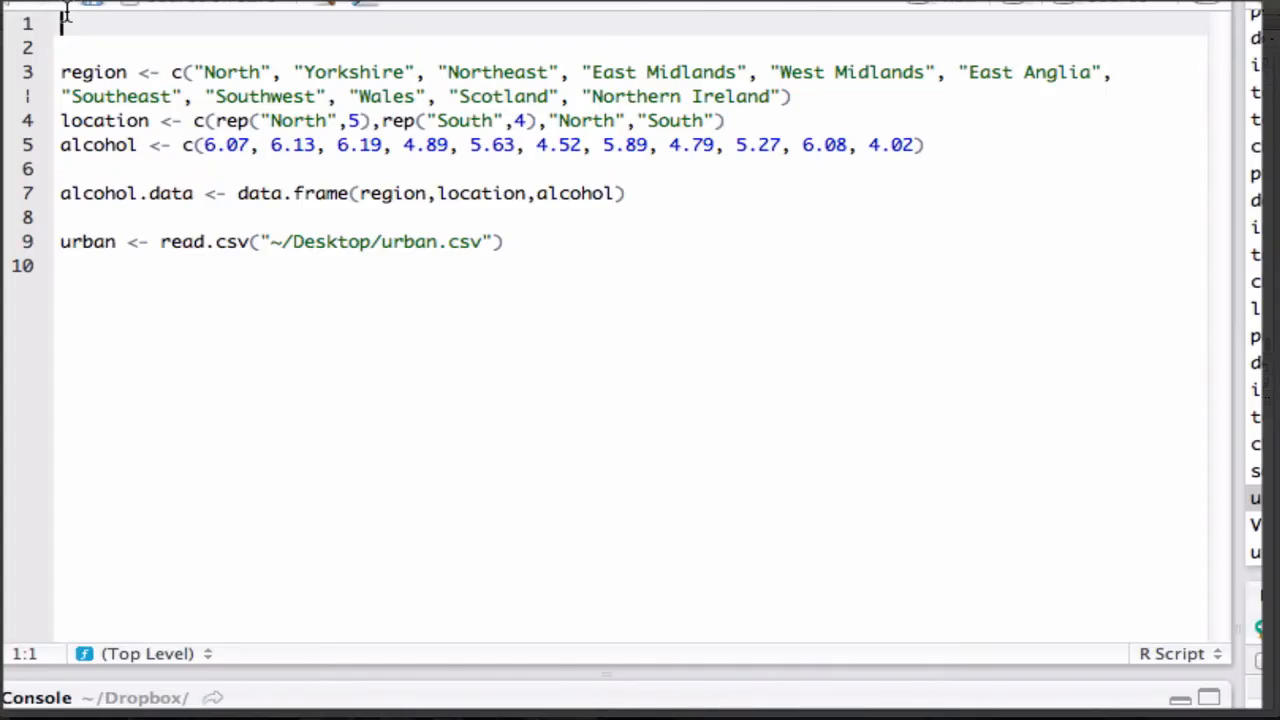
- Add the comment '# Enter in alcohol data' at the top of the script
{"action": "type", "text": "#"}
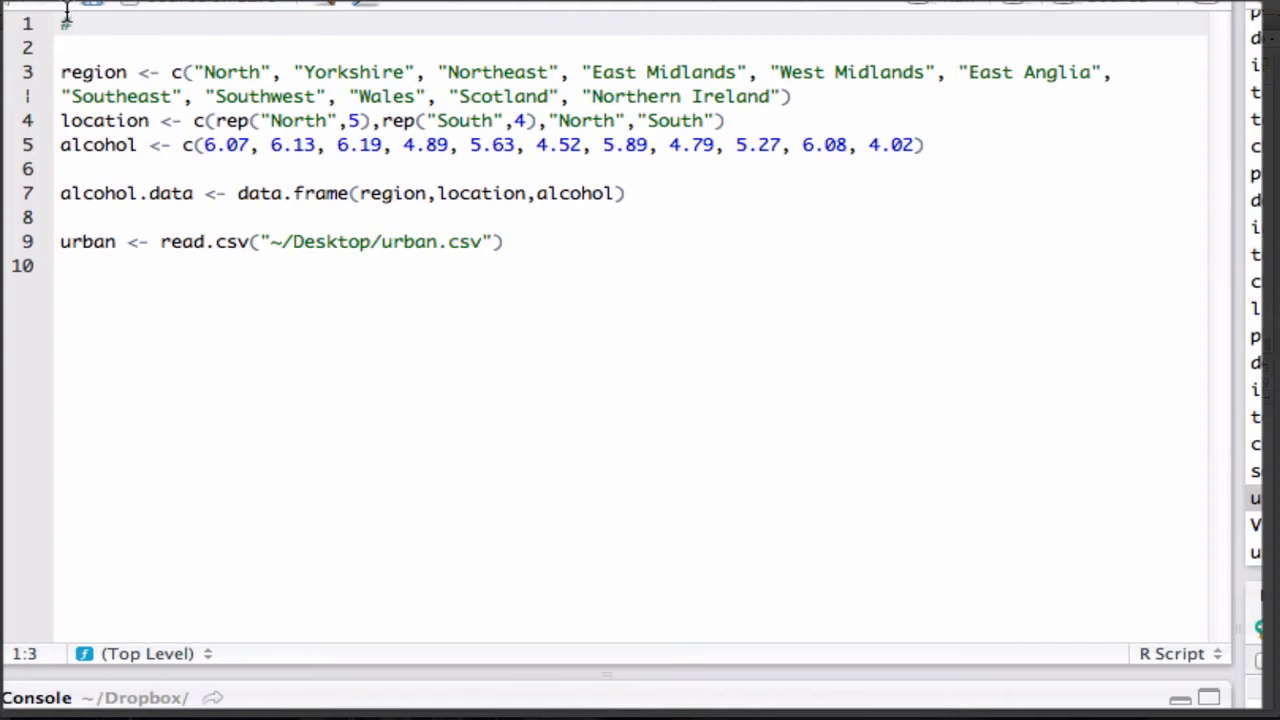
{"action": "type", "text": "Enter"}
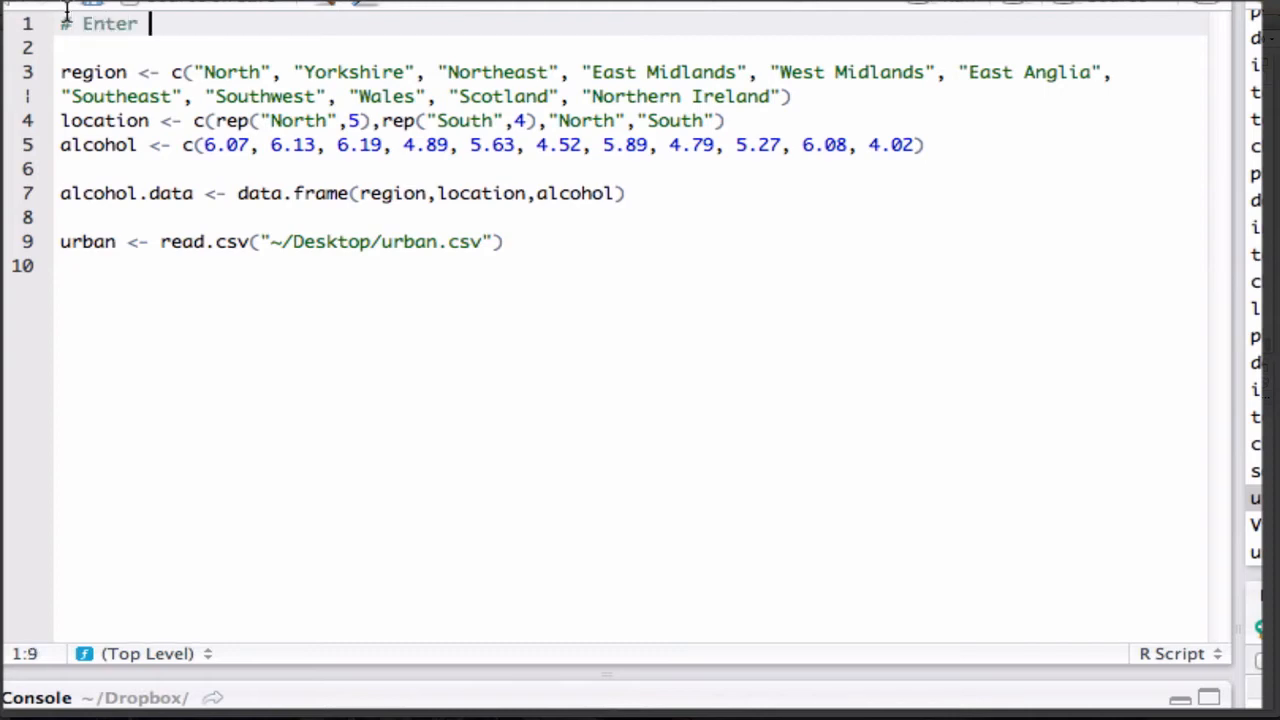
{"action": "type", "text": "in alch"}
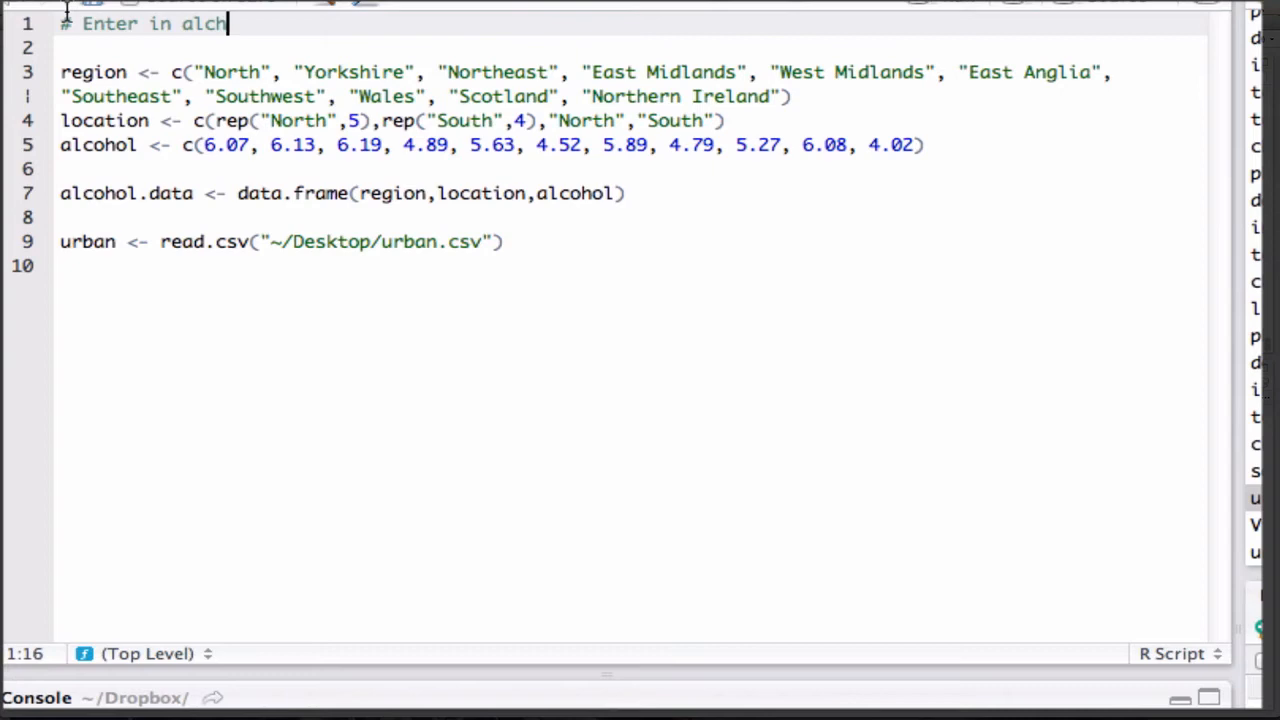
{"action": "type", "text": "ohol d"}
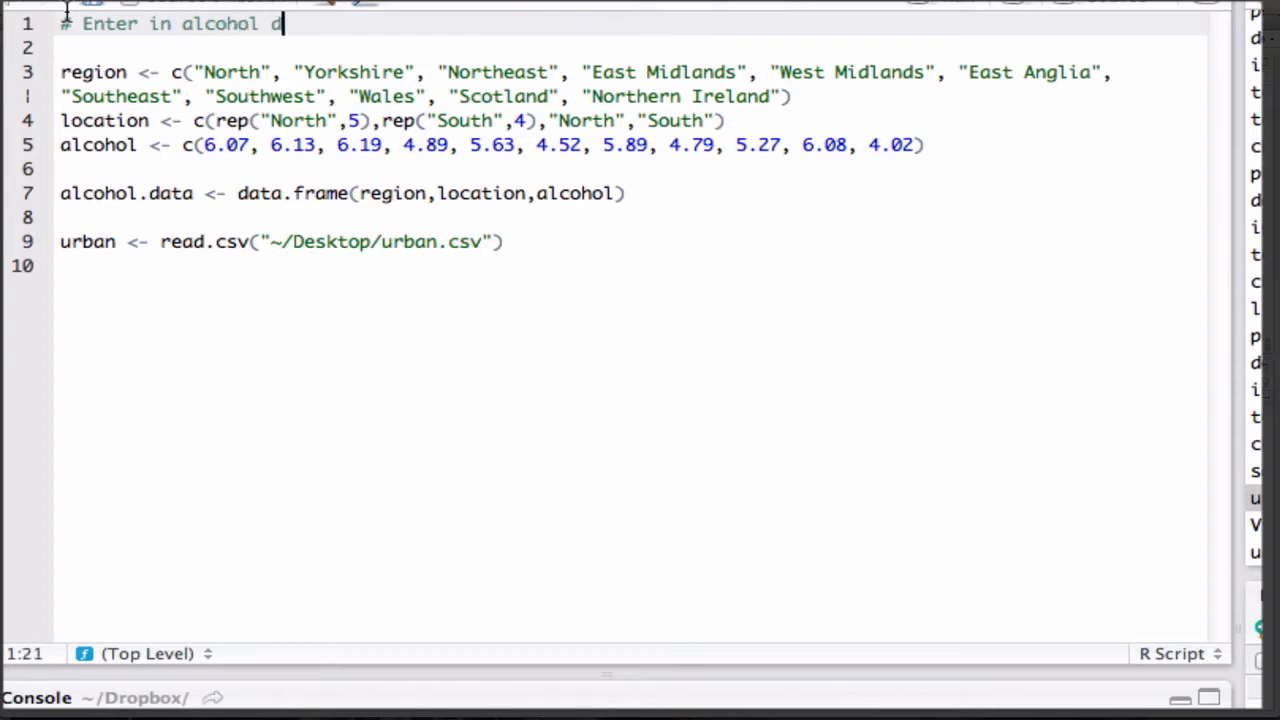
{"action": "type", "text": "ata"}
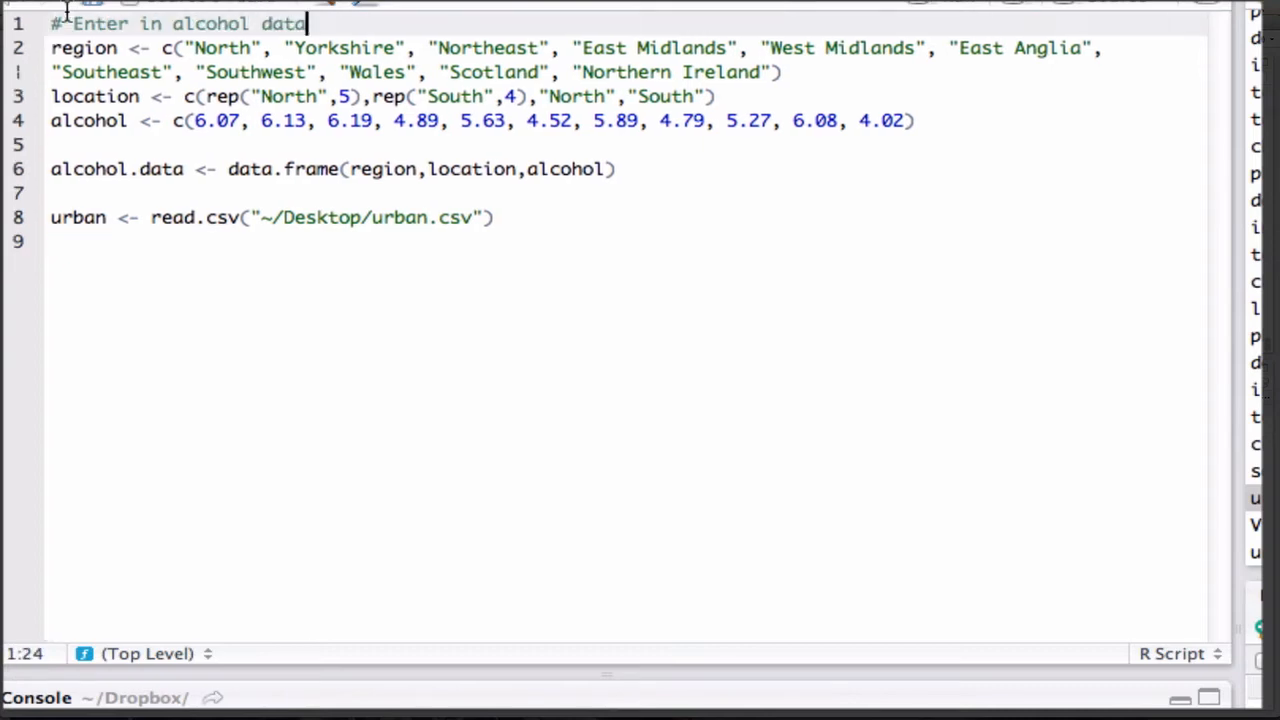
- Delete the blank line between data lines and add the 'Read in urban csv' comment
{"action": "left_click", "coordinate": [51, 144]}
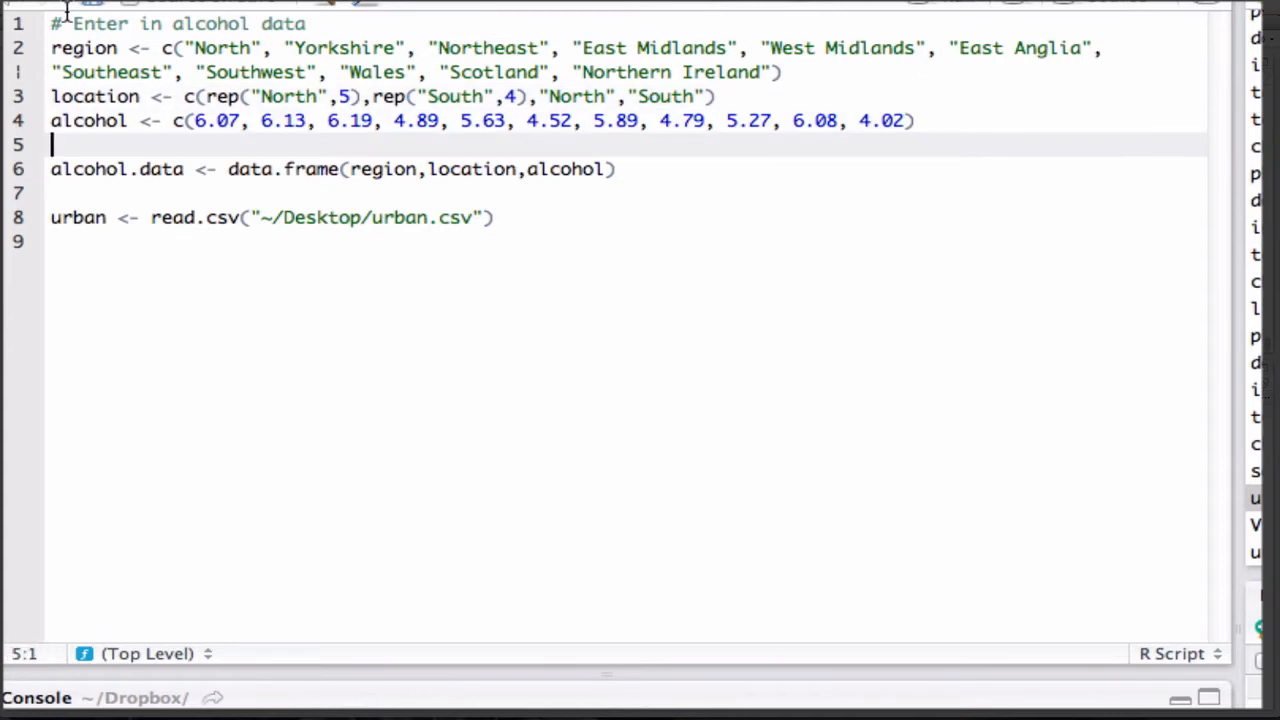
{"action": "key", "text": "Backspace"}
{"action": "type", "text": "# Read in"}
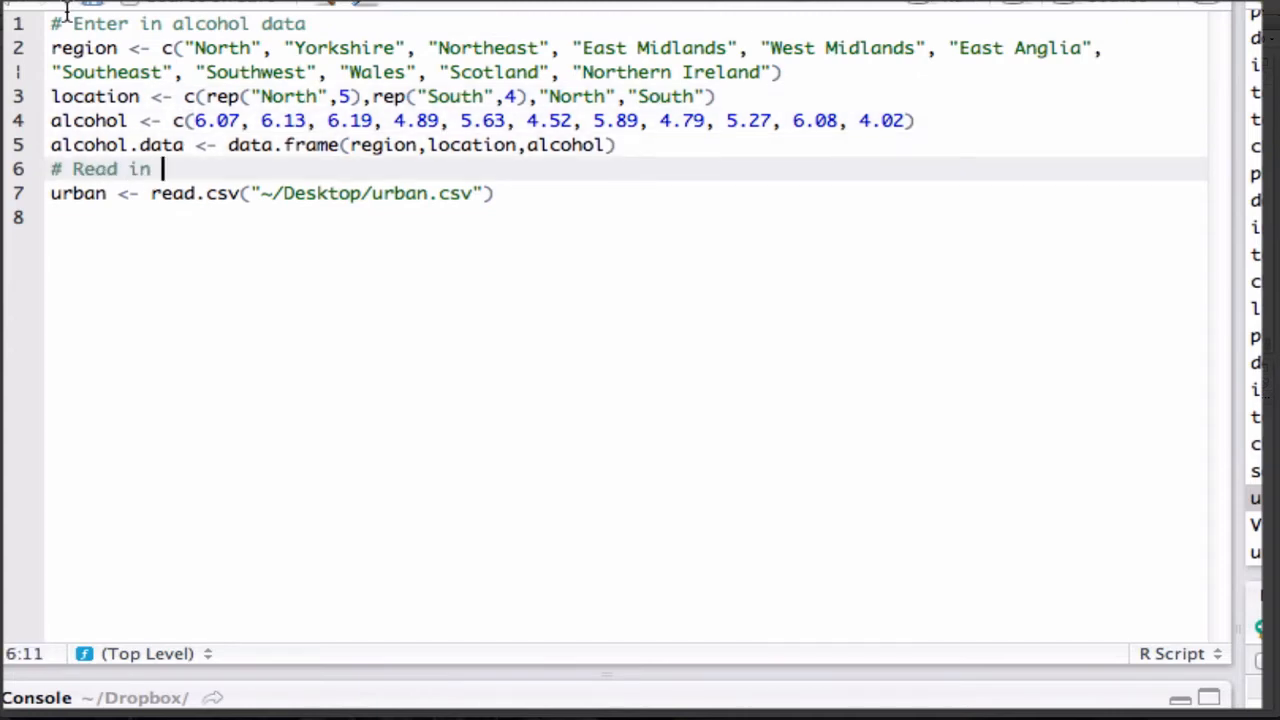
{"action": "type", "text": "urban csv"}
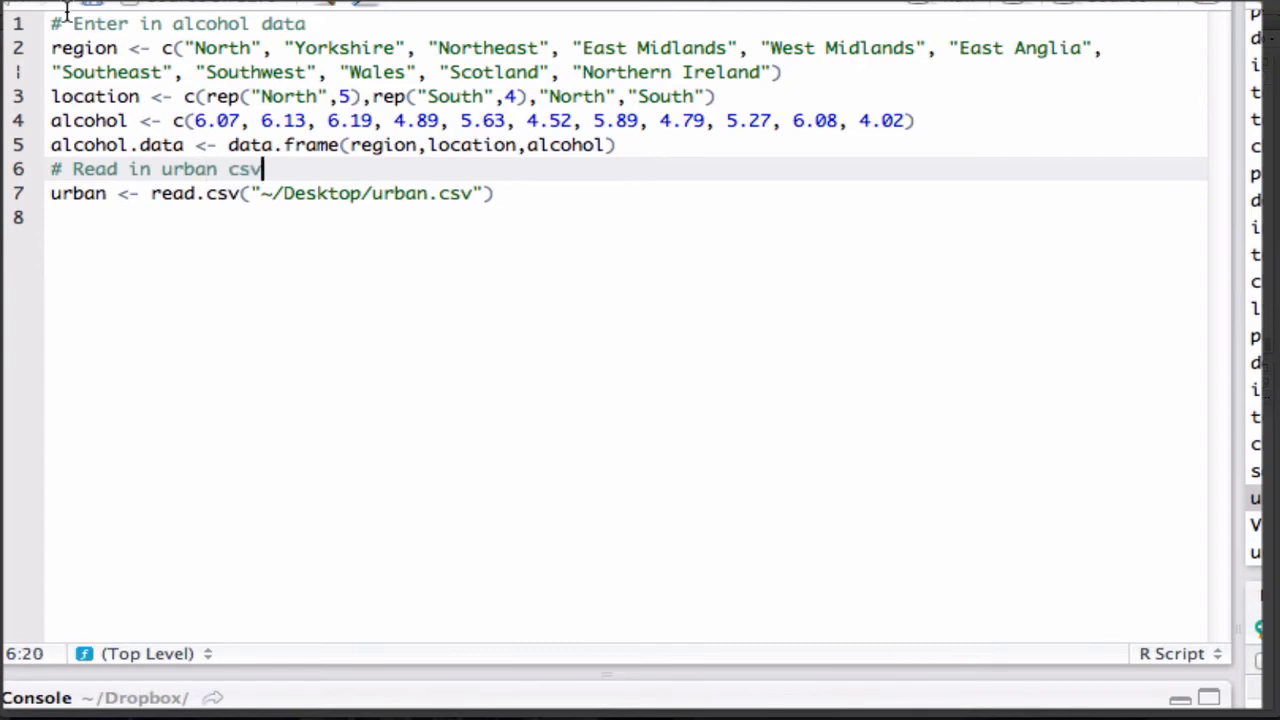
{"action": "key", "text": "Return"}
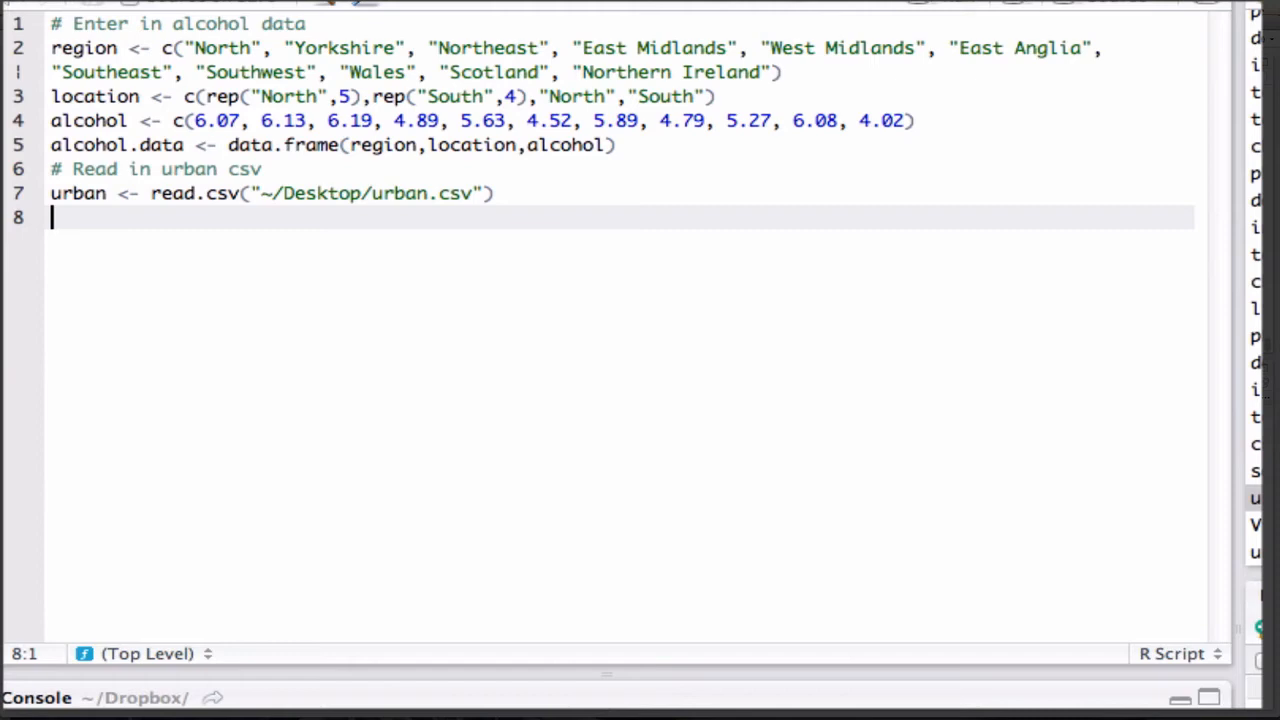
{"action": "mouse_move", "coordinate": [340, 222]}
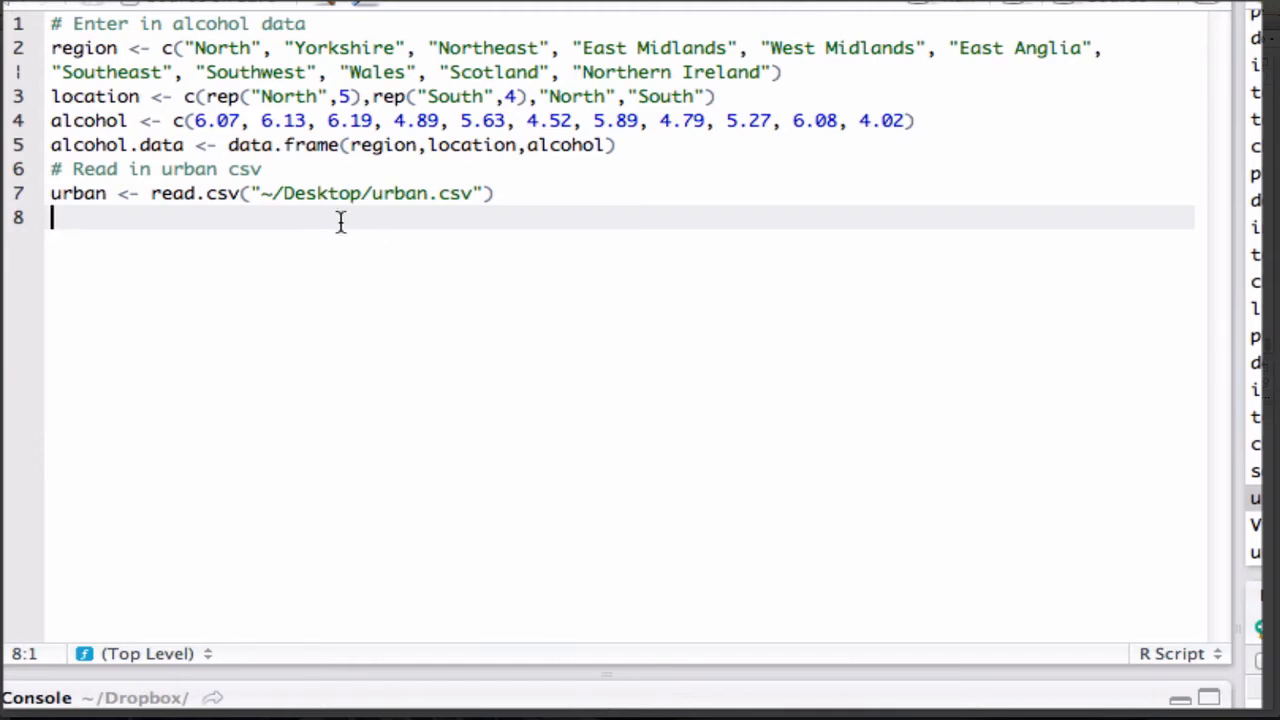
{"action": "mouse_move", "coordinate": [809, 402]}
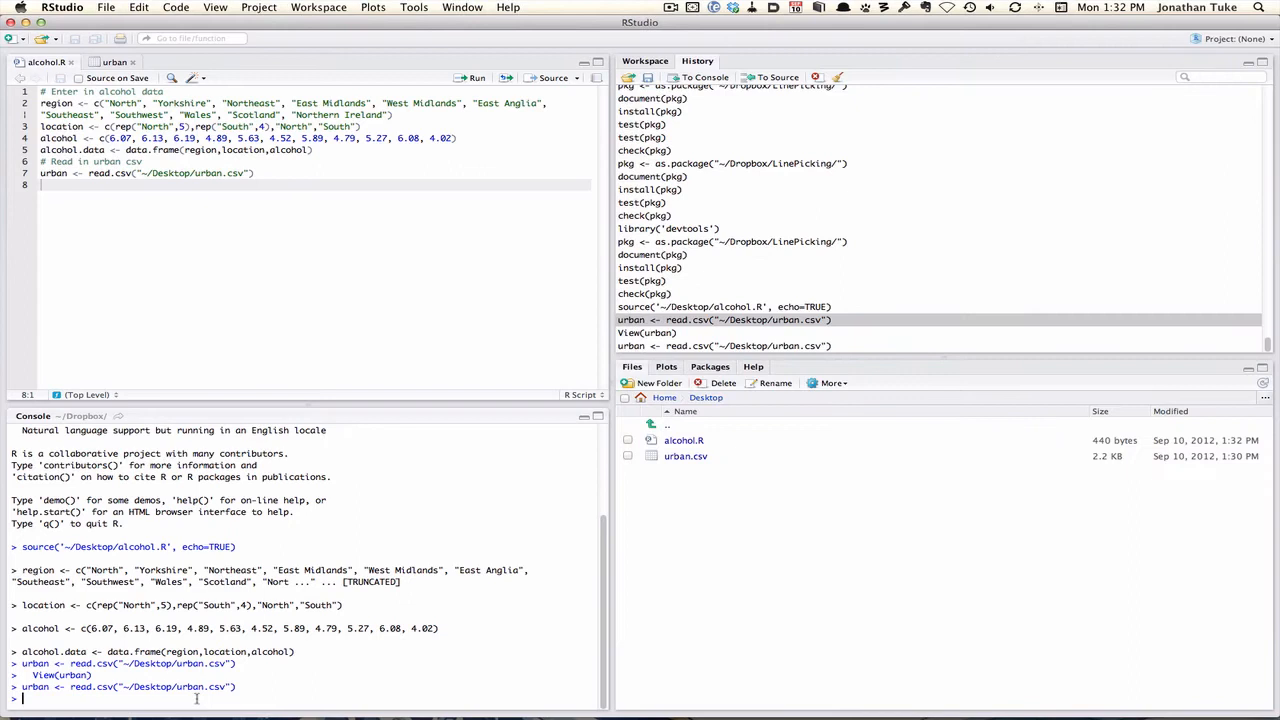
- Run head(urban) in the Console to print the first six rows
{"action": "type", "text": "head(urban"}
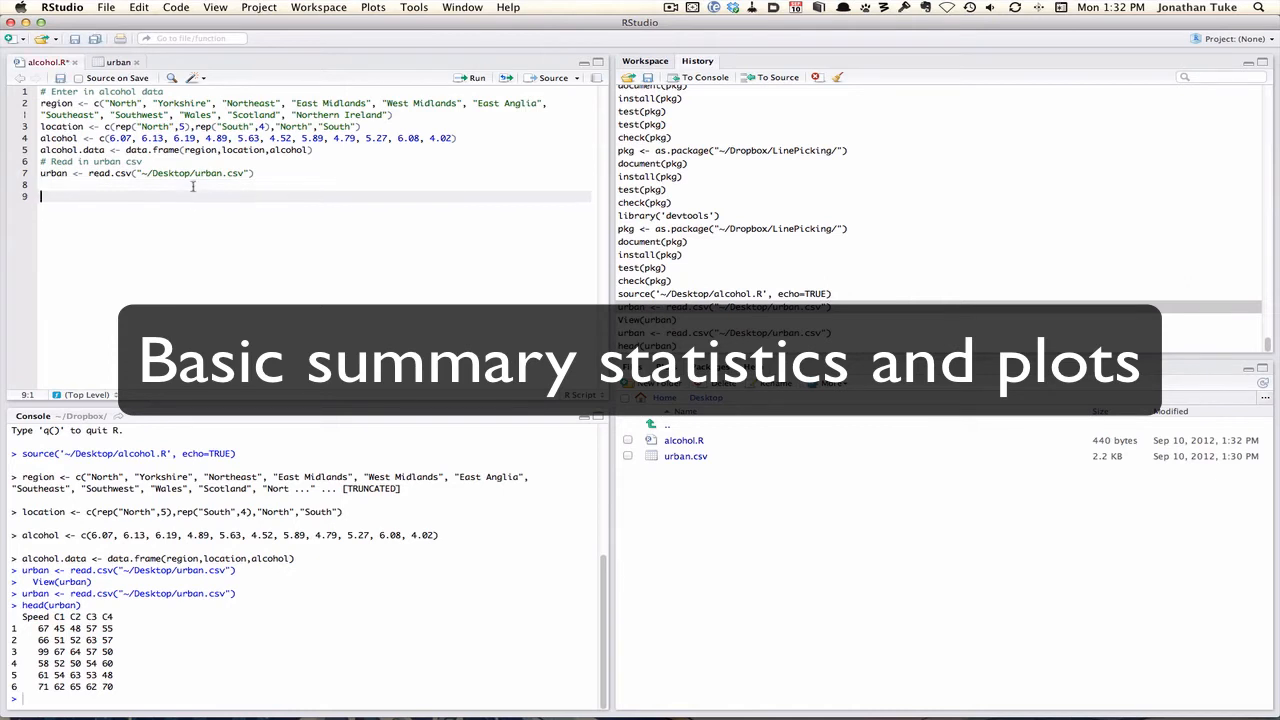
- Add and run summary(urban) and summary(urban$Speed) in the script
{"action": "type", "text": "summary(urban"}
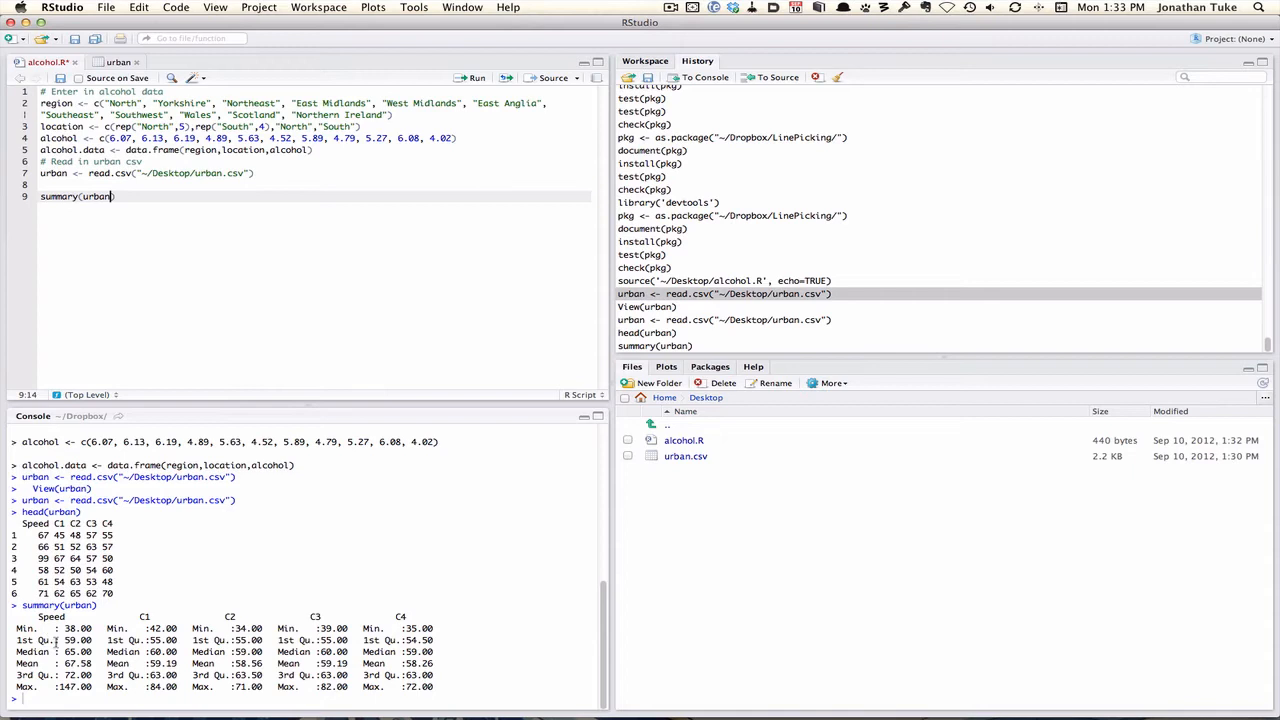
{"action": "left_click", "coordinate": [142, 196]}
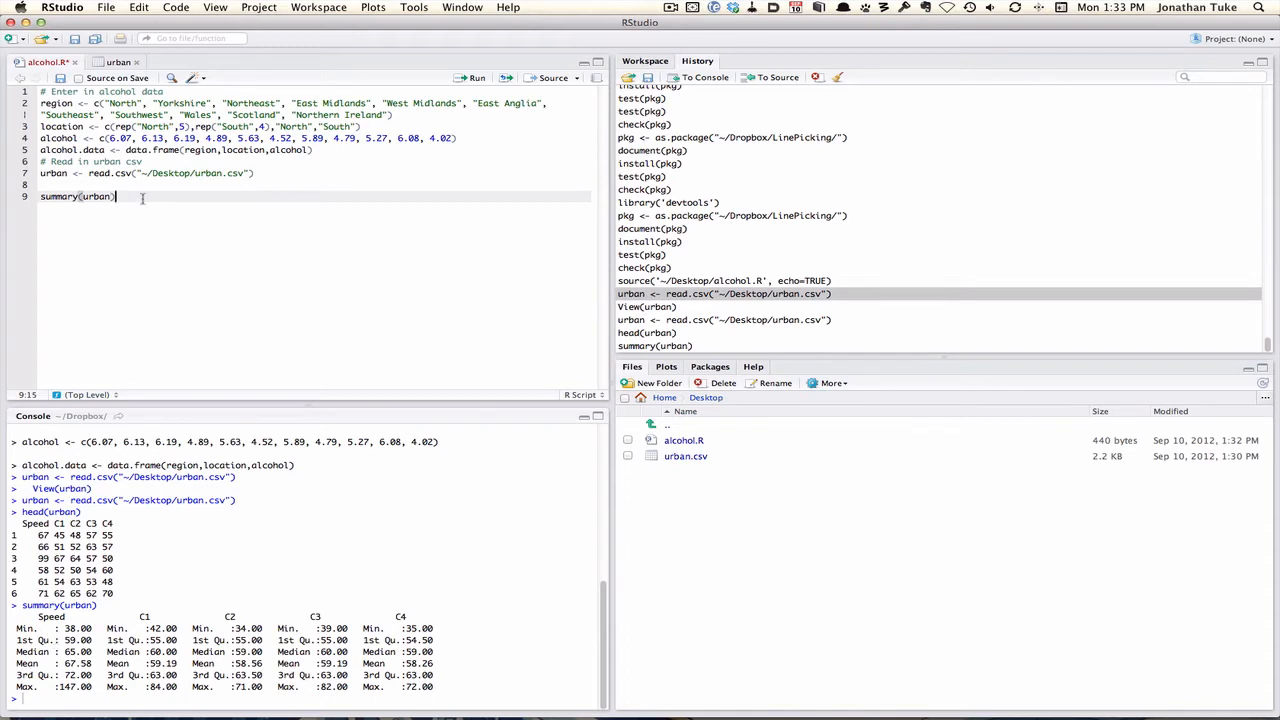
{"action": "type", "text": "summ"}
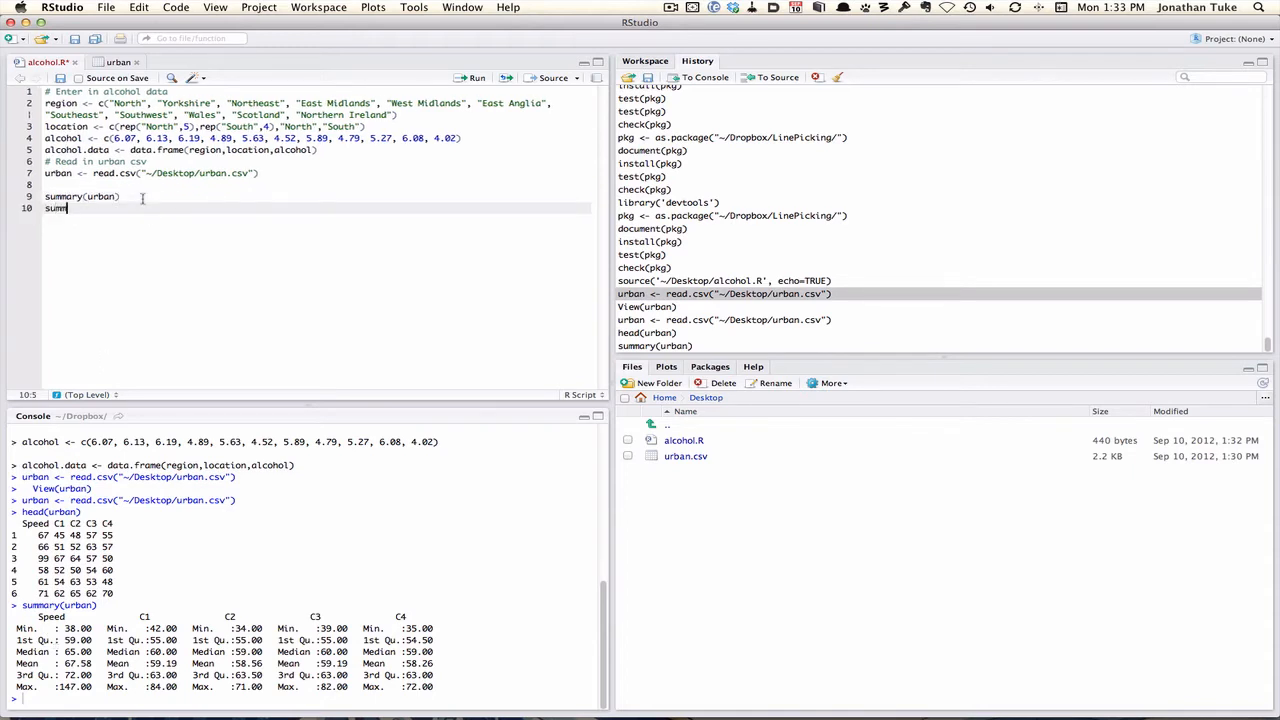
{"action": "type", "text": "ary(urban"}
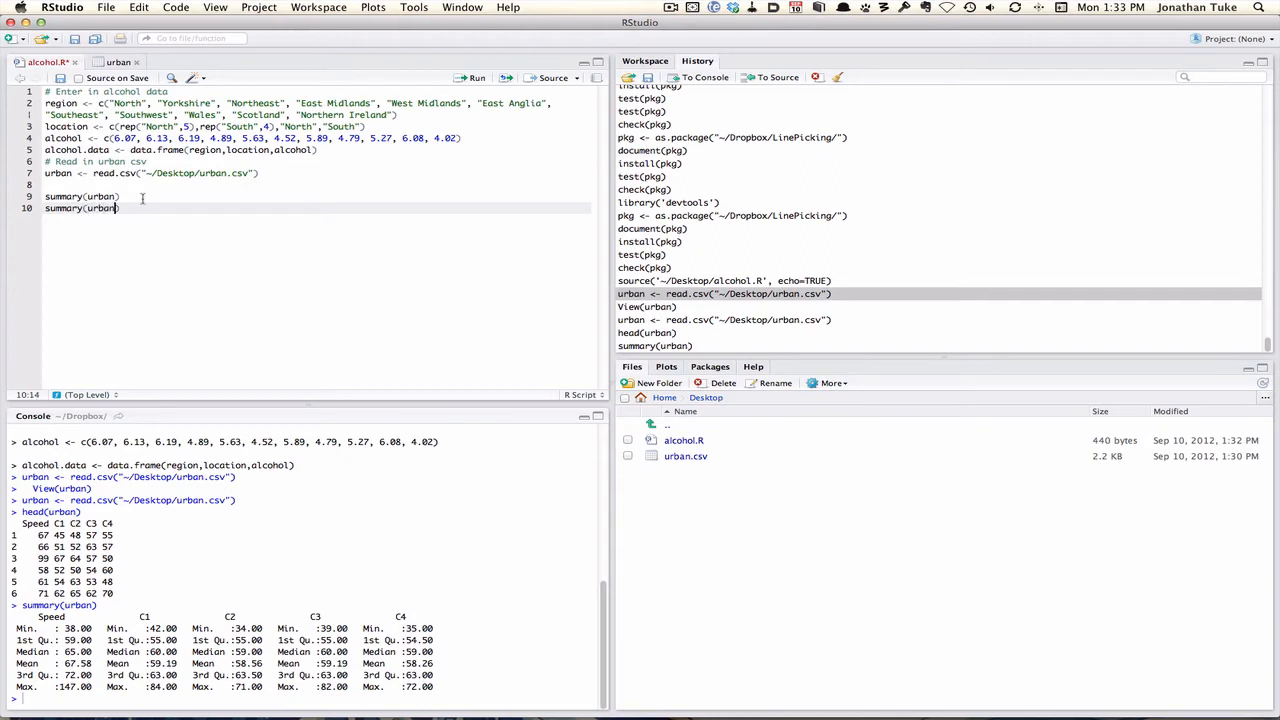
{"action": "type", "text": ")"}
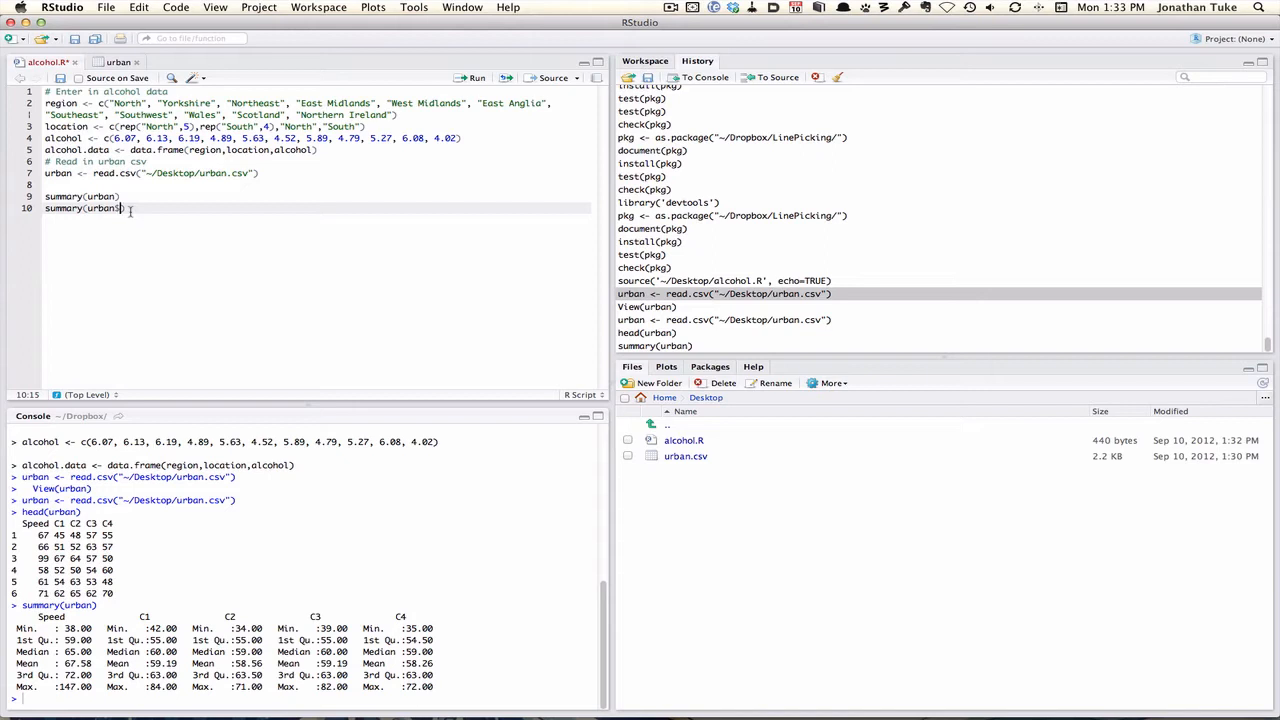
{"action": "type", "text": "$Speed"}
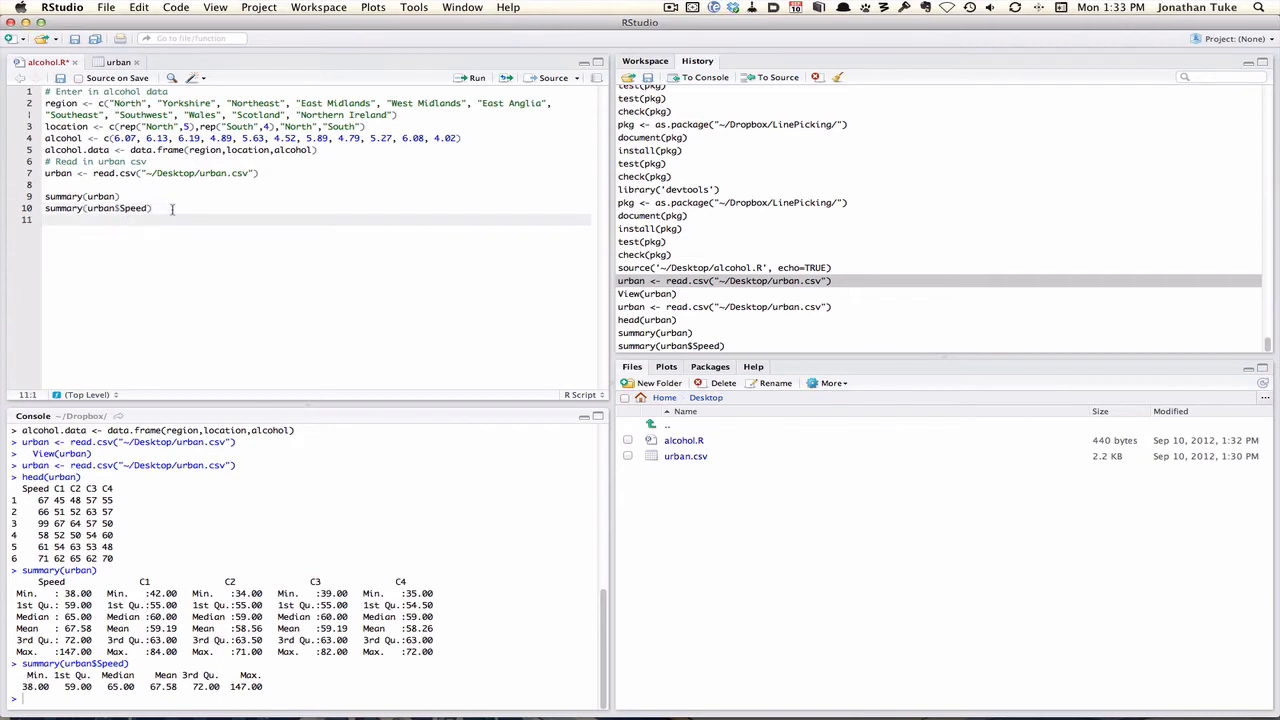
- Add and run var(urban$Speed), giving 221.3914, and view the var help page
{"action": "type", "text": "var"}
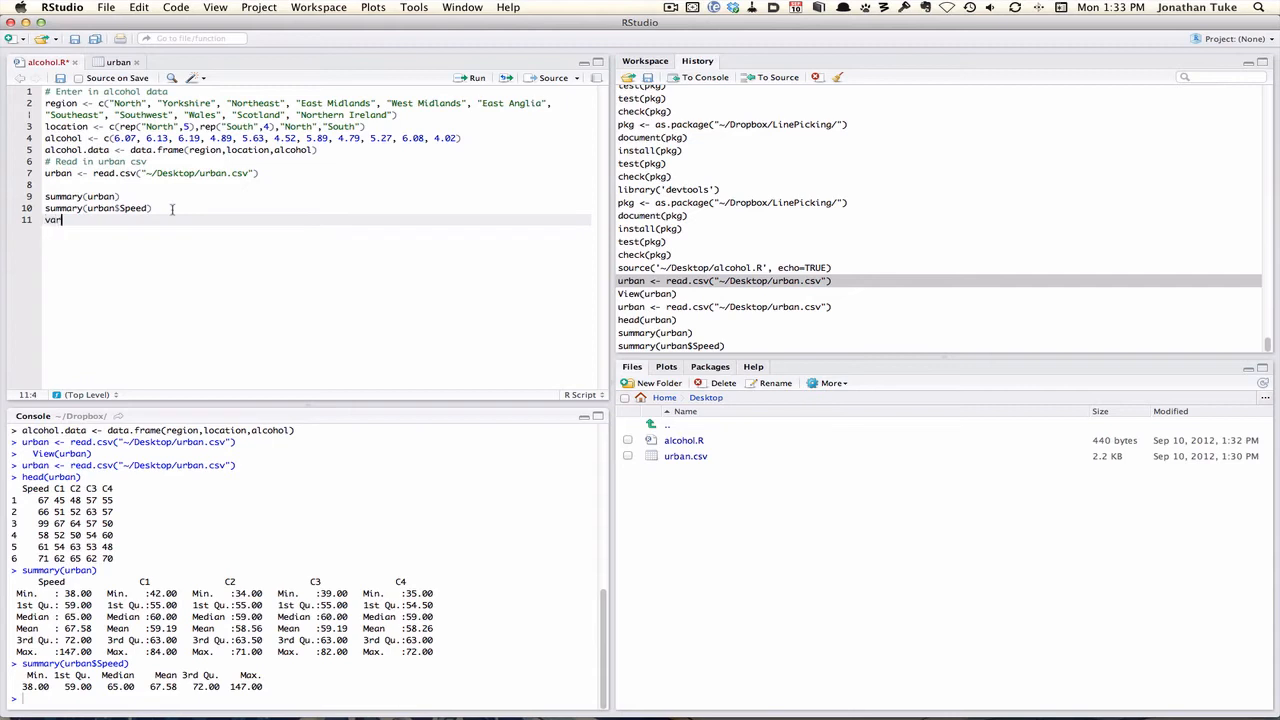
{"action": "type", "text": "(urban"}
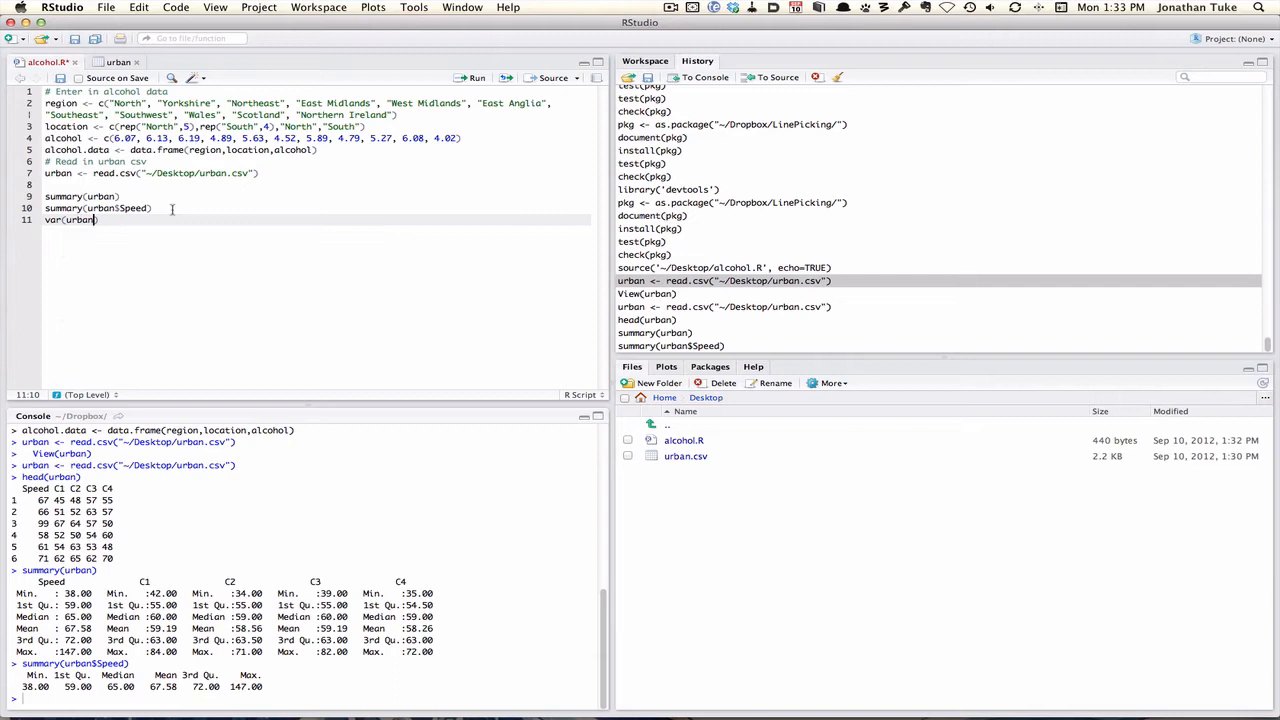
{"action": "type", "text": "$Speed"}
{"action": "type", "text": "var"}
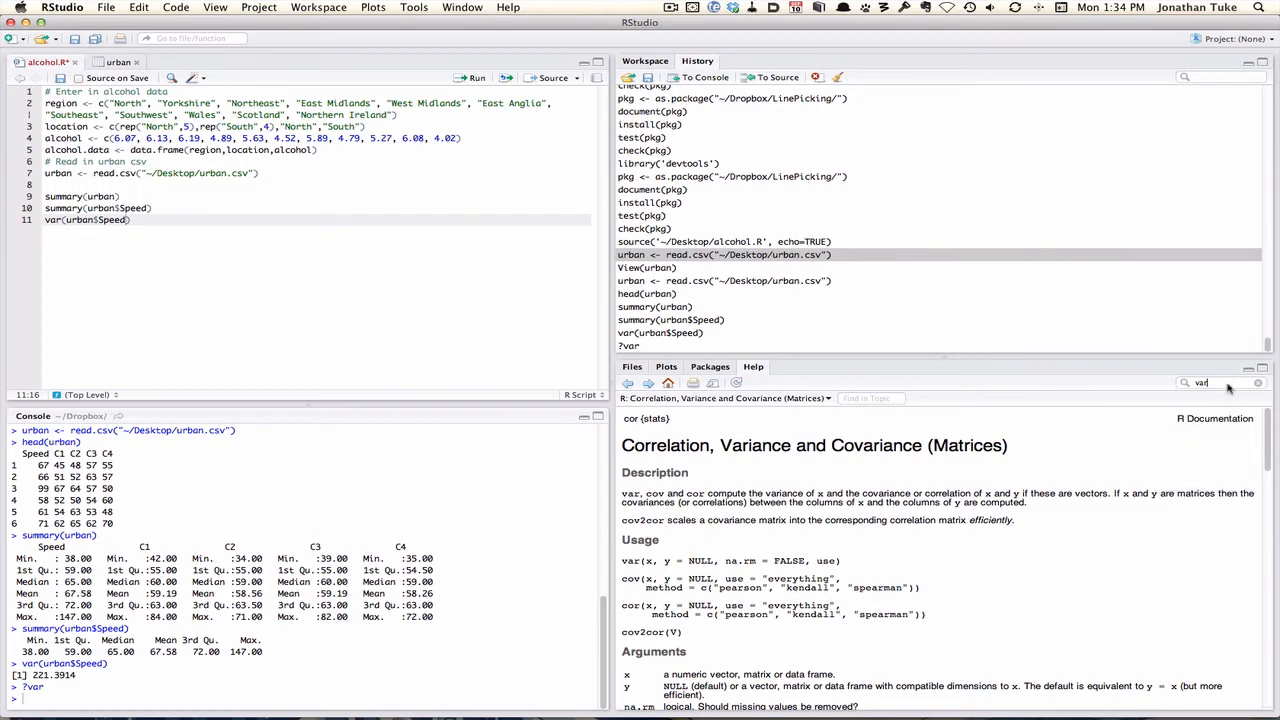
{"action": "mouse_move", "coordinate": [928, 514]}
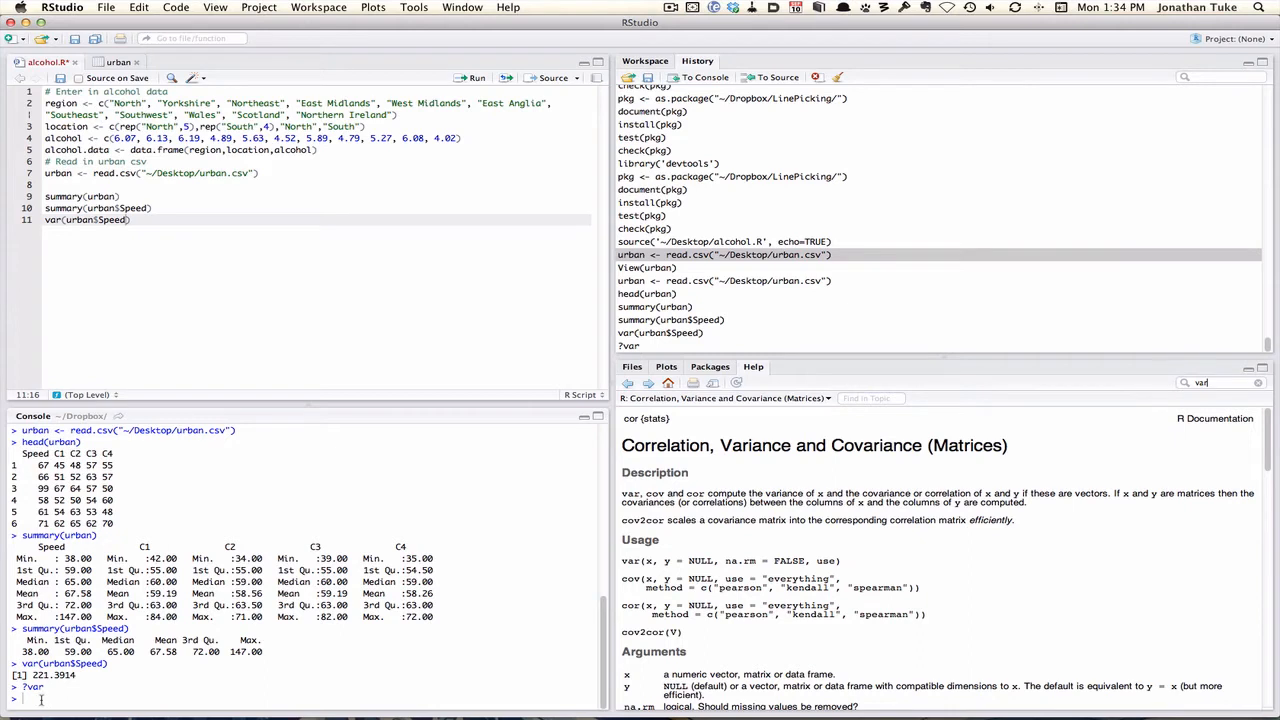
- Search help with ??variance and scroll through the results
{"action": "type", "text": "2"}
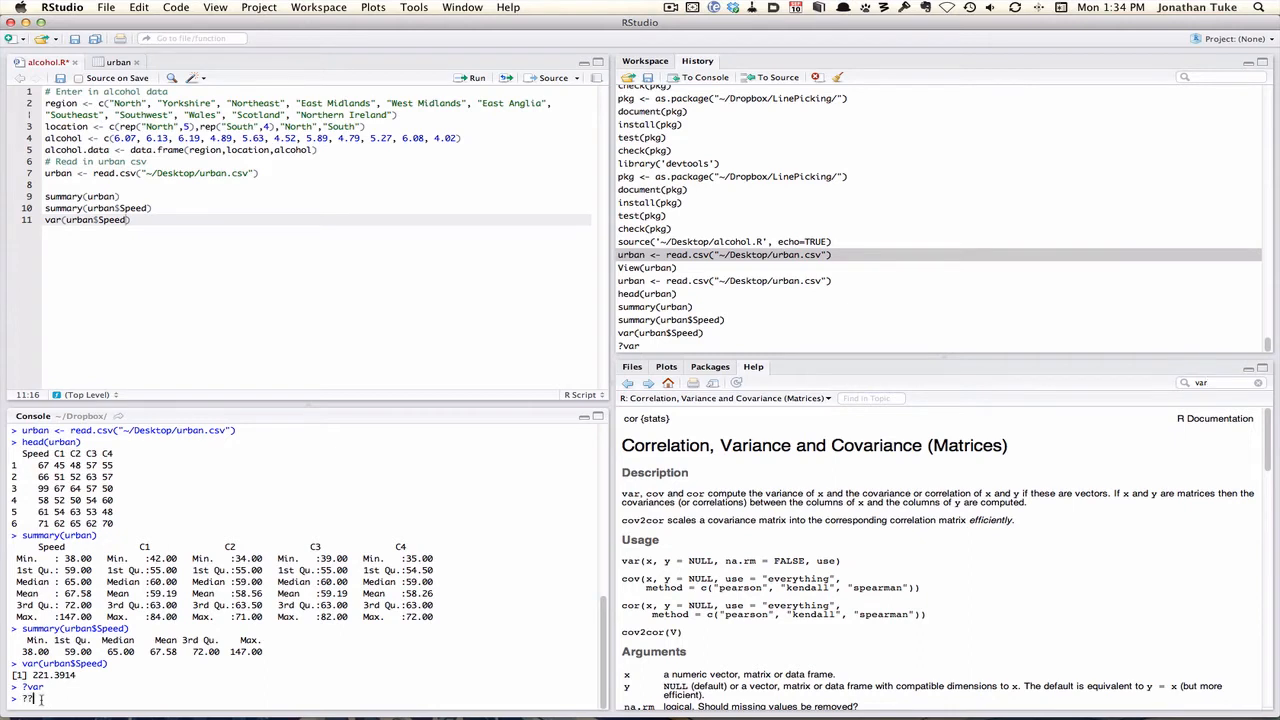
{"action": "type", "text": "variance"}
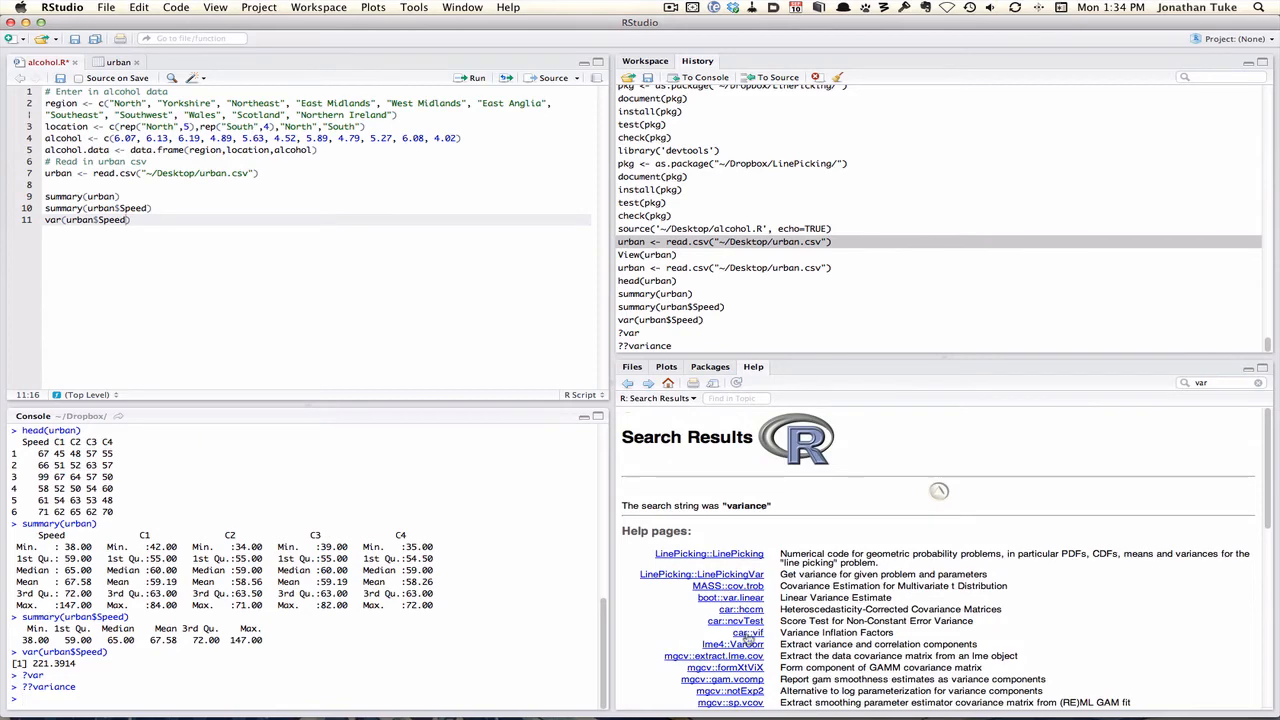
{"action": "scroll", "scroll_direction": "down", "scroll_amount": 3}
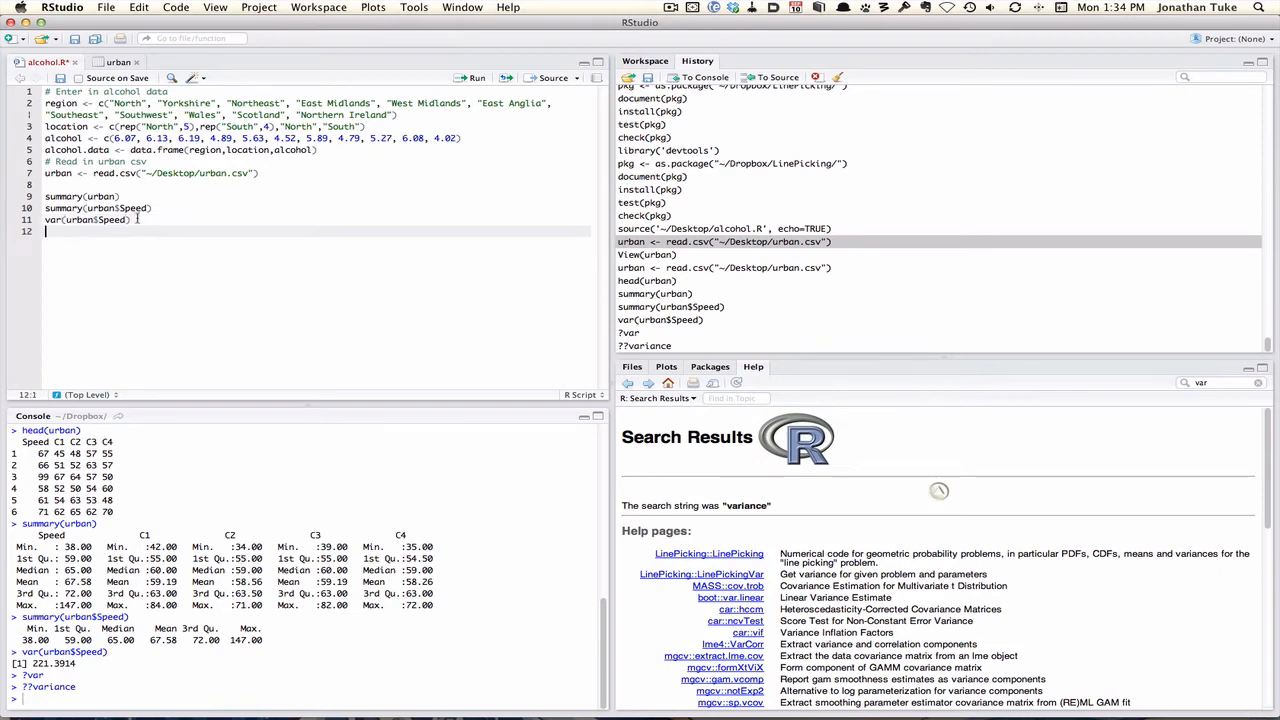
- Add mean(urban$Speed) = 67.58278 and sd(urban$Speed) = 14.87923 to the script
{"action": "type", "text": "mean(urban"}
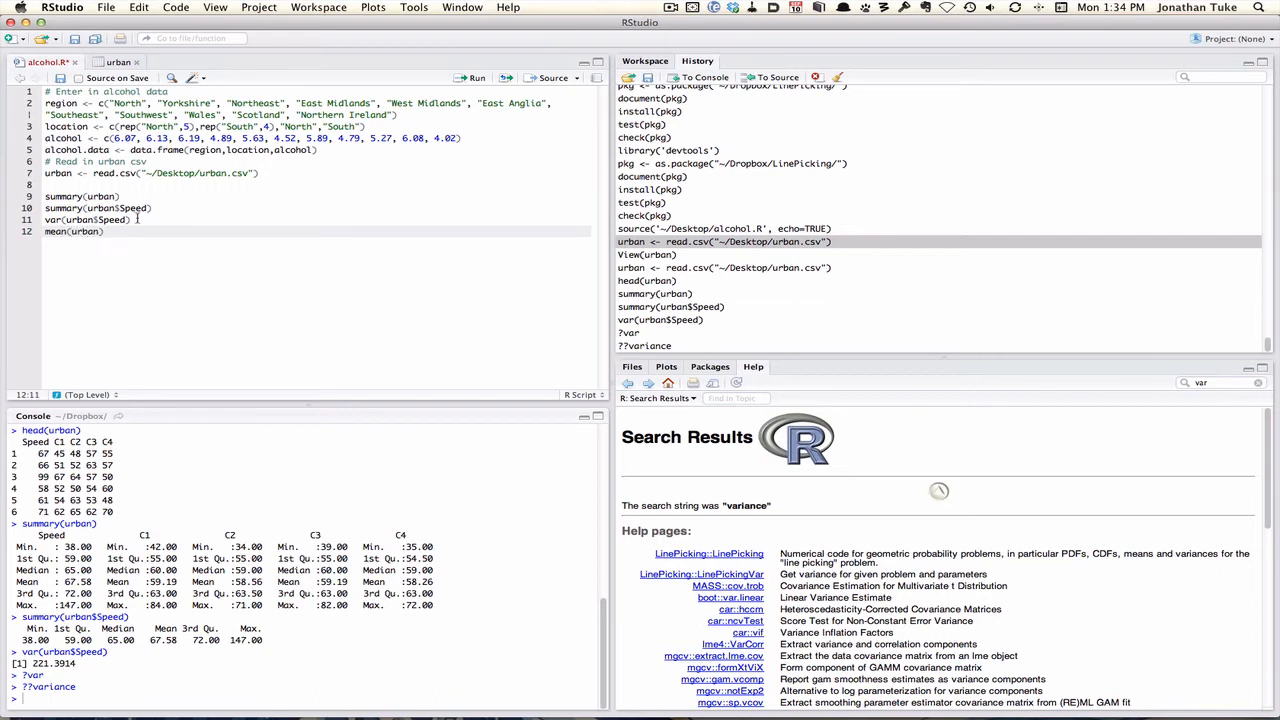
{"action": "type", "text": "$Speed"}
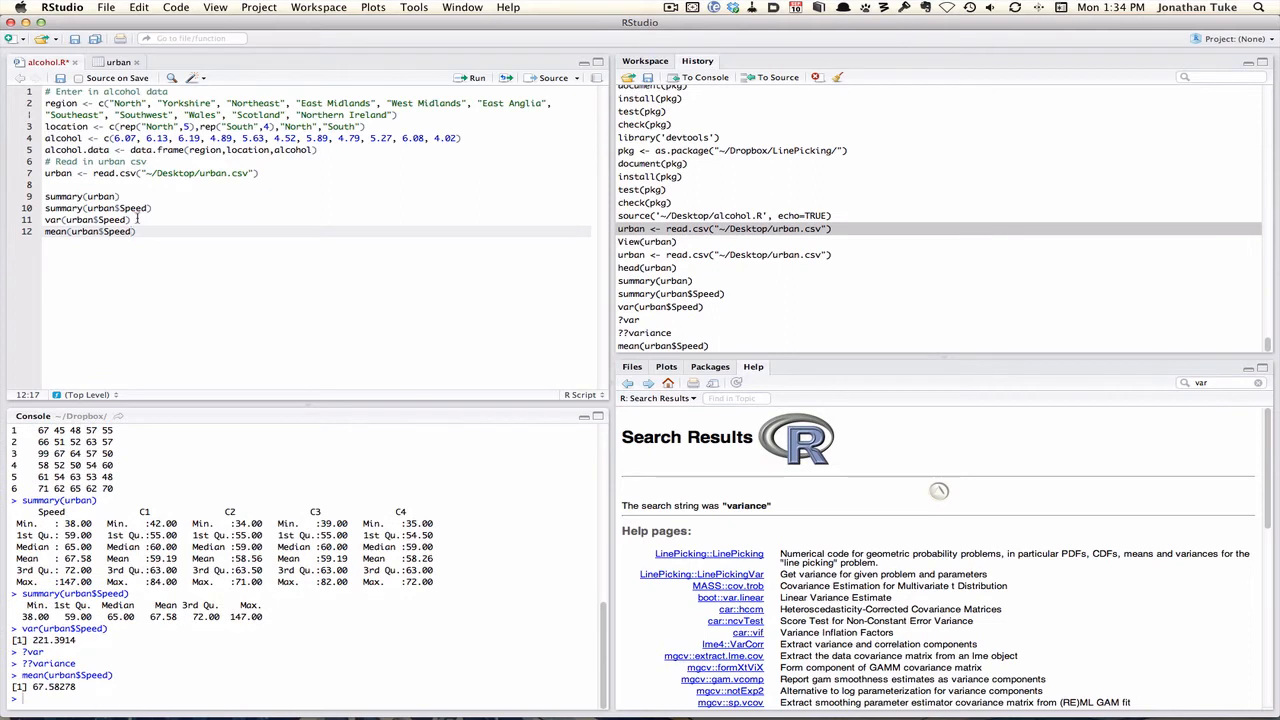
{"action": "type", "text": "sd(urban$Speed"}
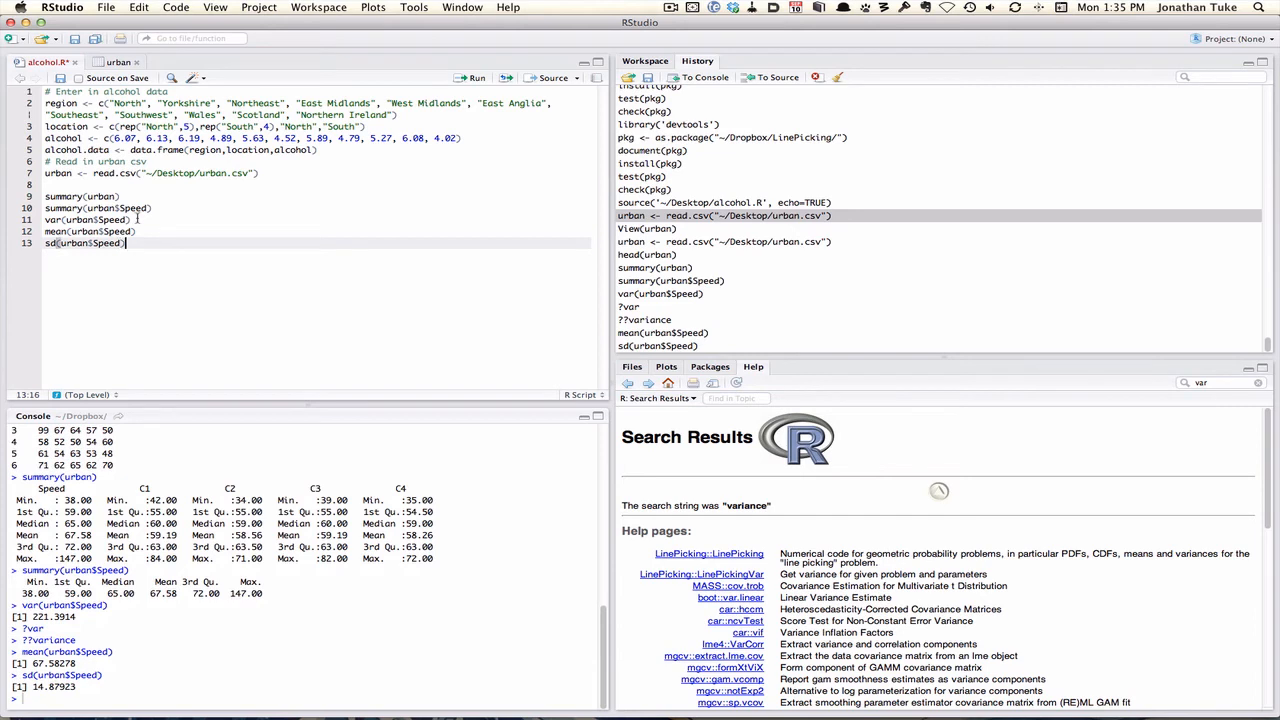
- Add median(urban$Speed), giving 65, and start a hist(urban$Speed) line
{"action": "type", "text": "med"}
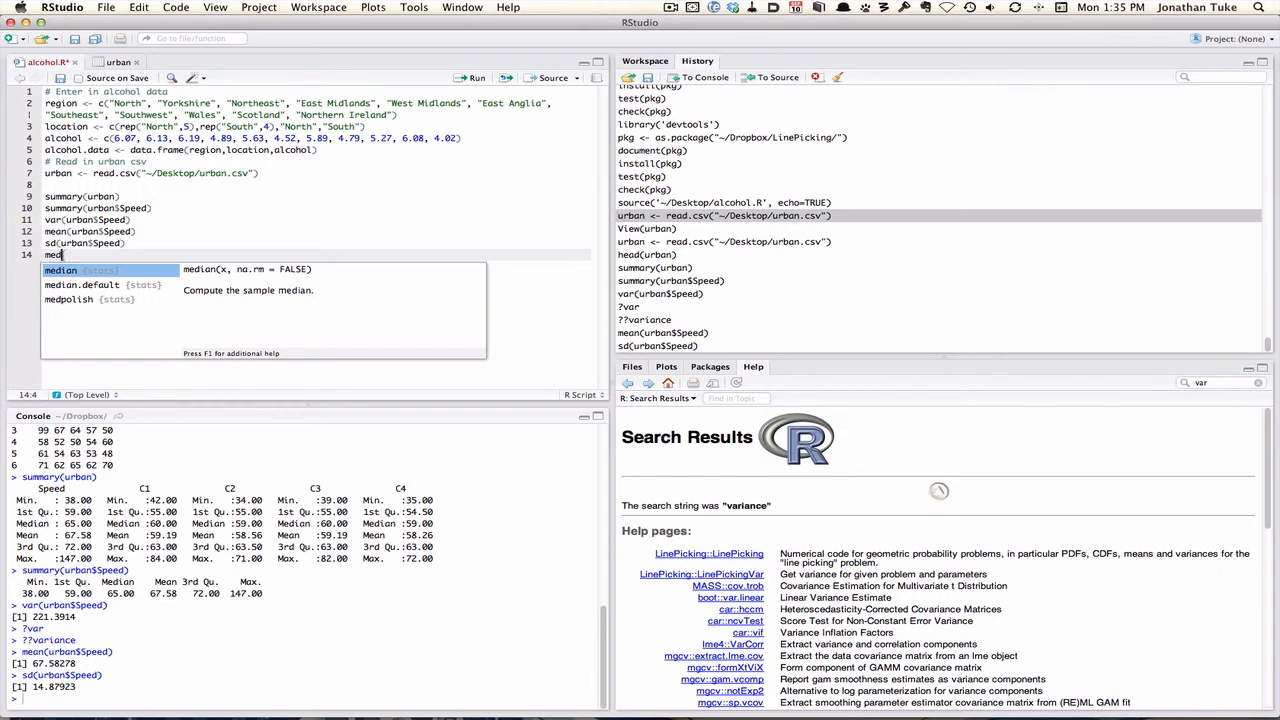
{"action": "mouse_move", "coordinate": [68, 300]}
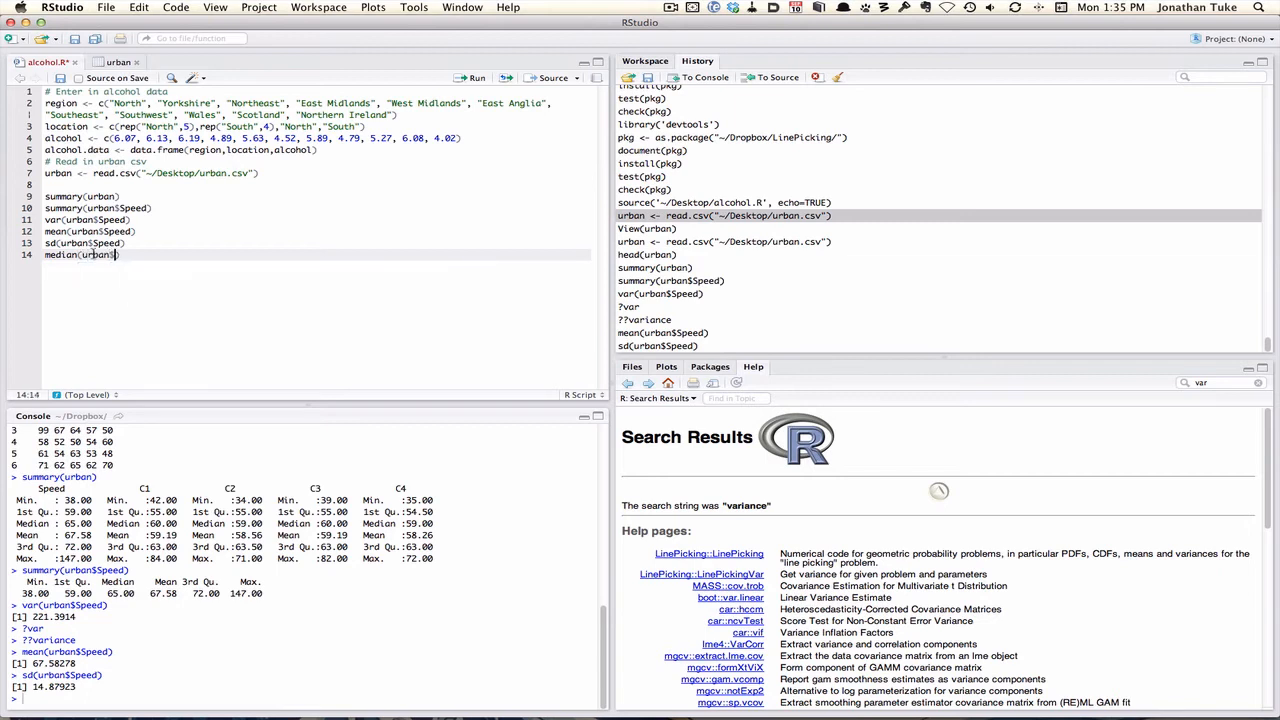
{"action": "type", "text": "Speed"}
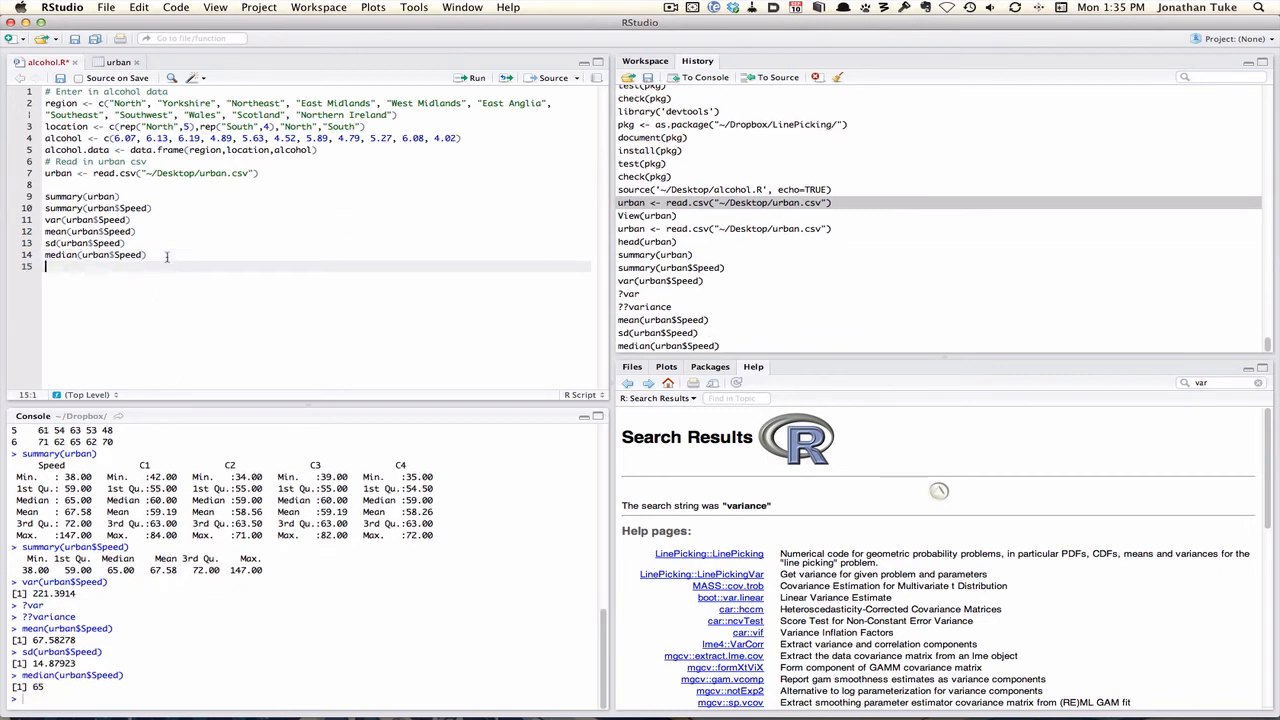
{"action": "type", "text": "hist(u"}
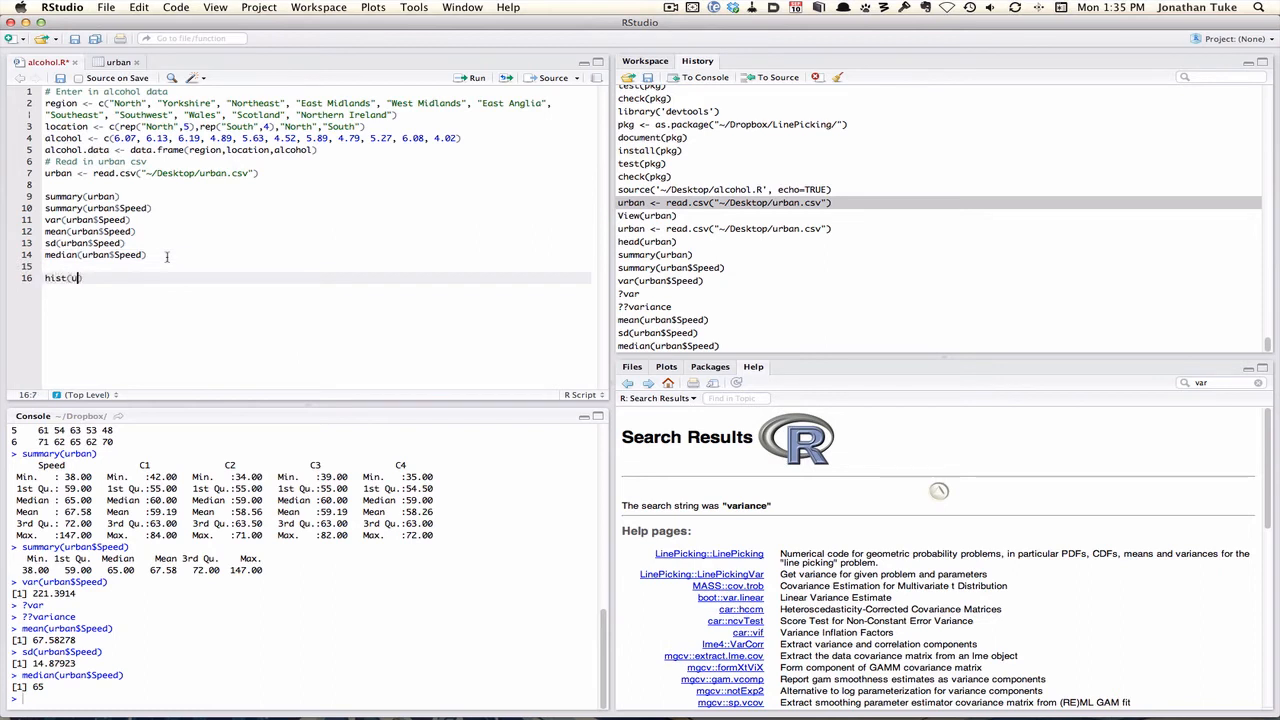
- Finish and run hist(urban$Speed), then view the histogram enlarged and close the zoom window
{"action": "type", "text": "rban$Speed)"}
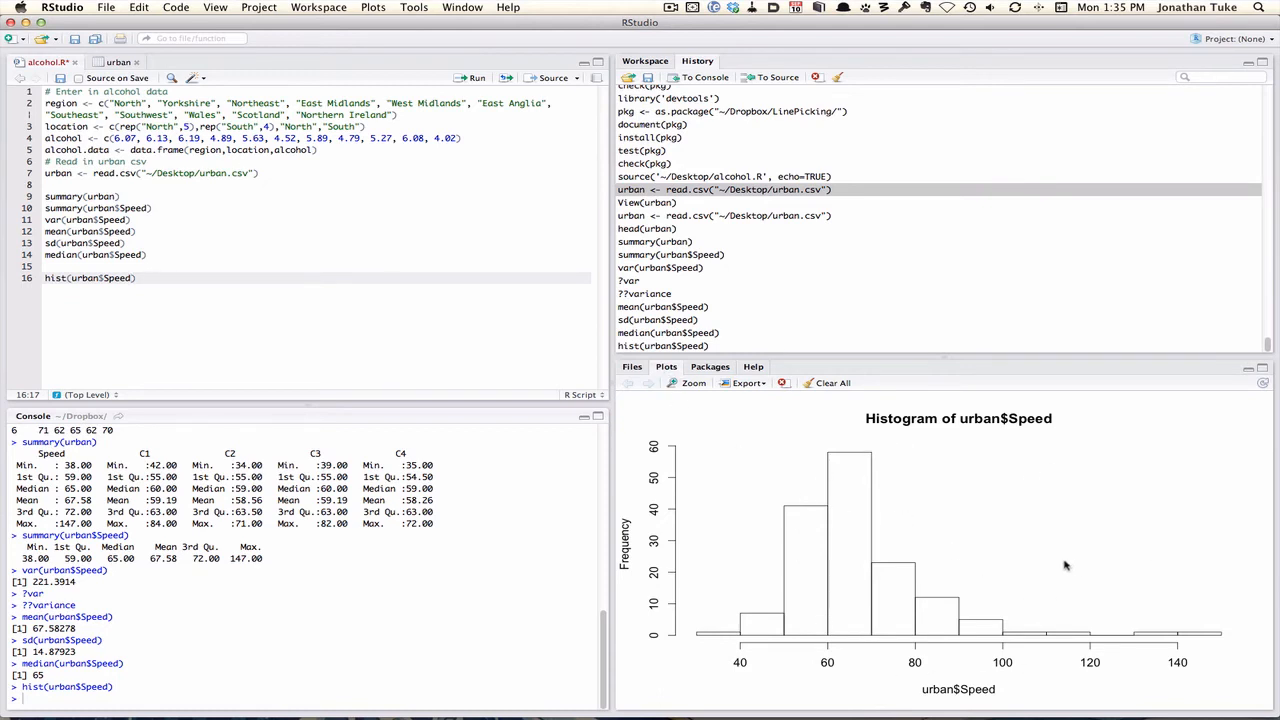
{"action": "mouse_move", "coordinate": [878, 444]}
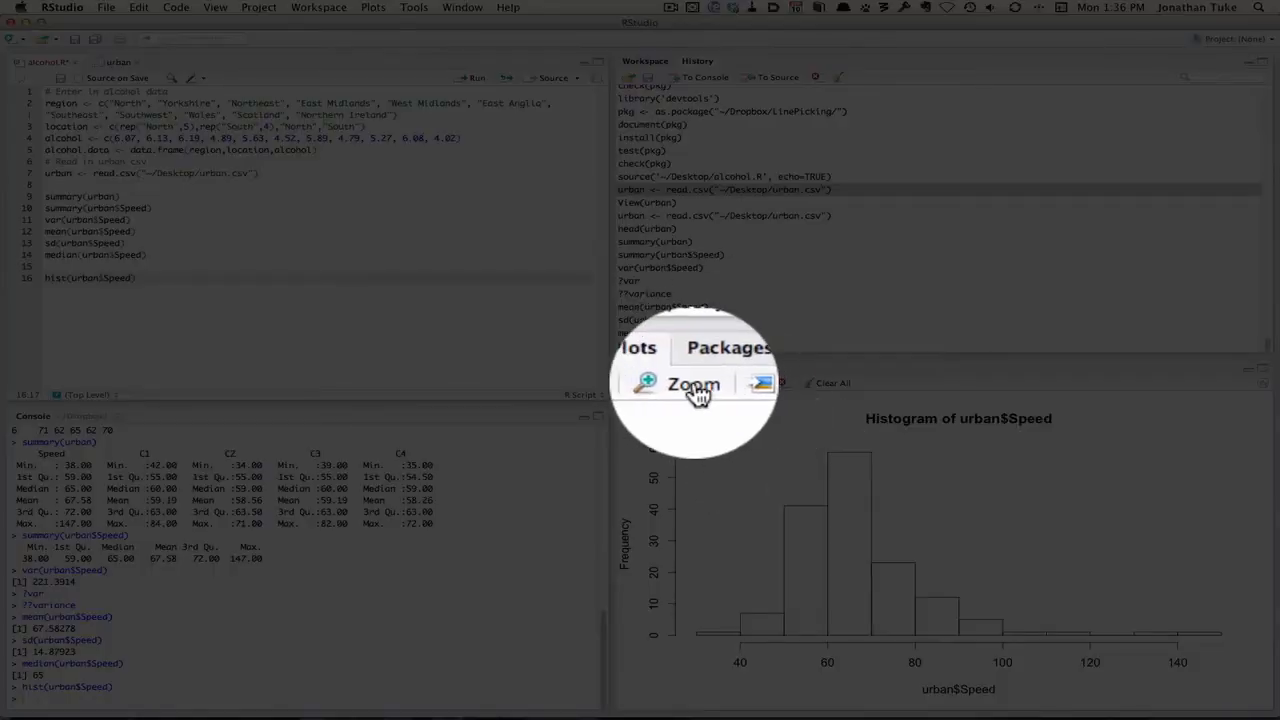
{"action": "left_click", "coordinate": [693, 384]}
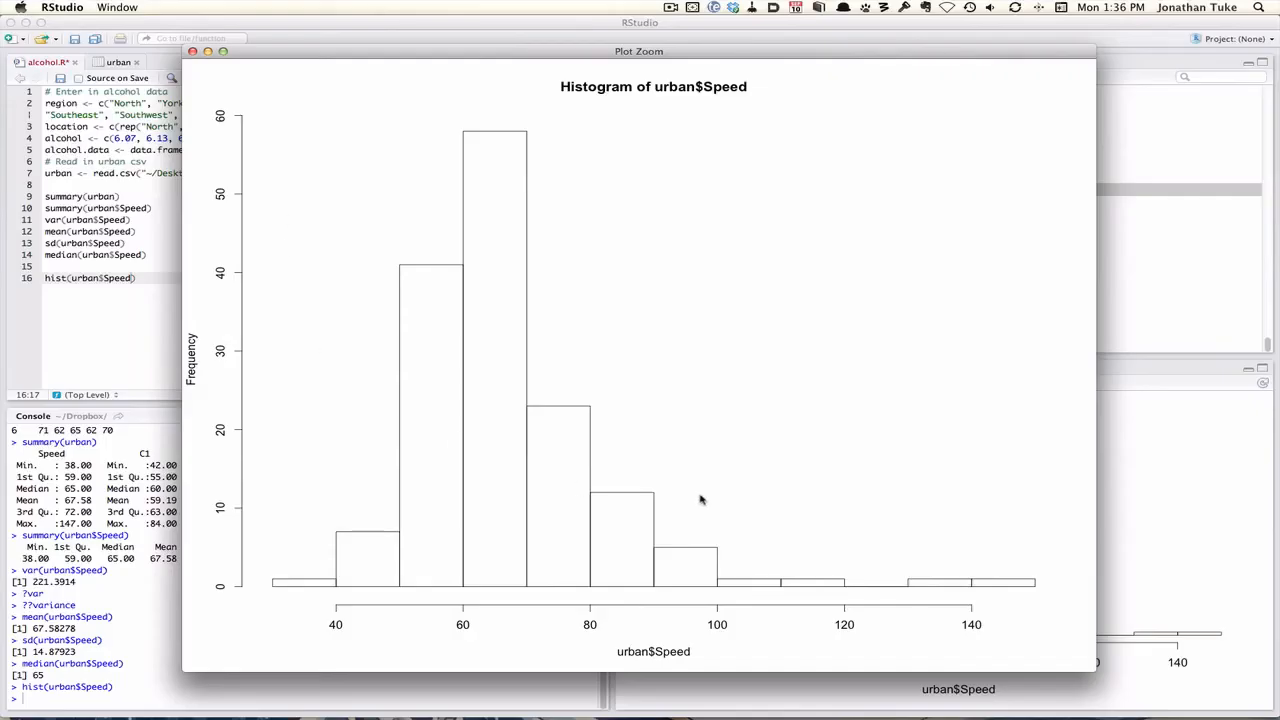
{"action": "left_click", "coordinate": [192, 51]}
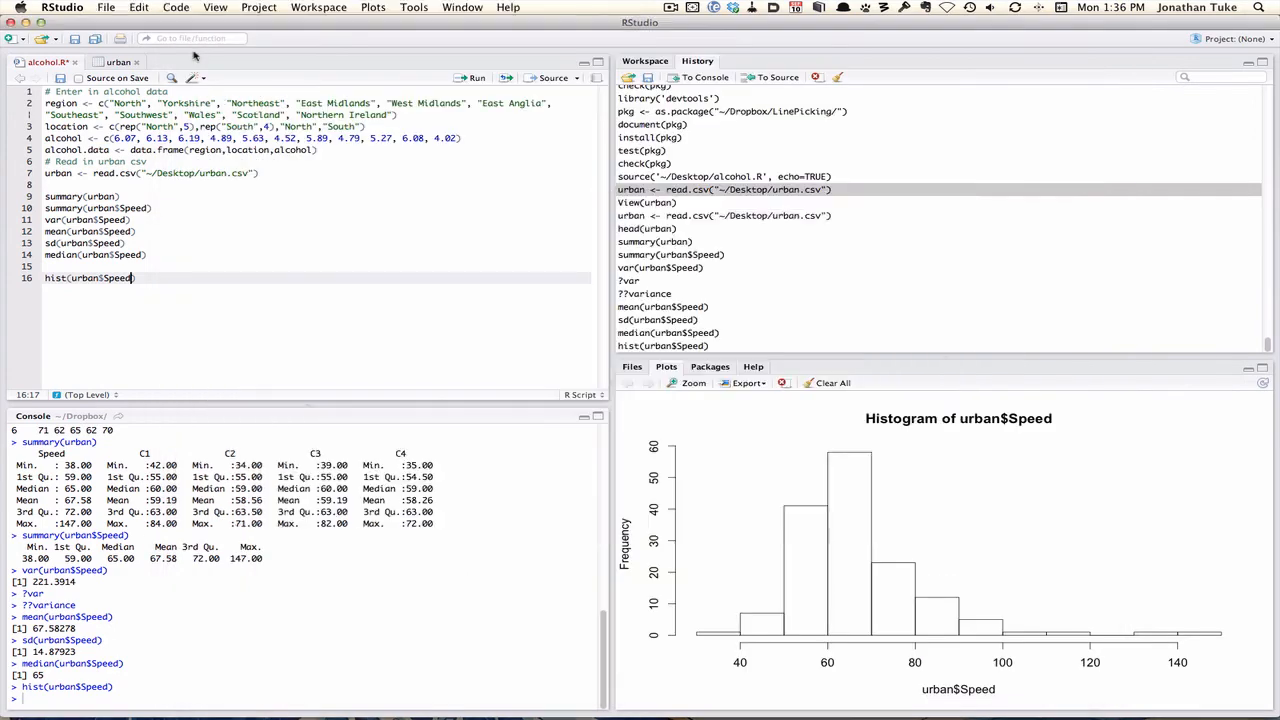
{"action": "mouse_move", "coordinate": [933, 470]}
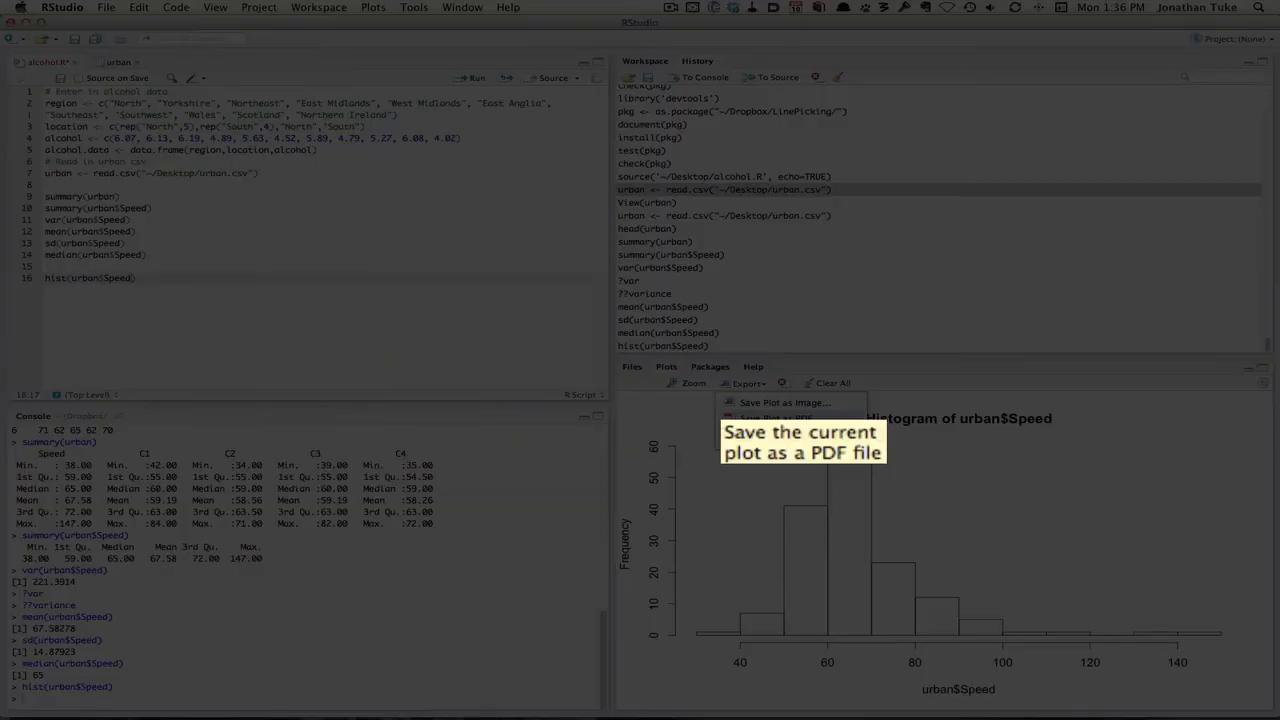
- Save the Speed histogram as a PDF named histogramOfSpeed in the Desktop folder
{"action": "left_click", "coordinate": [783, 402]}
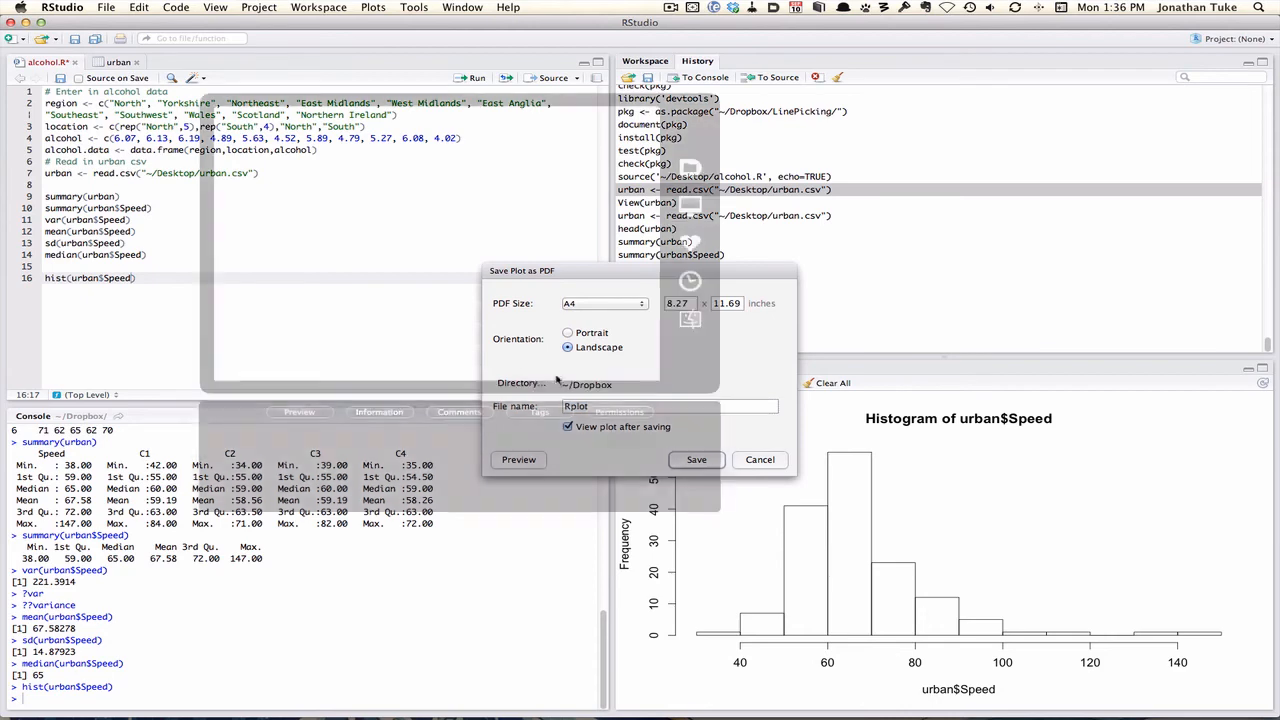
{"action": "left_click", "coordinate": [557, 383]}
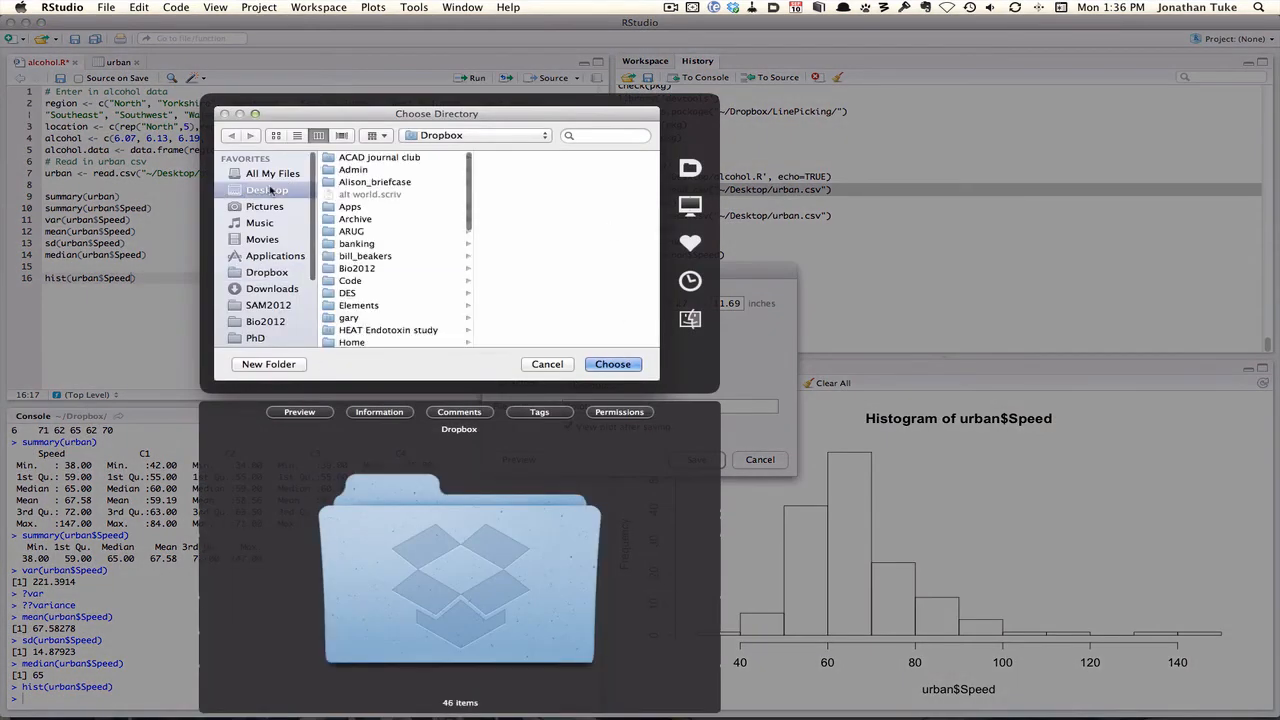
{"action": "left_click", "coordinate": [612, 363]}
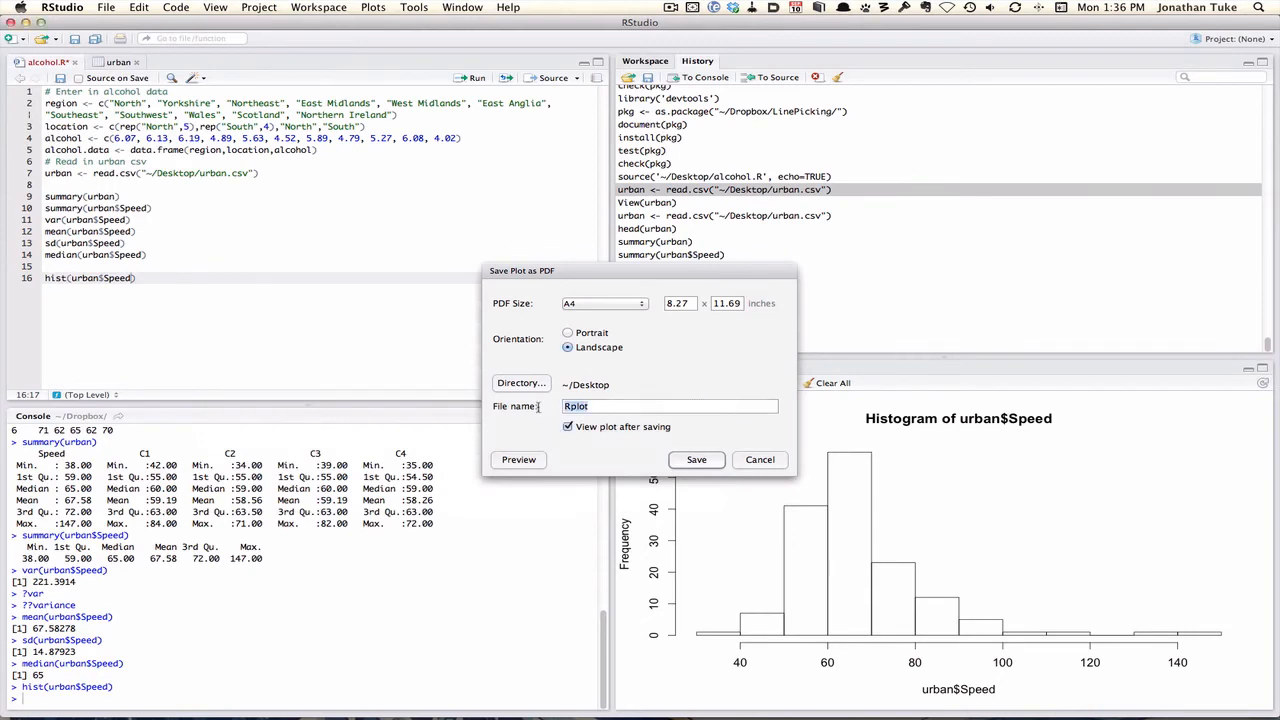
{"action": "type", "text": "histor"}
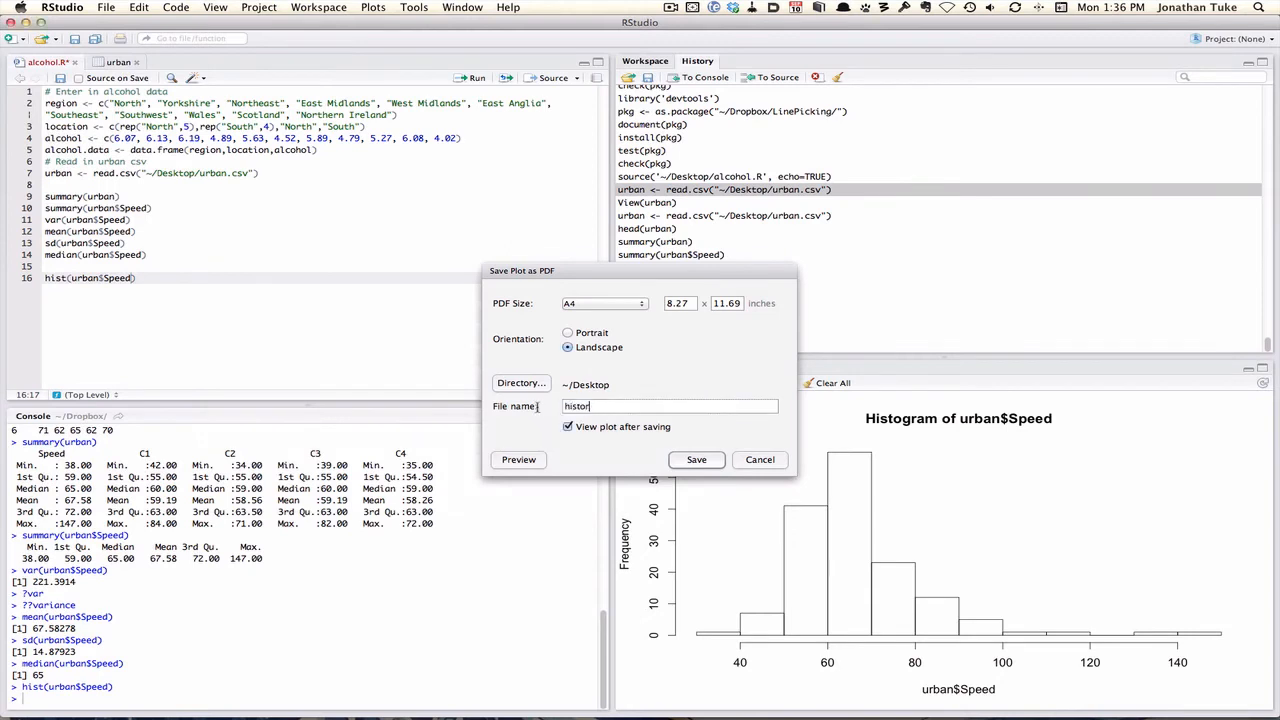
{"action": "type", "text": "gramOfSpeed"}
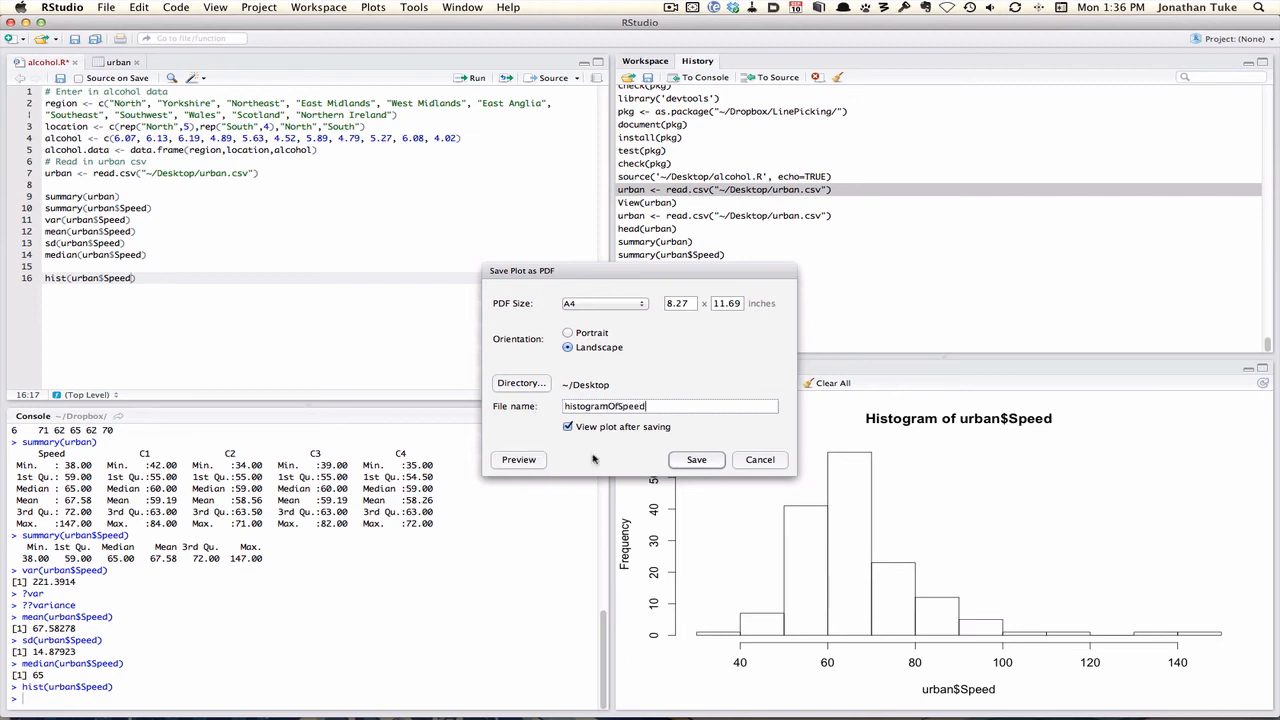
{"action": "left_click", "coordinate": [696, 459]}
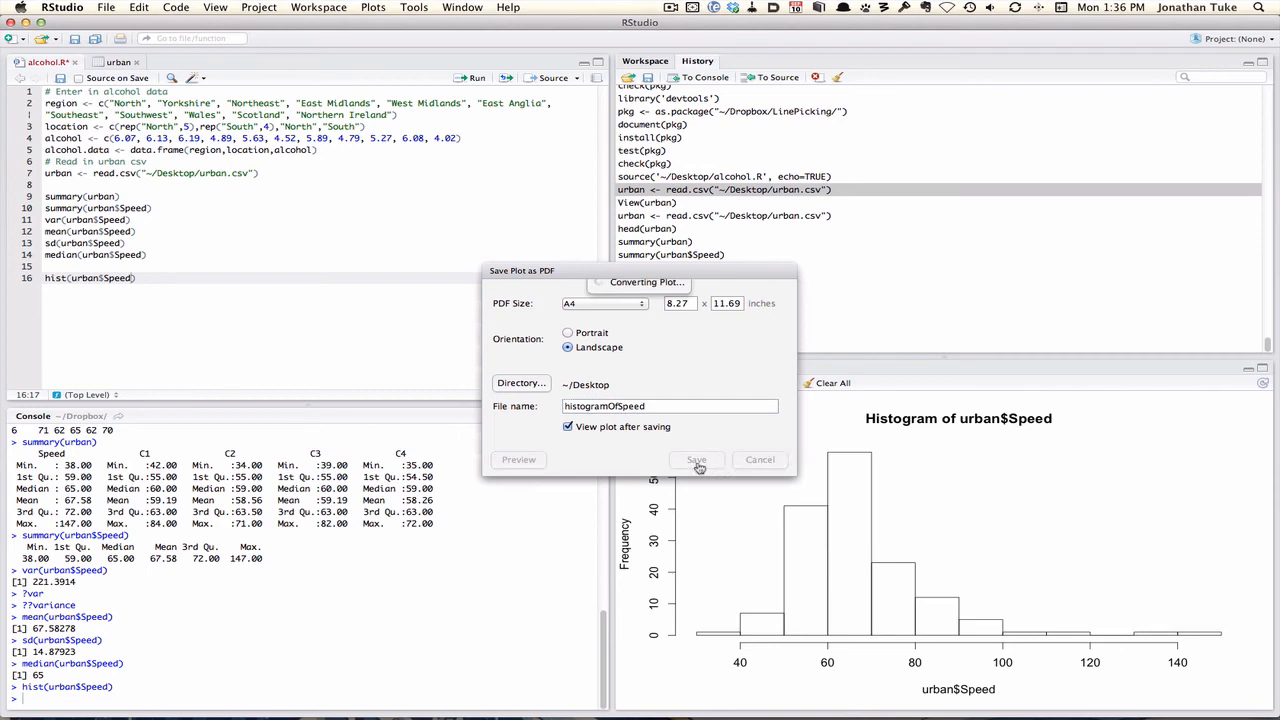
{"action": "left_click", "coordinate": [697, 459]}
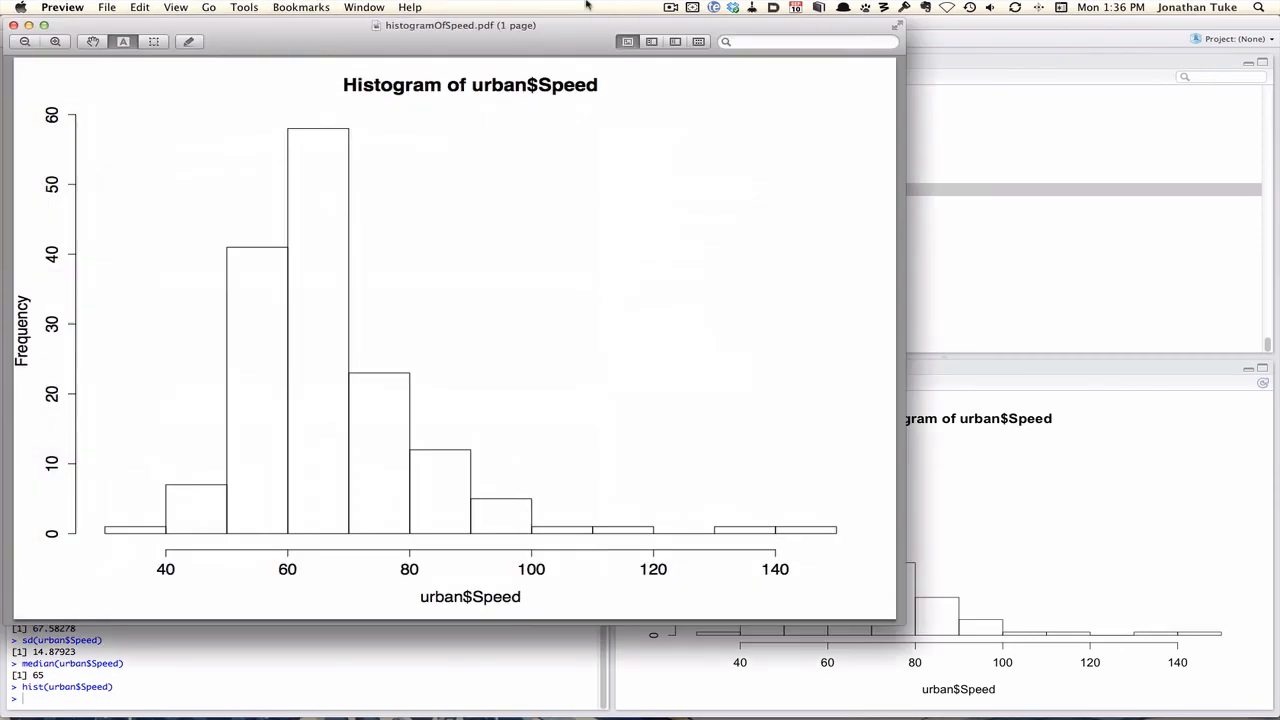
{"action": "mouse_move", "coordinate": [448, 295]}
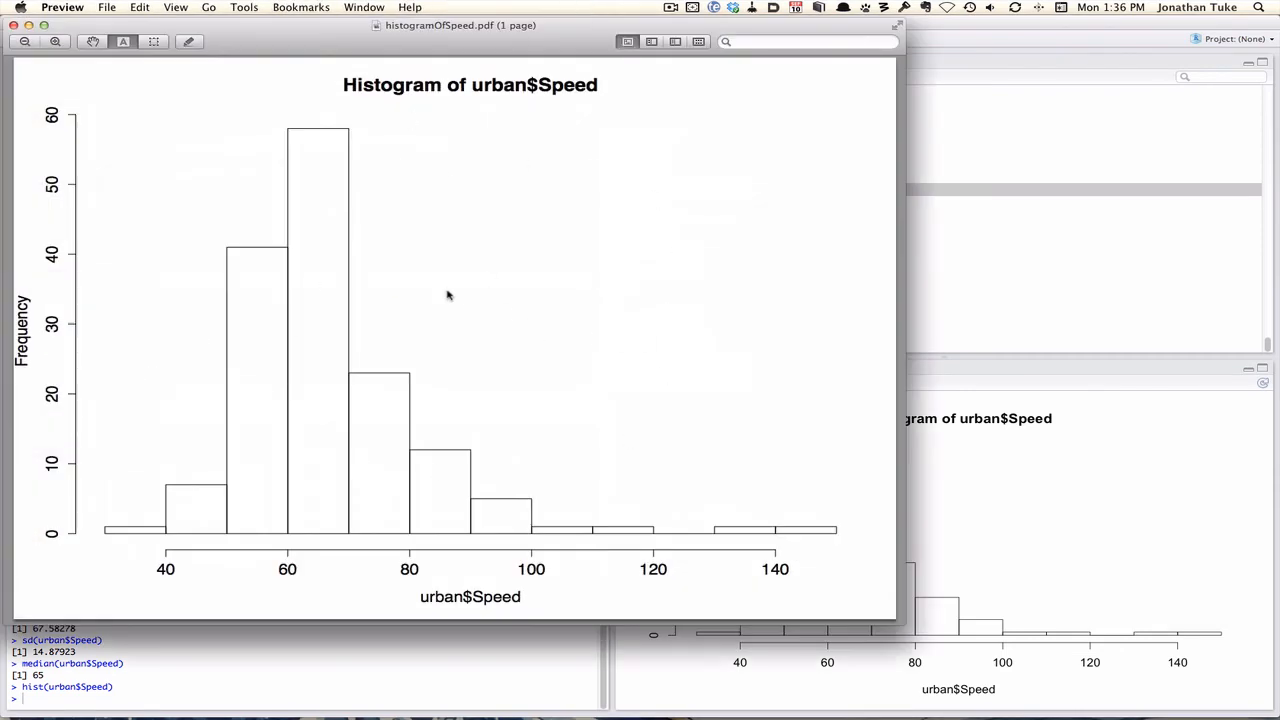
{"action": "mouse_move", "coordinate": [530, 337]}
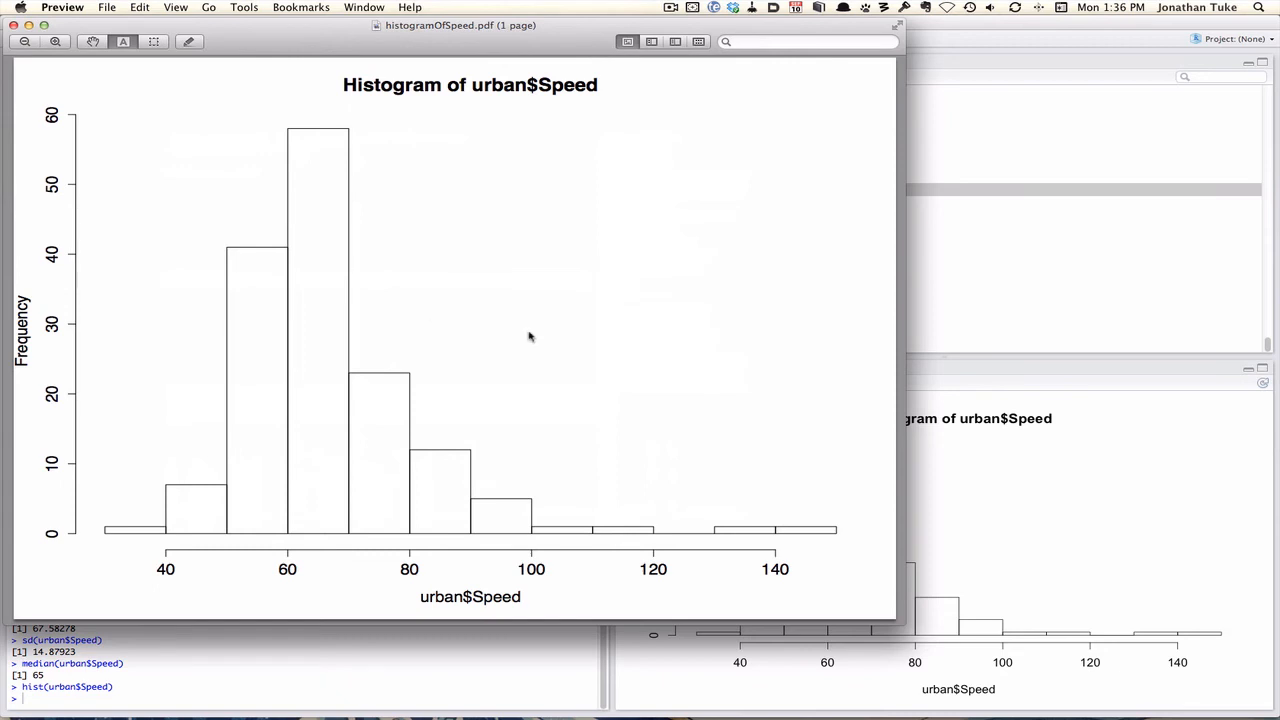
{"action": "mouse_move", "coordinate": [730, 439]}
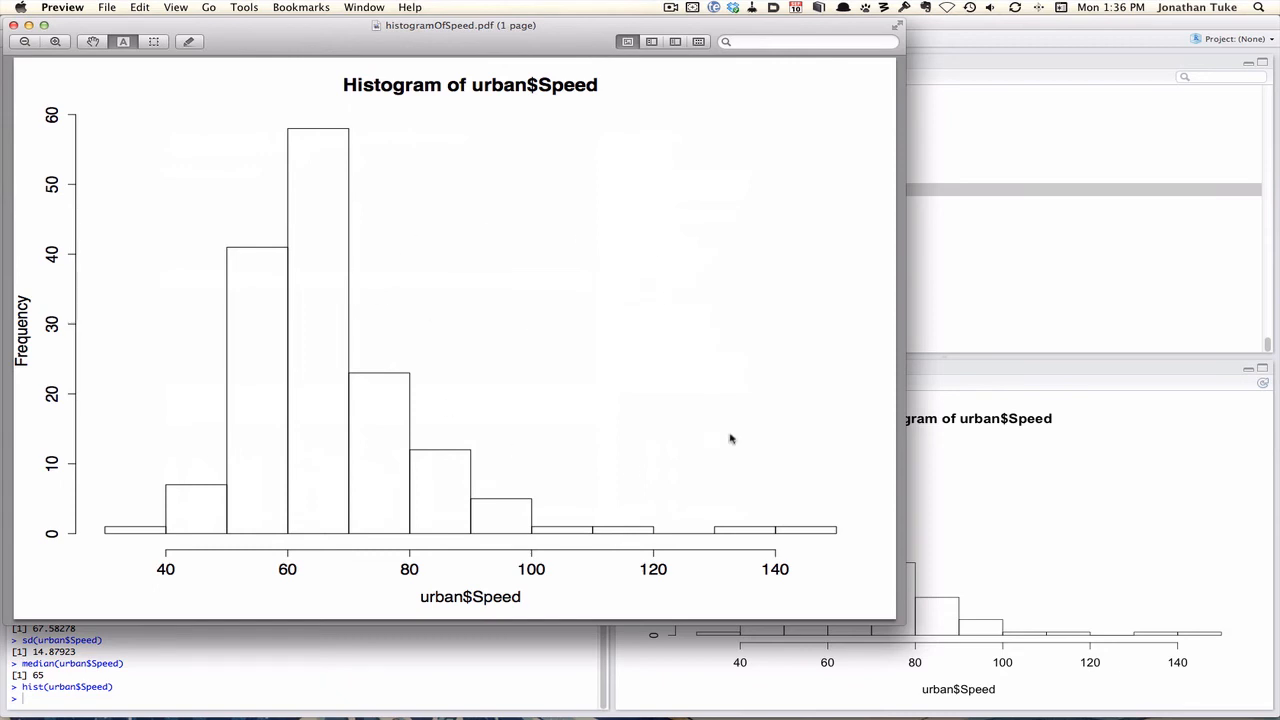
{"action": "mouse_move", "coordinate": [452, 600]}
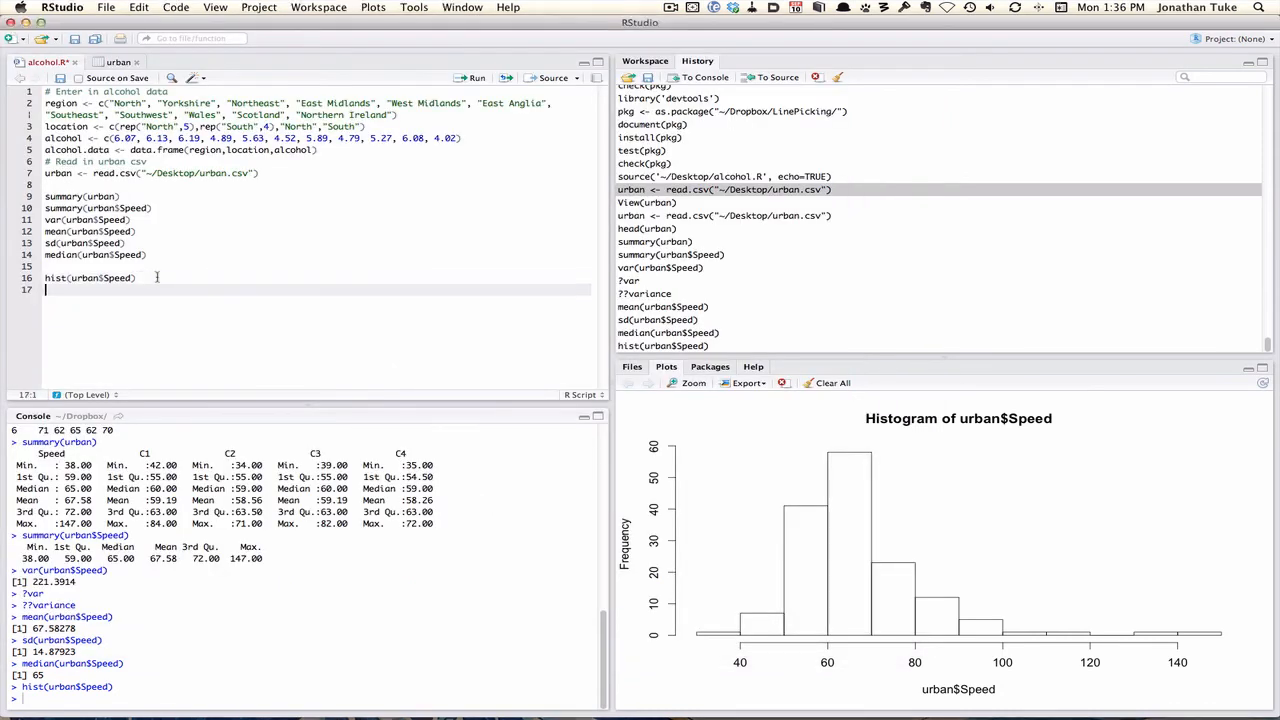
- Write boxplot(urban$Speed) on script line 17 and run it to draw the boxplot
{"action": "type", "text": "boxplot("}
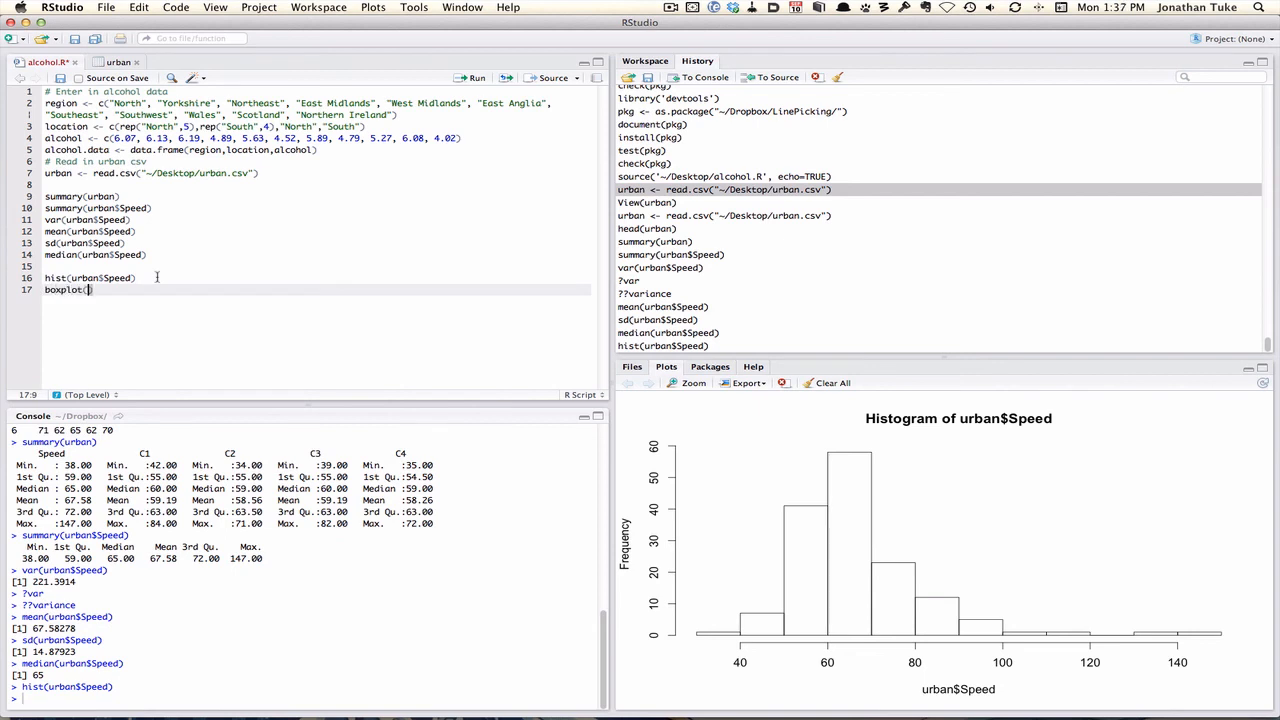
{"action": "type", "text": "urban$Speed"}
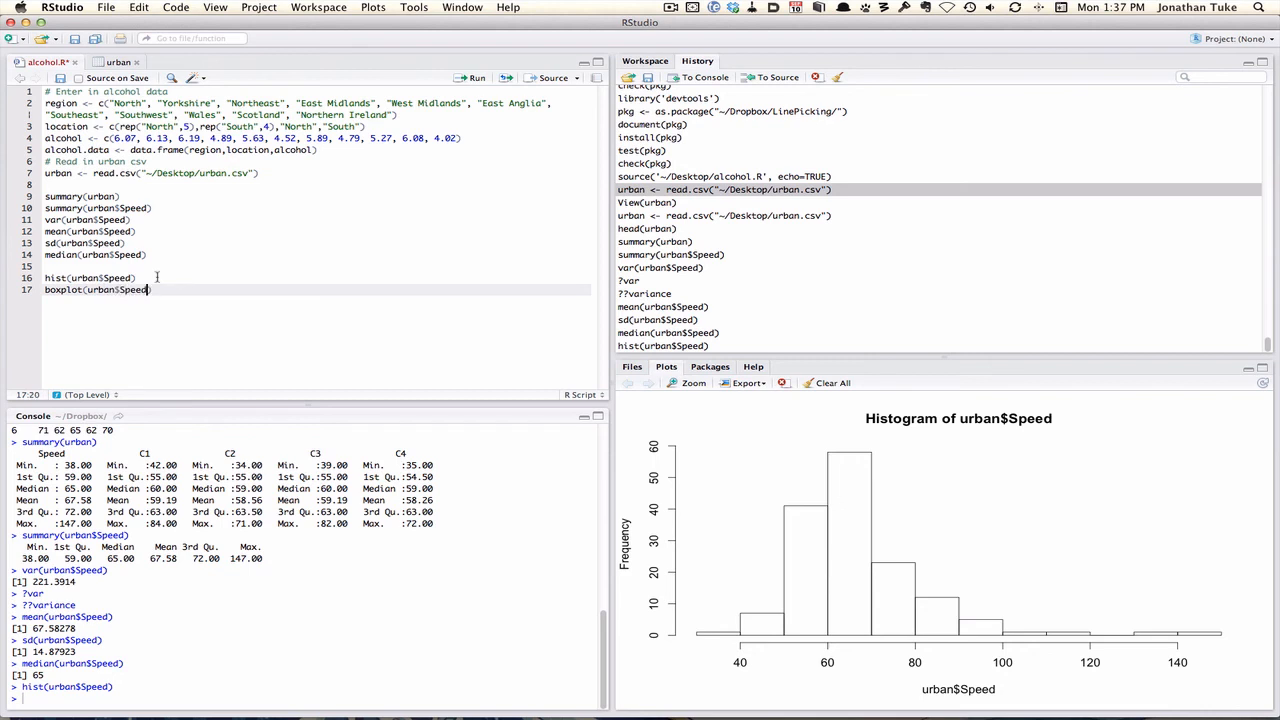
{"action": "left_click", "coordinate": [475, 77]}
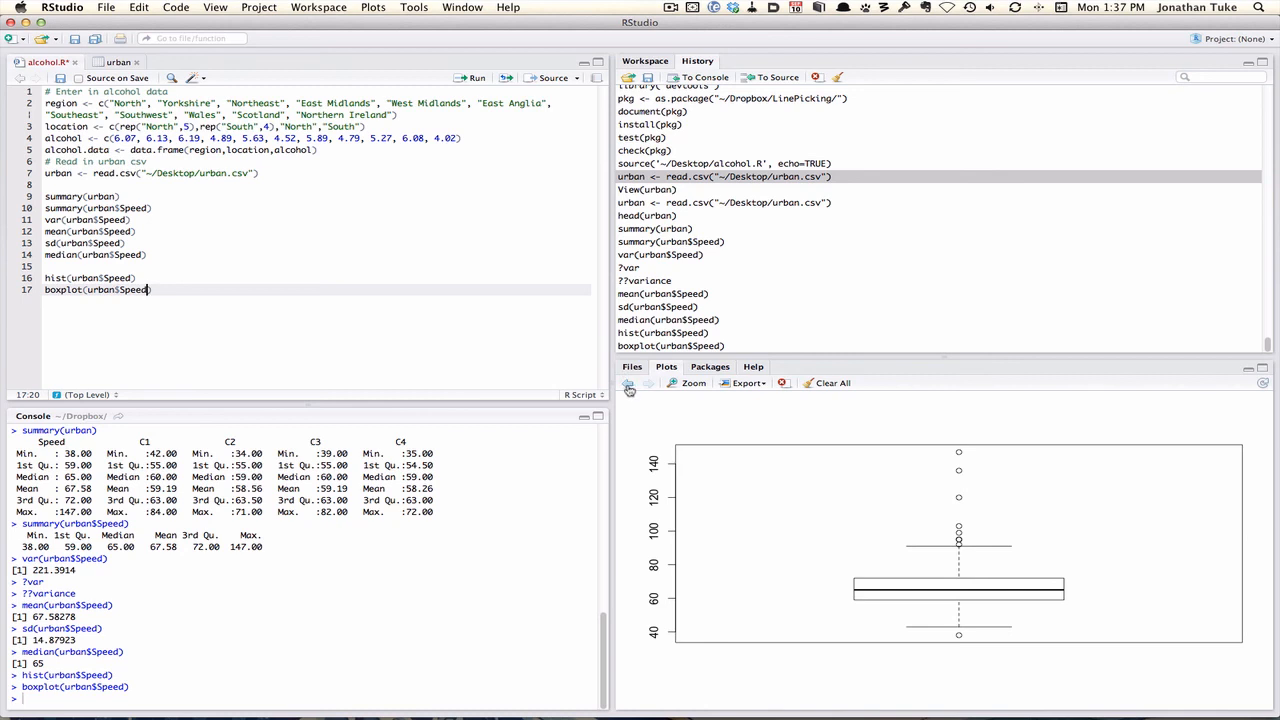
{"action": "left_click", "coordinate": [629, 383]}
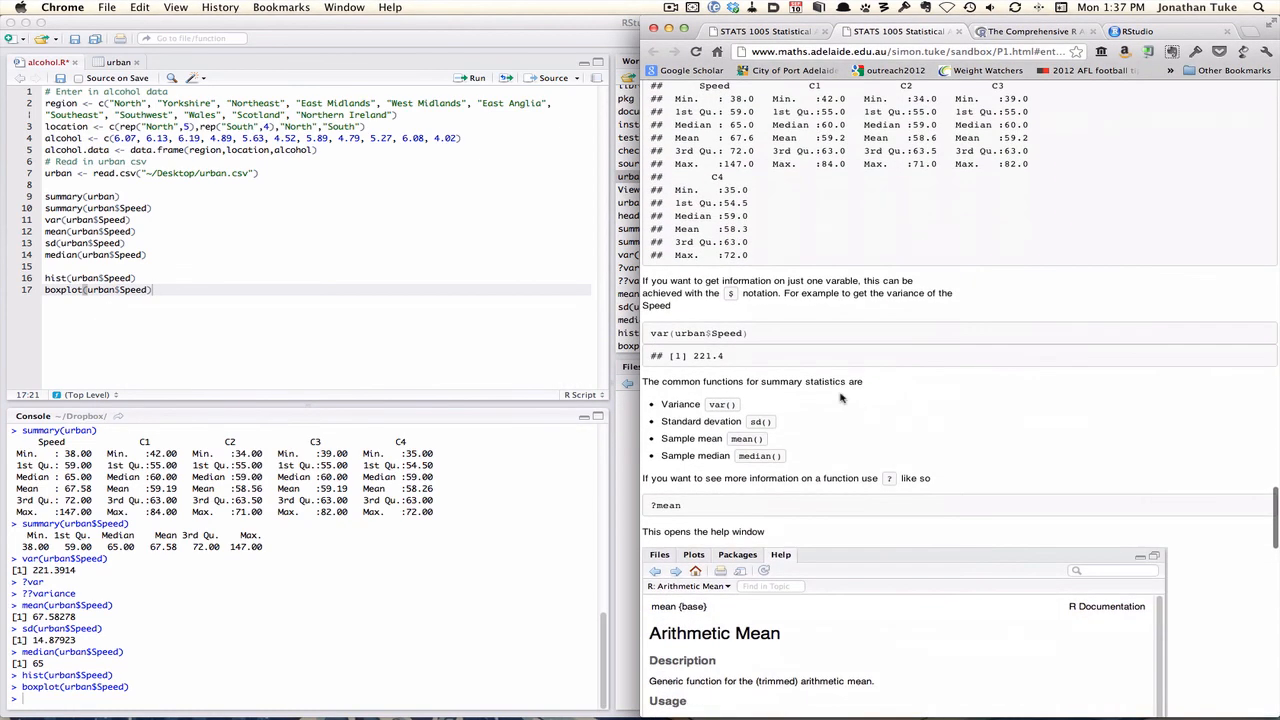
- Scroll the Chrome tutorial down to the 'Putting it all together' ozone rat weight-gain exercise
{"action": "scroll", "scroll_direction": "down", "scroll_amount": 3}
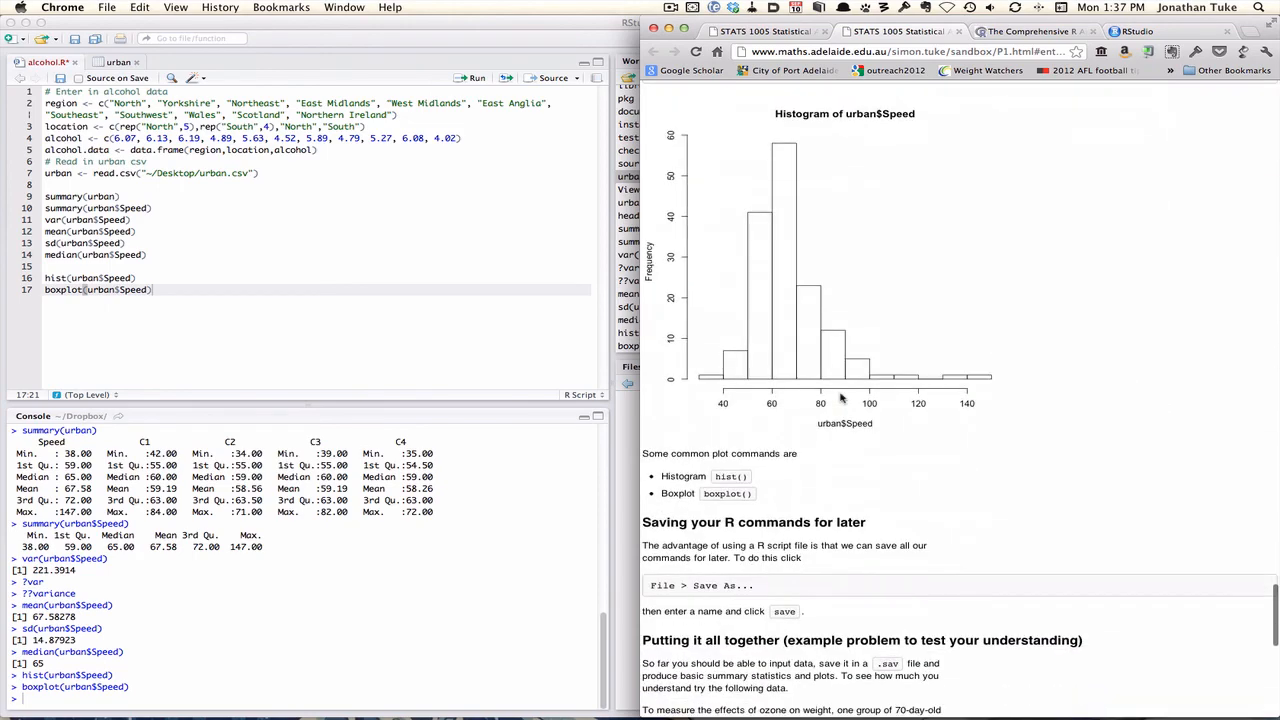
{"action": "mouse_move", "coordinate": [886, 480]}
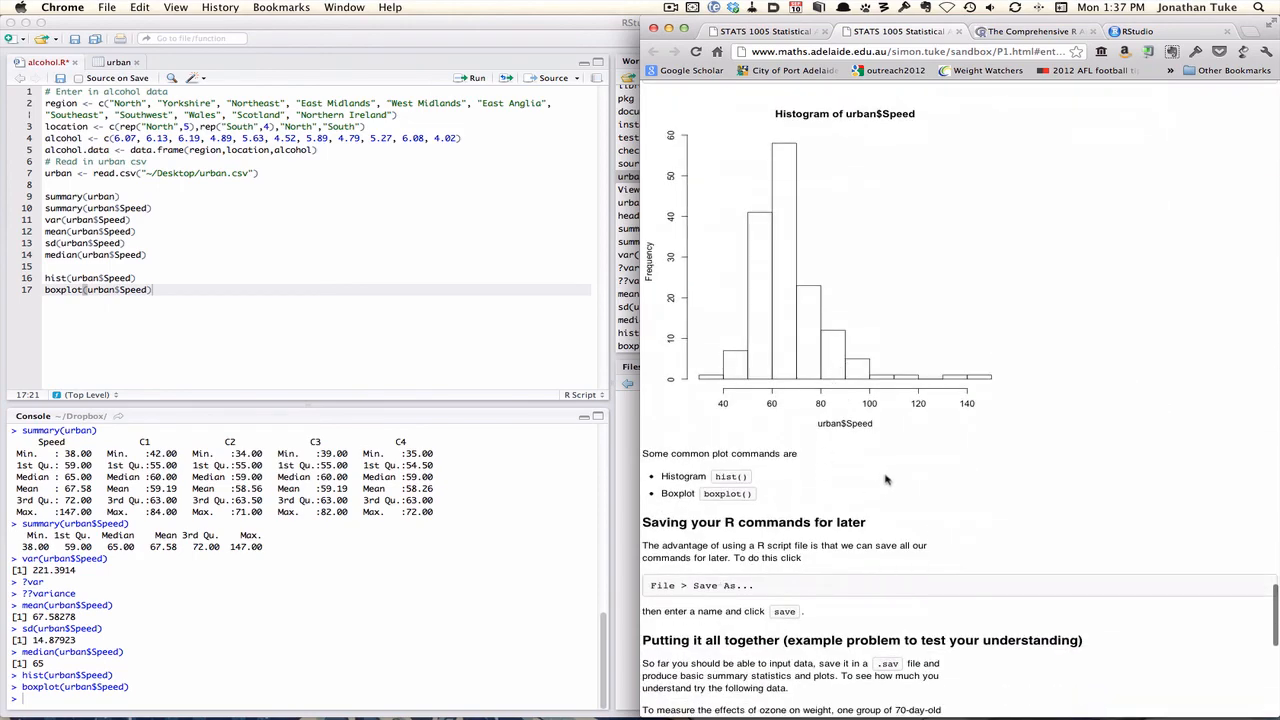
{"action": "scroll", "scroll_direction": "down", "scroll_amount": 3}
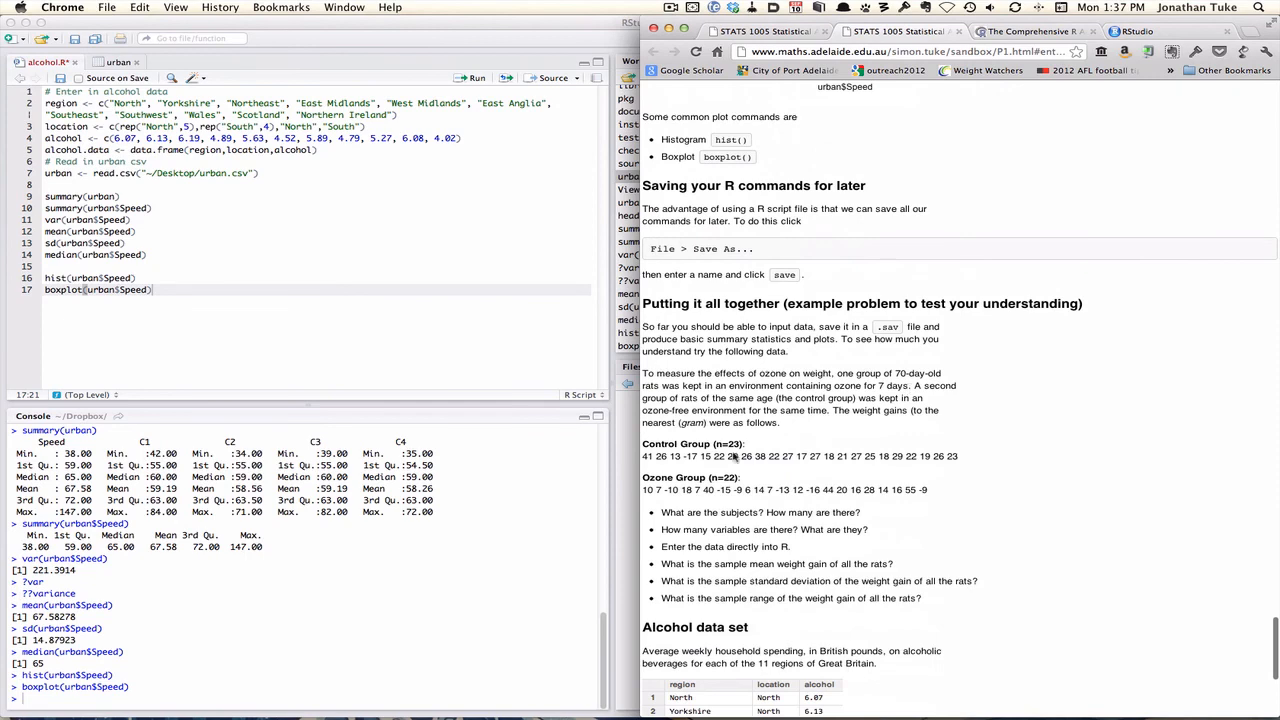